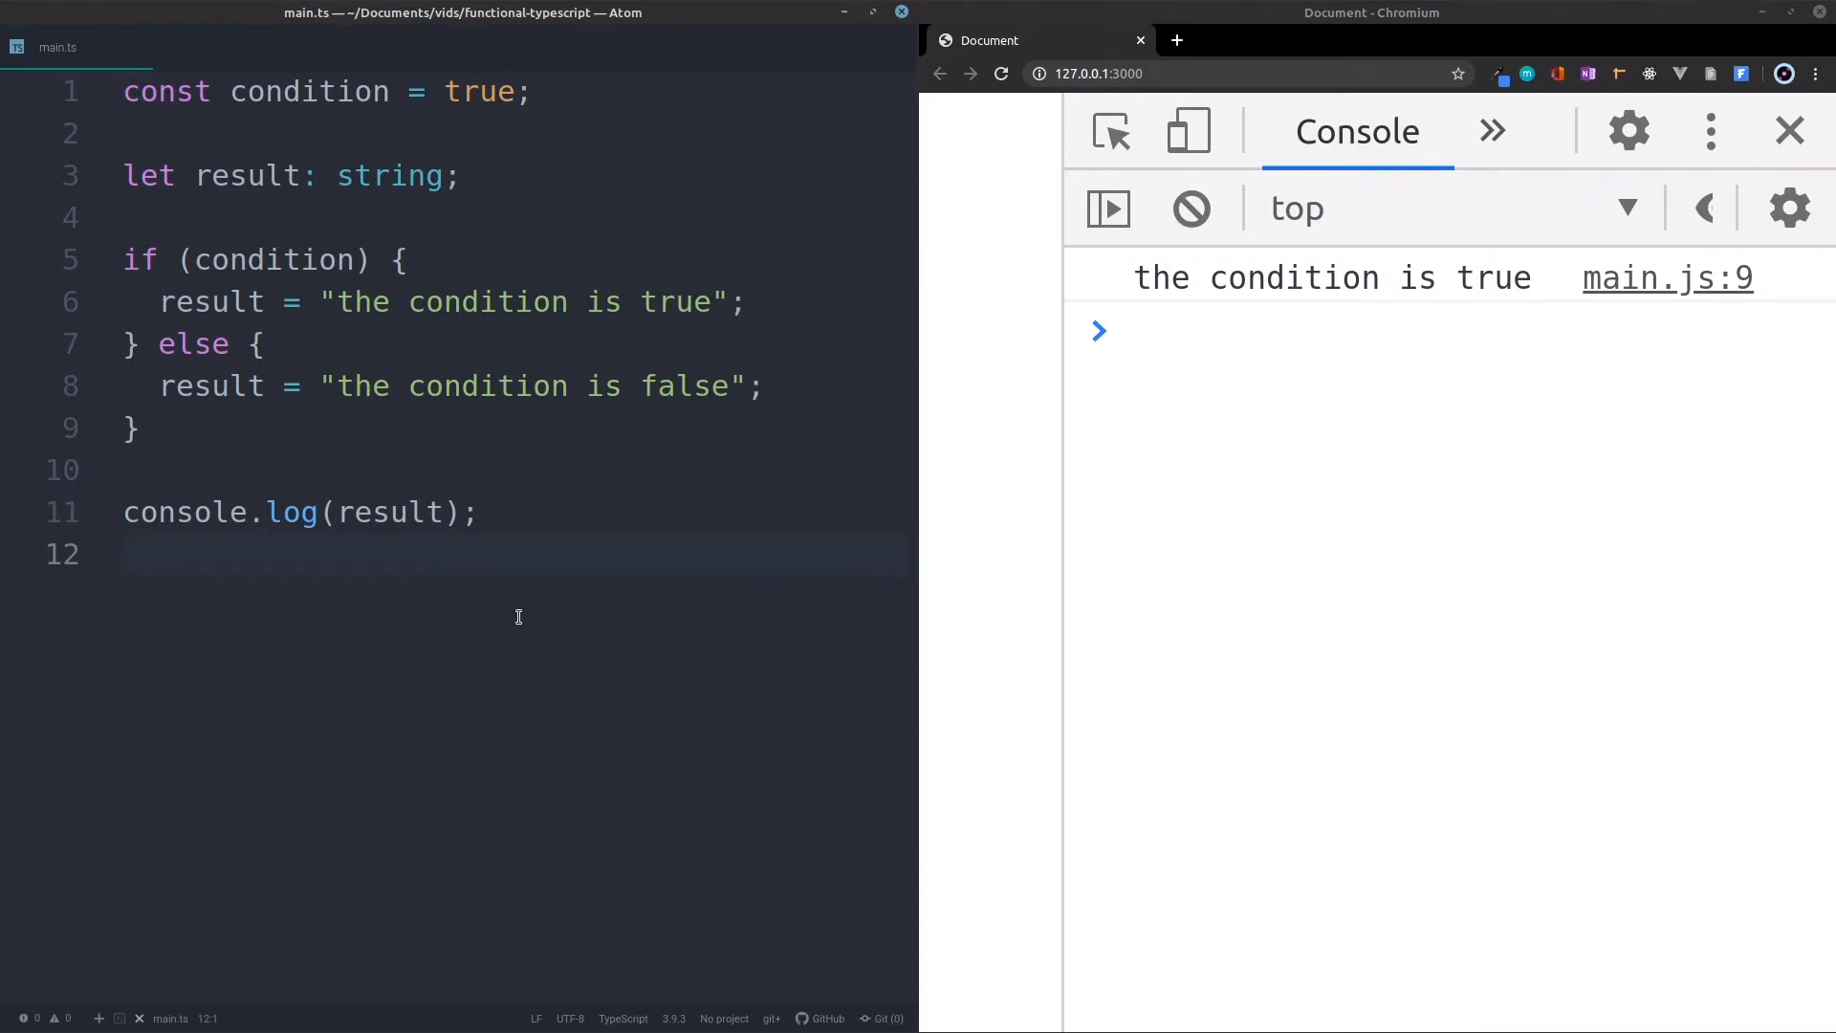
Comment out the result declaration and if/else block, leaving blank lines above console.log(result)
click(128, 555)
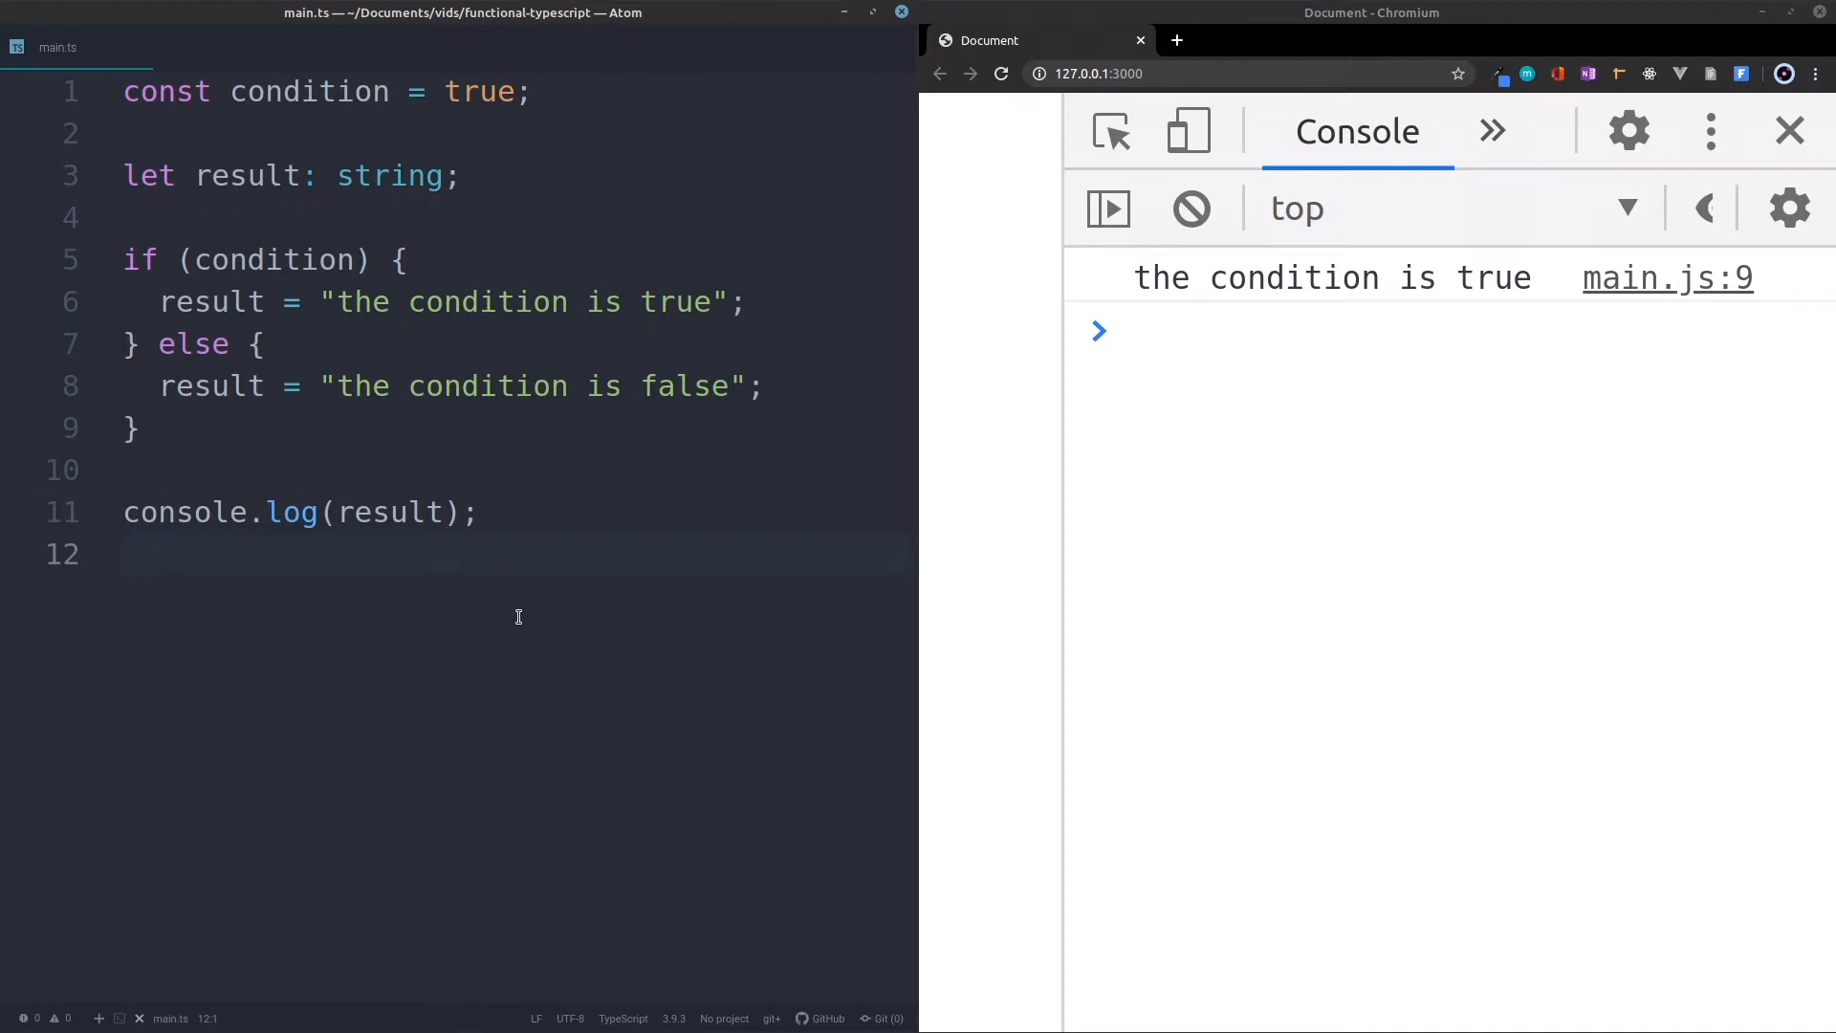
drag(164, 386, 474, 513)
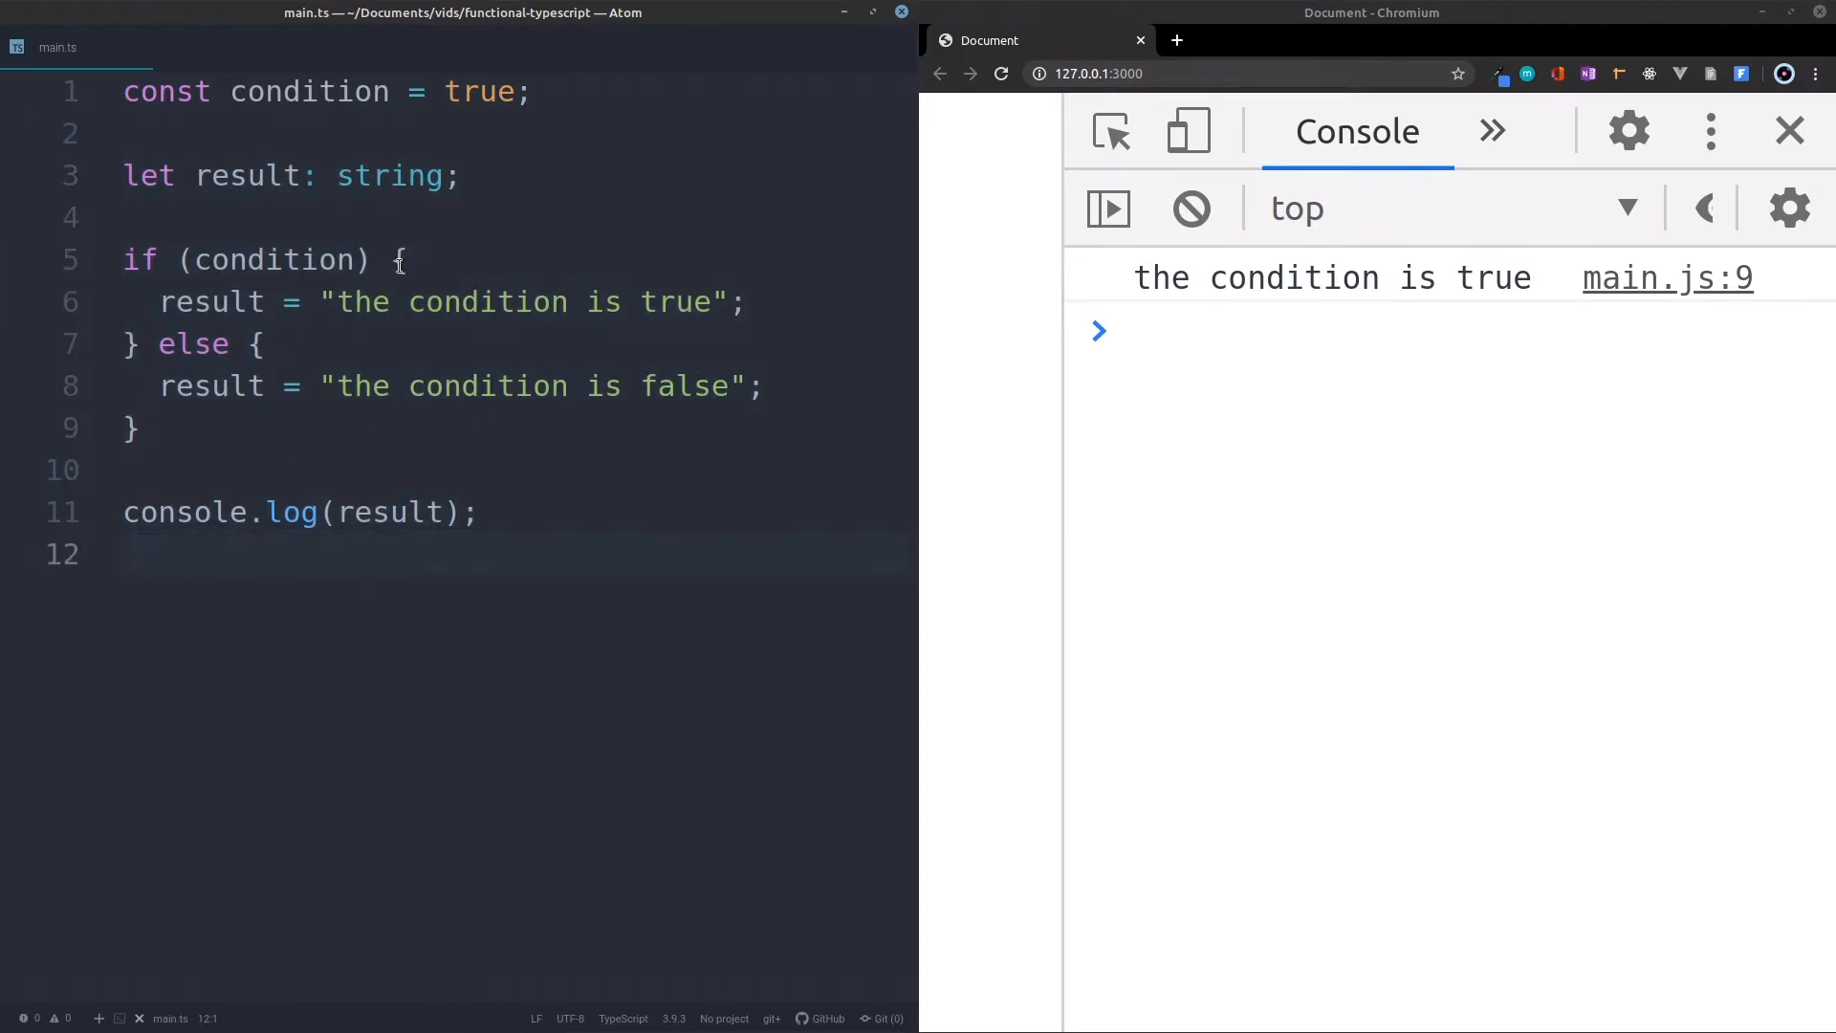
double_click(390, 176)
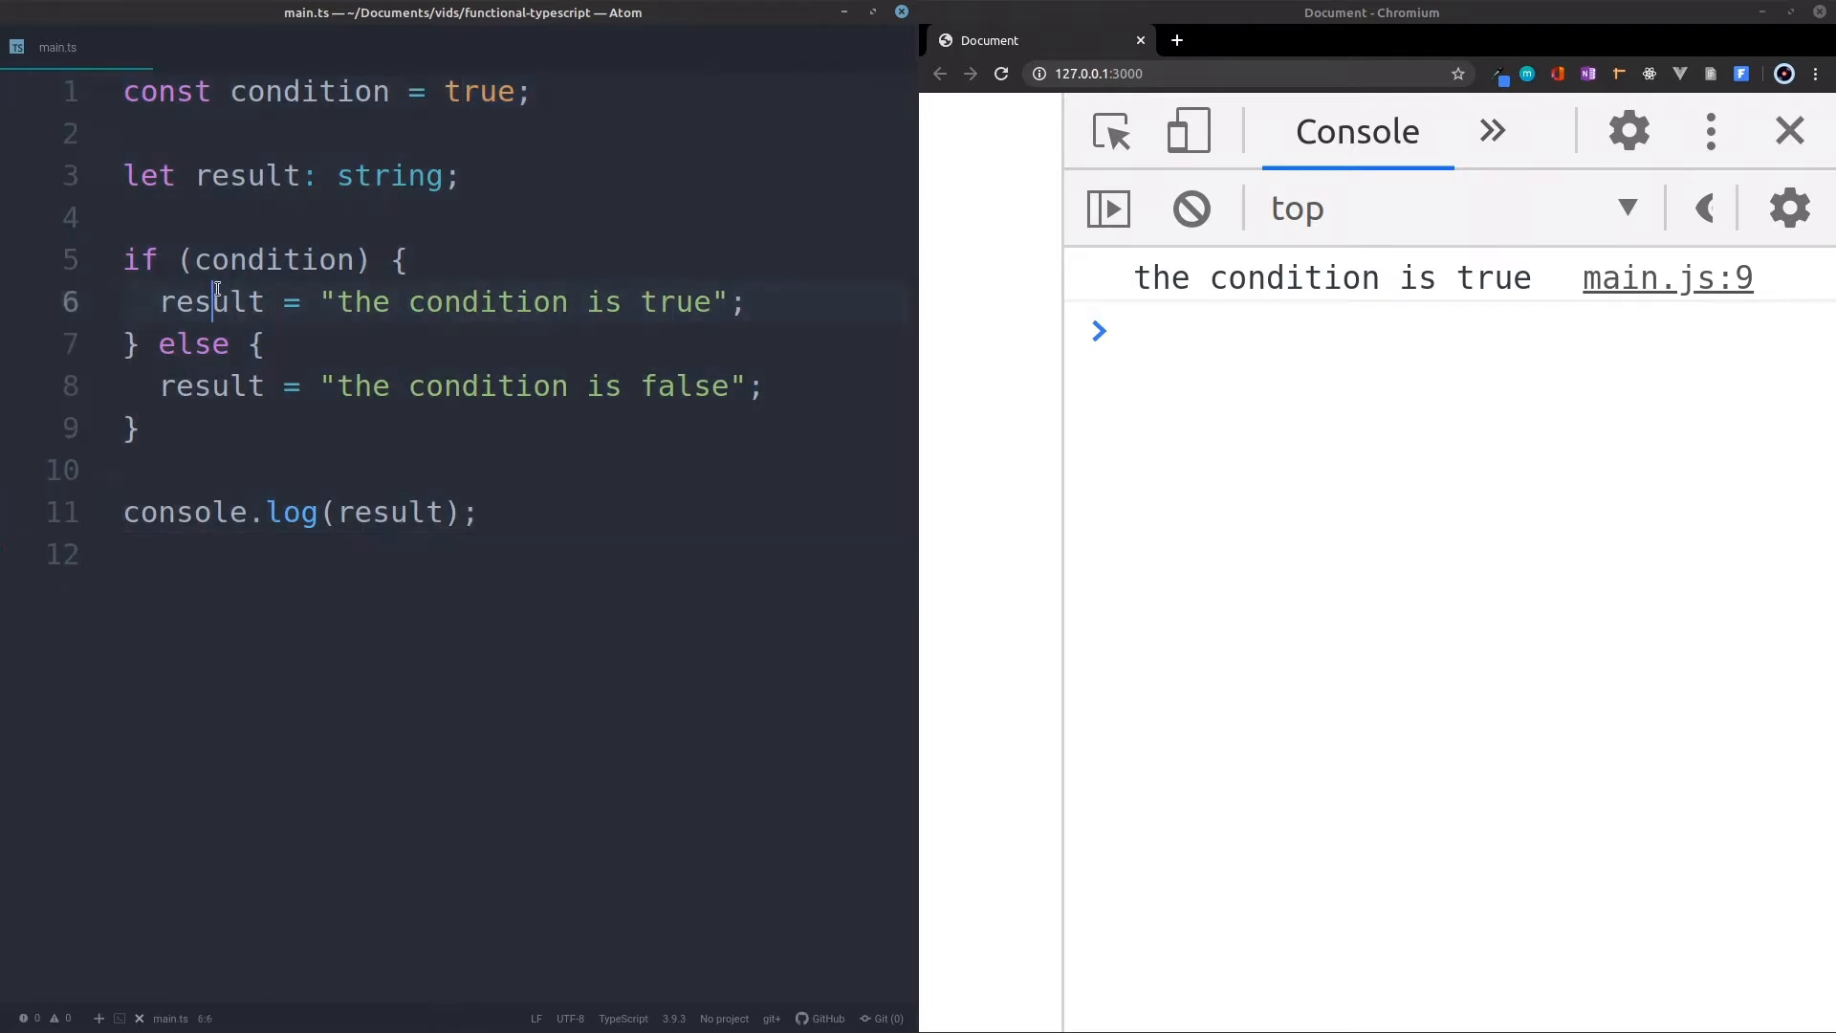
double_click(210, 302)
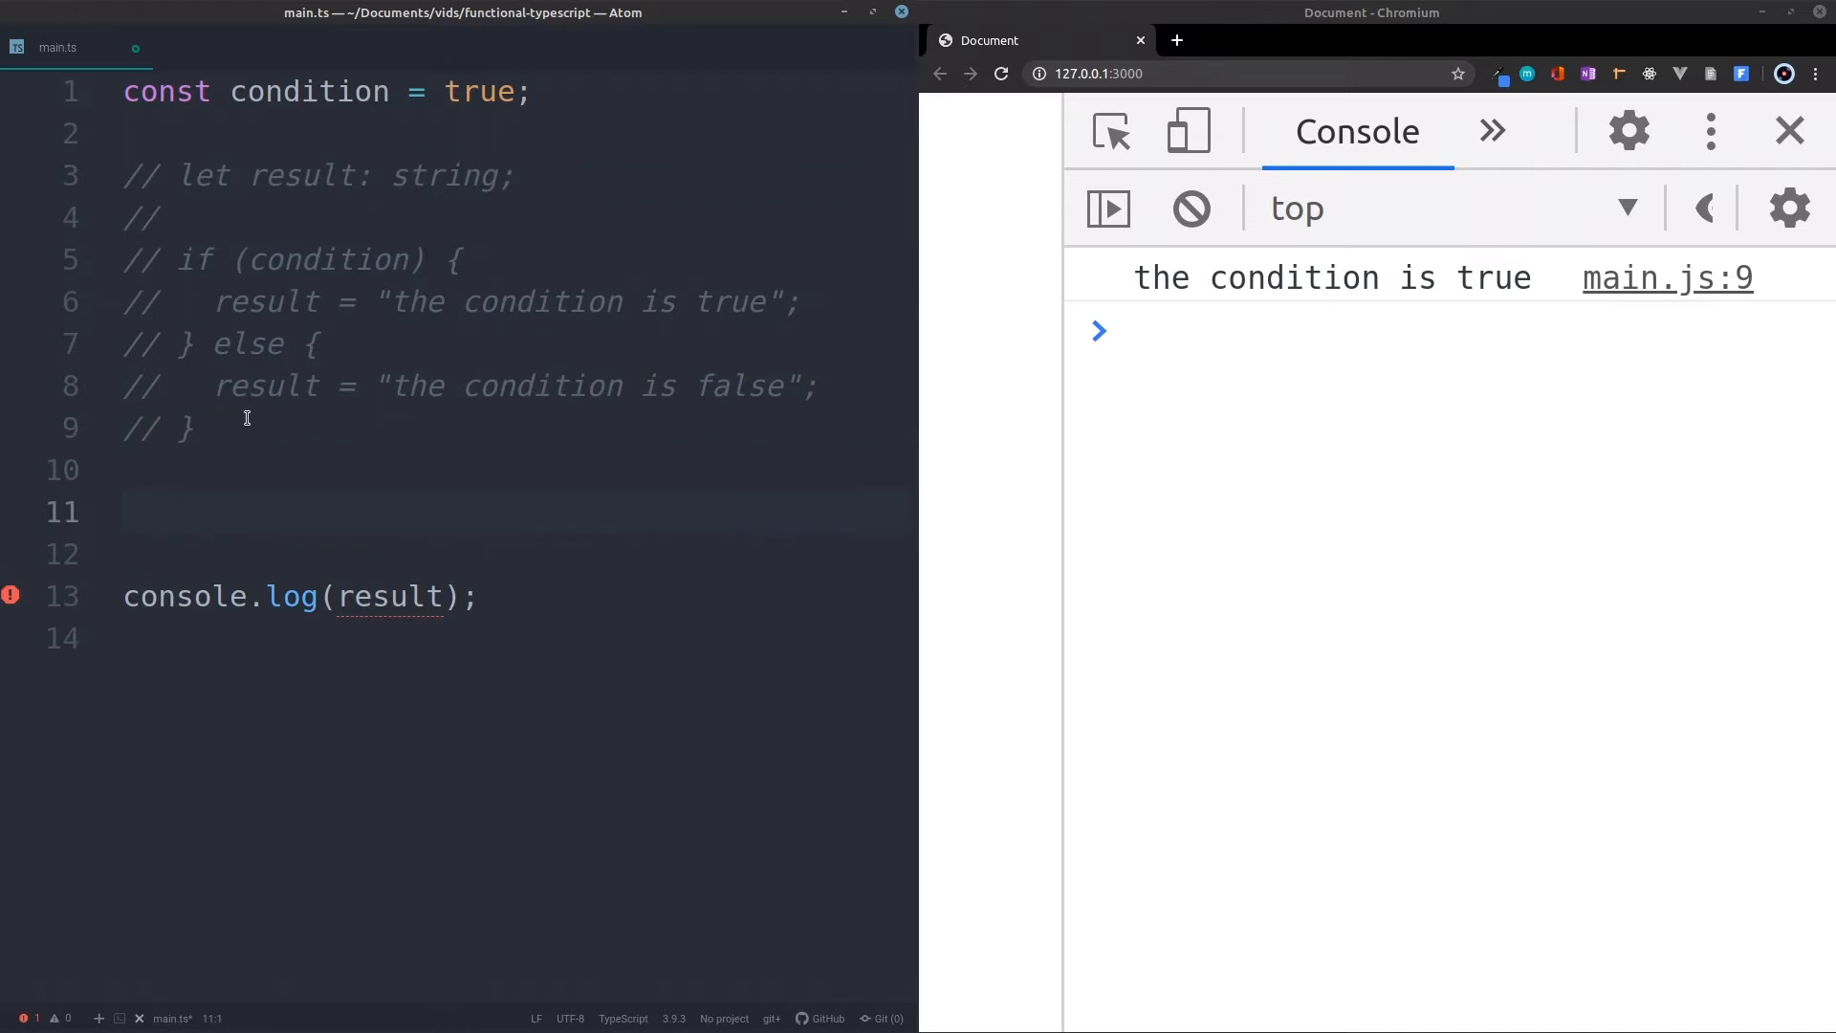
Begin a const result declaration on the empty line 11
click(126, 513)
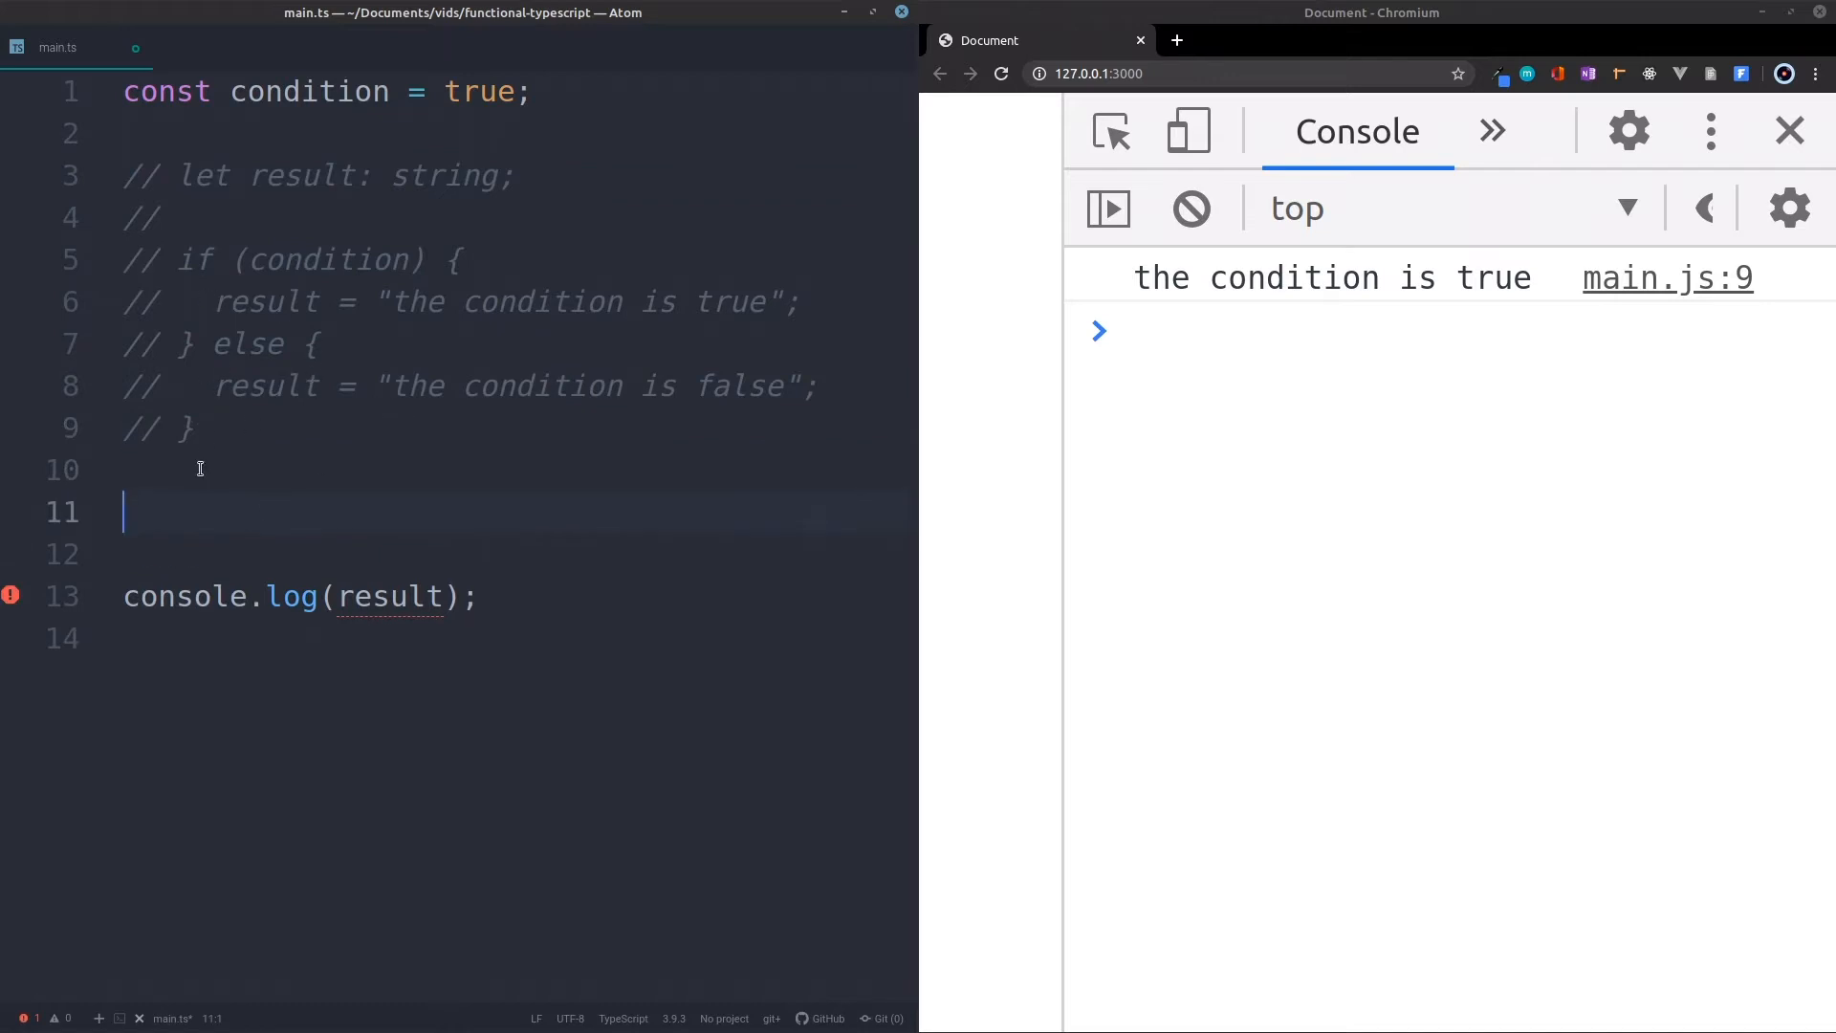
text(const)
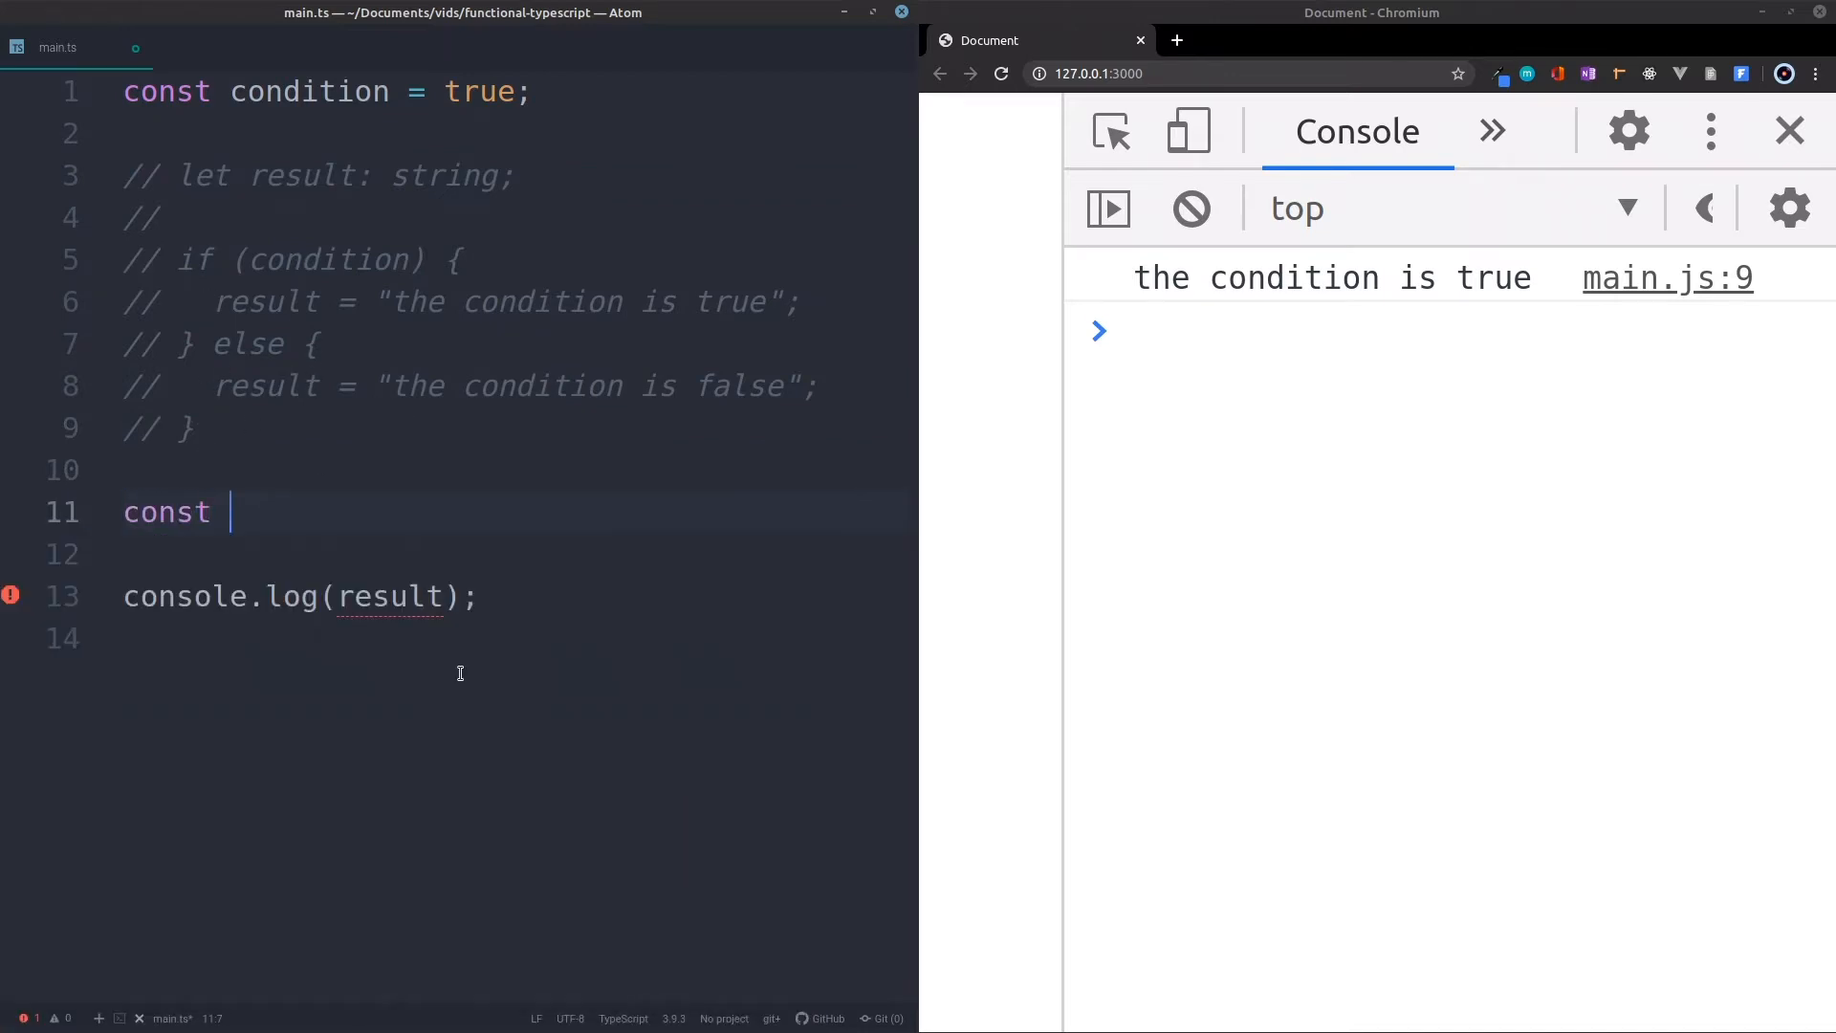
text(result)
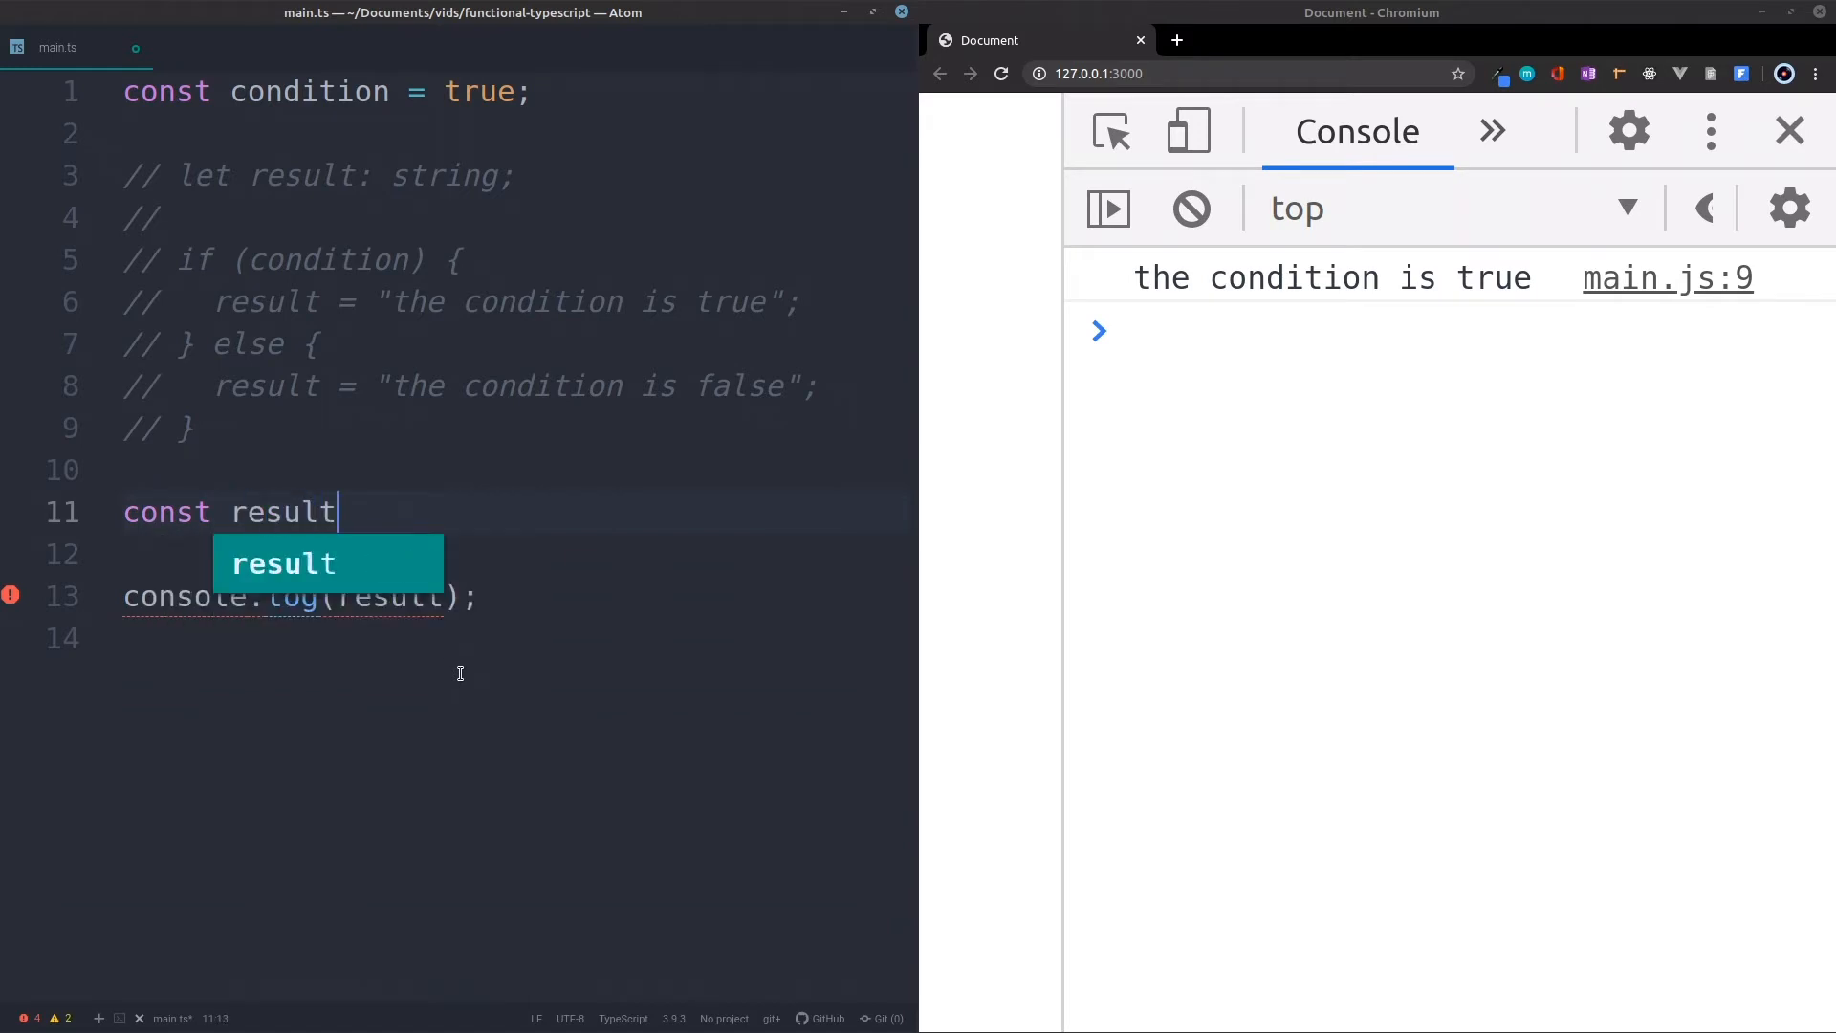
key(Escape)
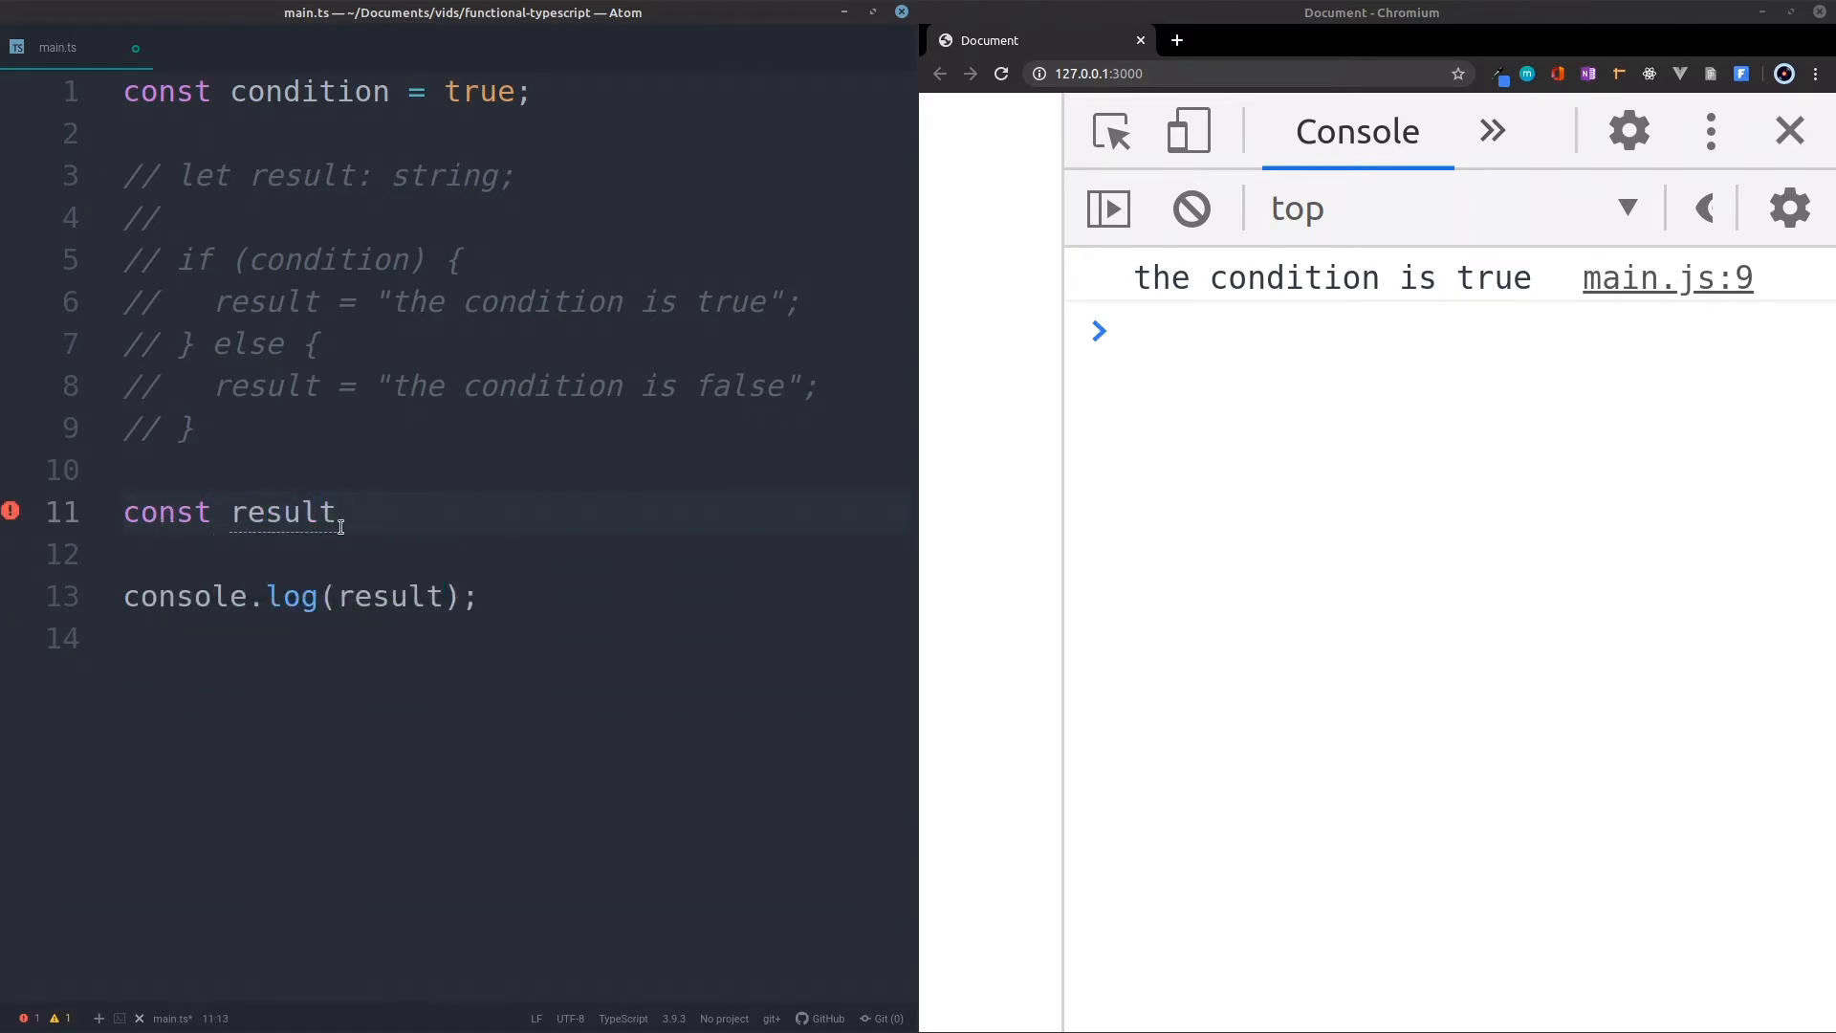
text(=)
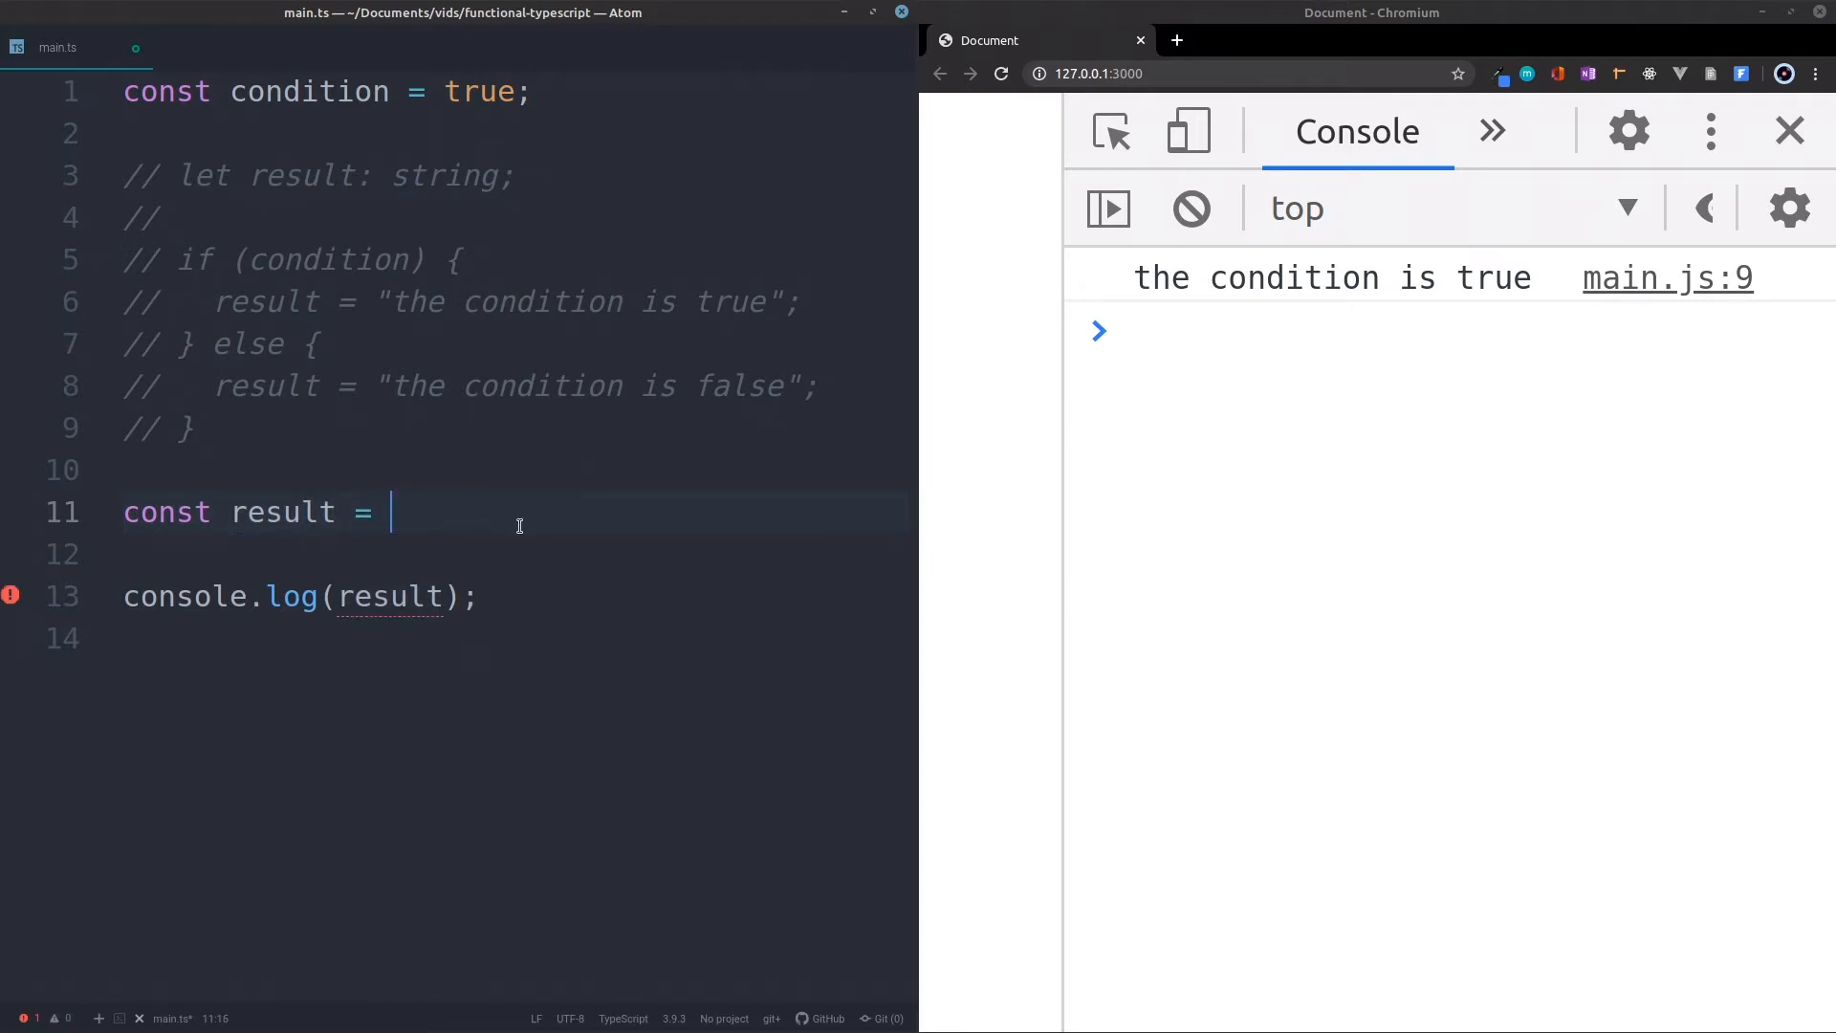
mouse_move(631, 514)
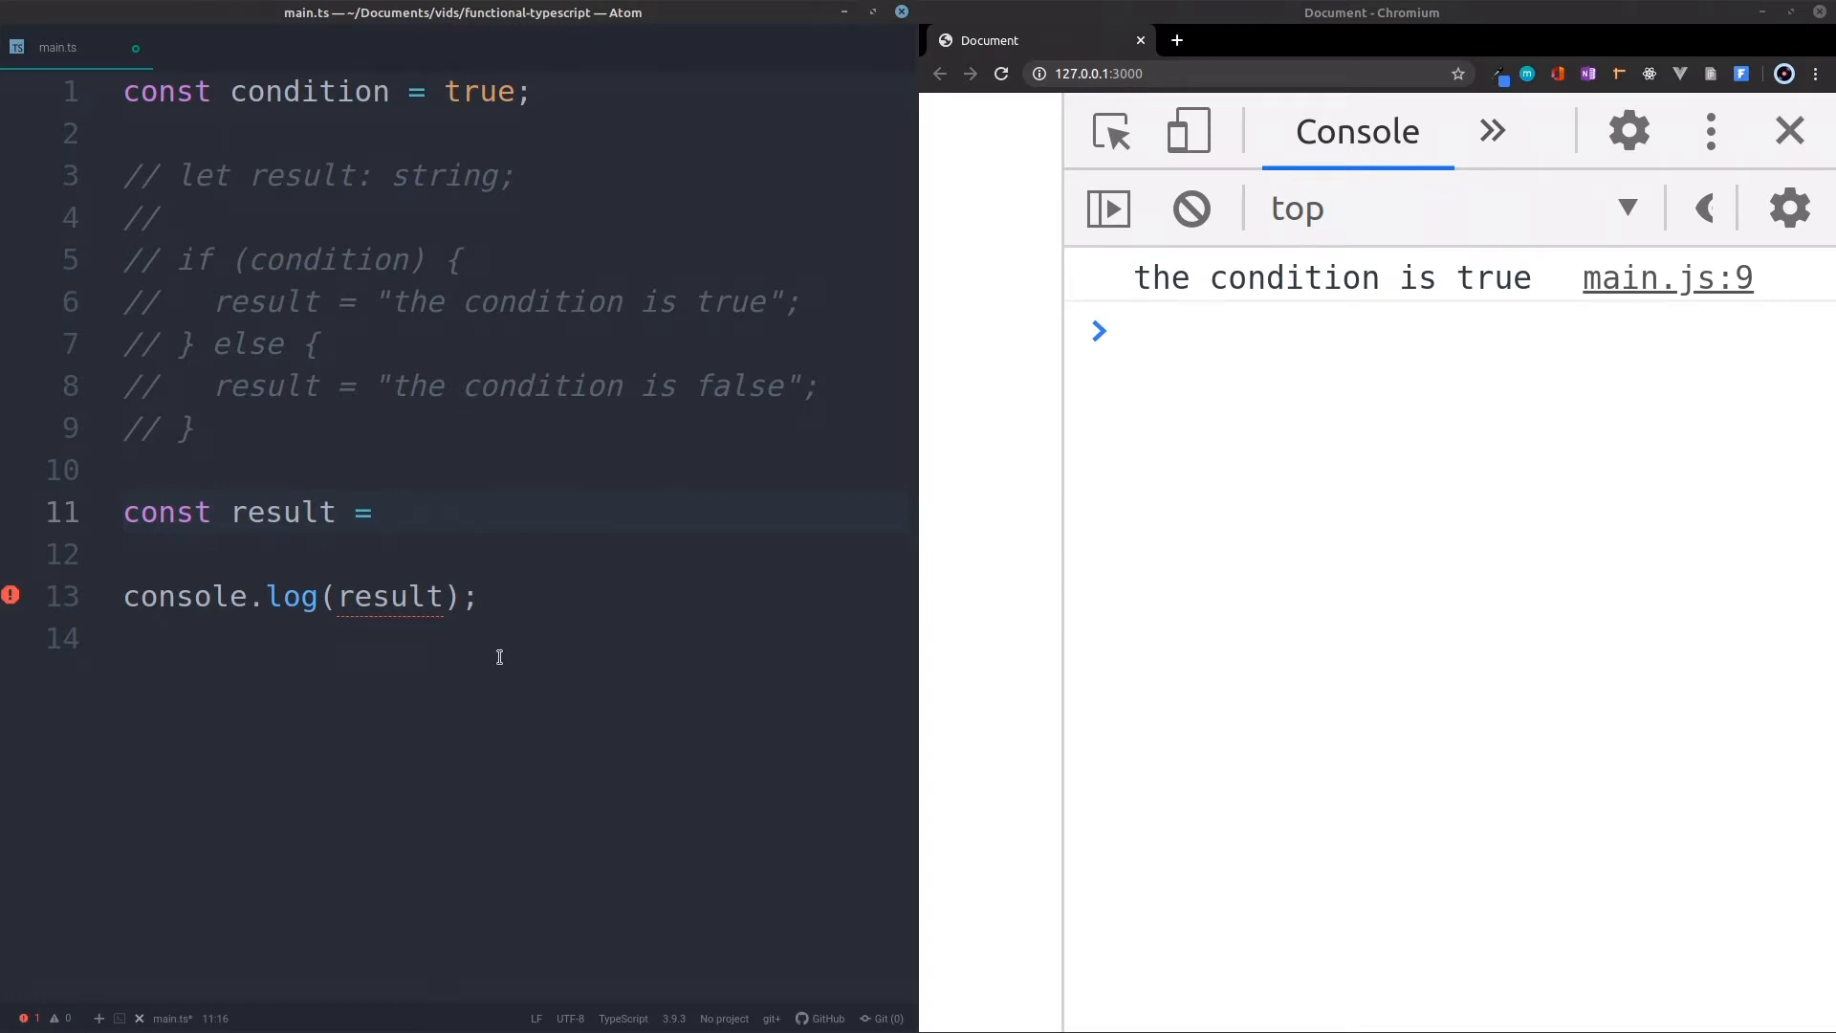
Assign result a ternary on condition choosing "the condition is true" or "the condition is false"
click(390, 513)
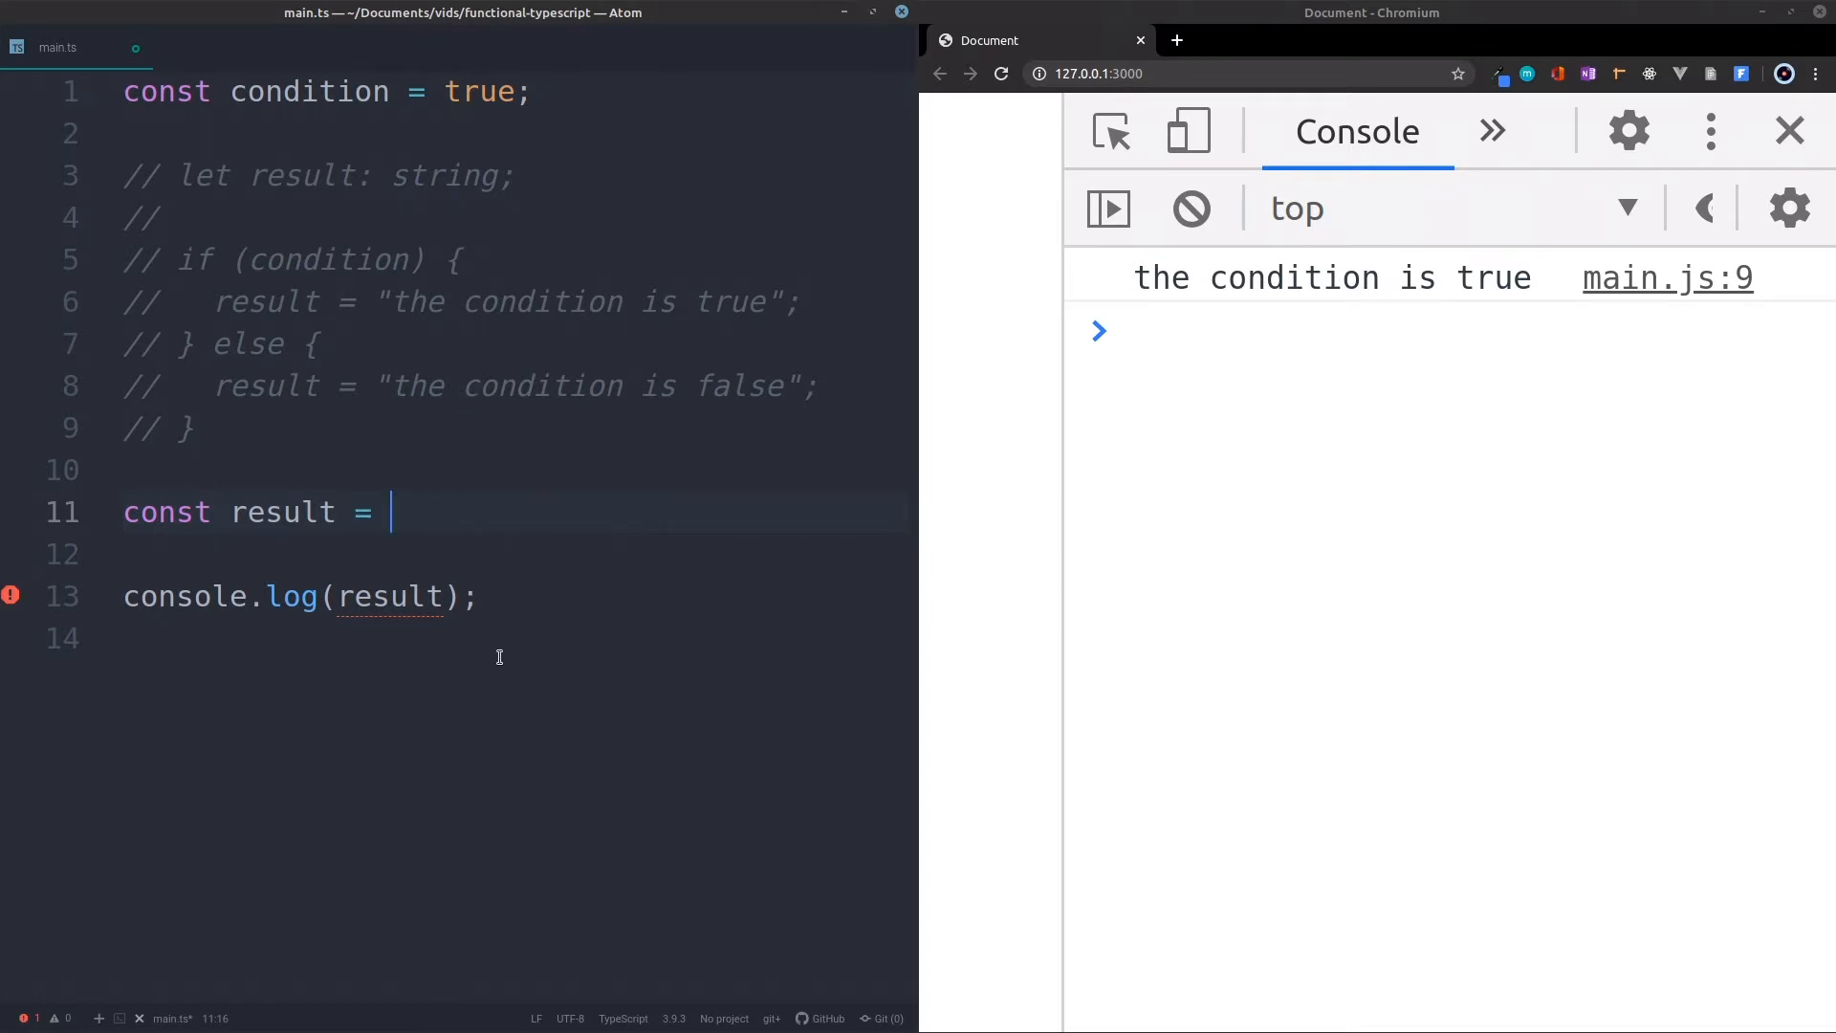
text(condition ?)
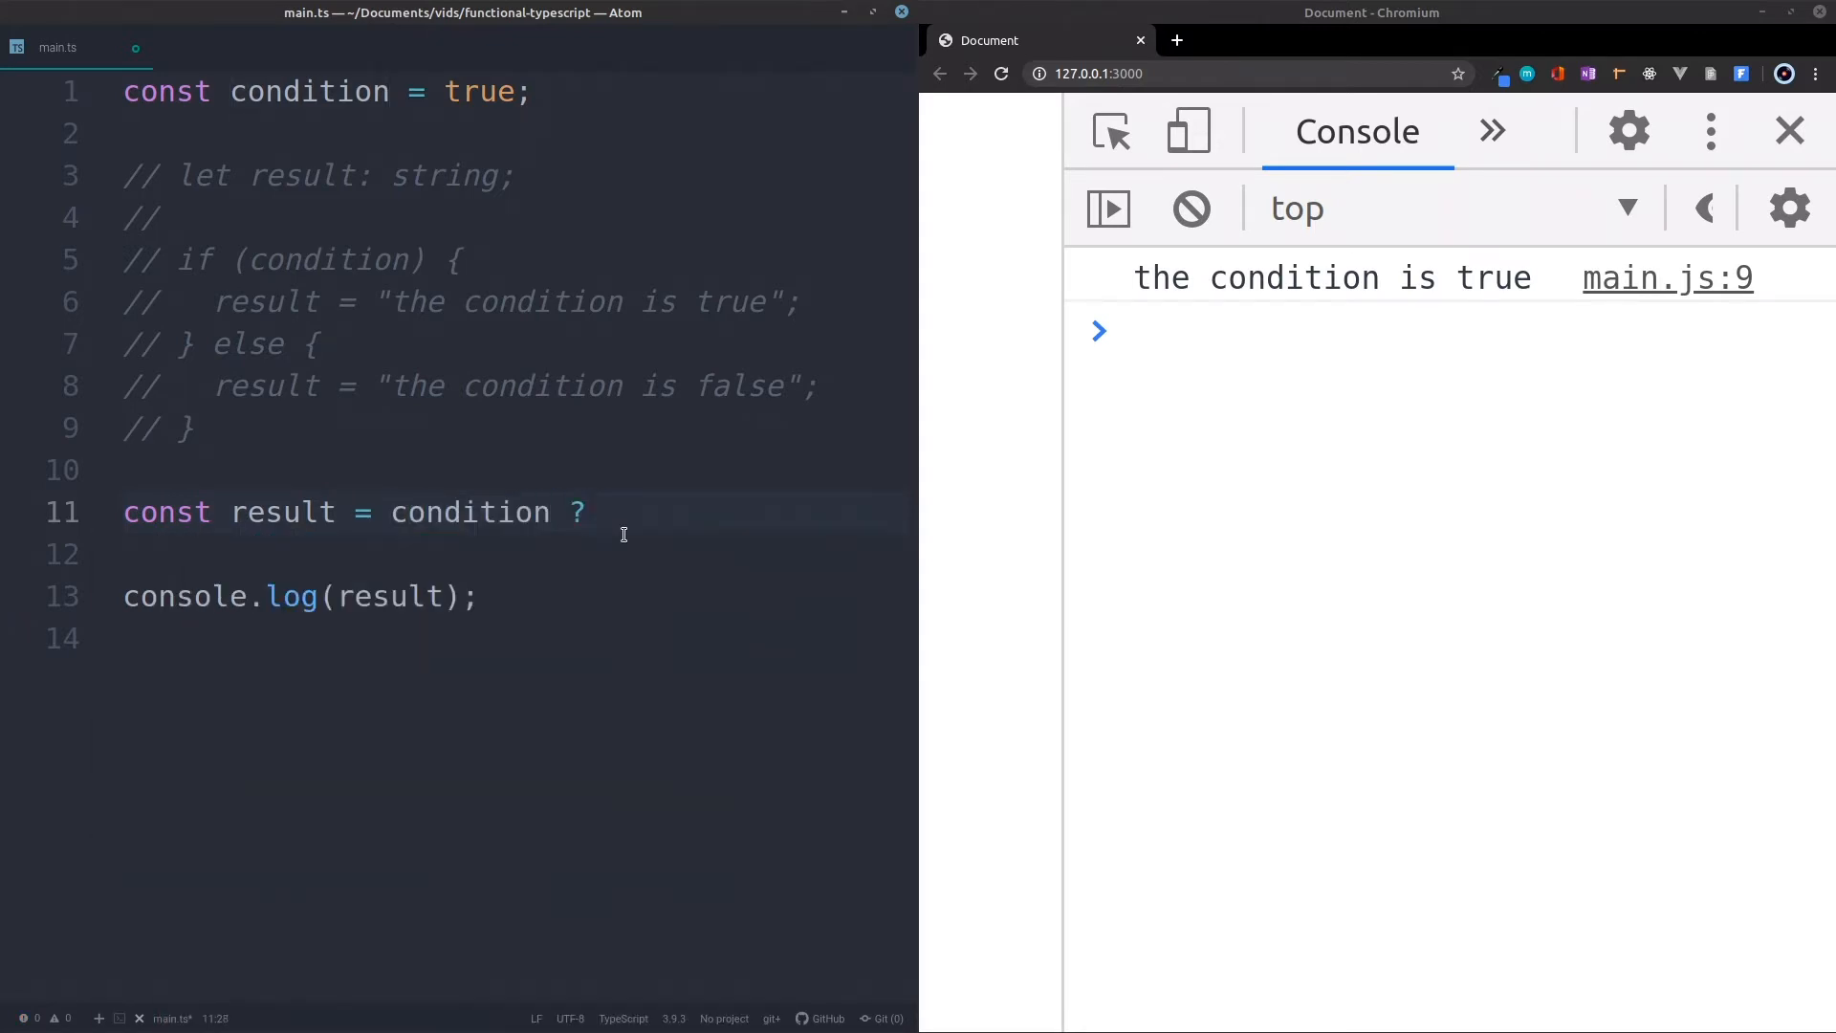
text(")
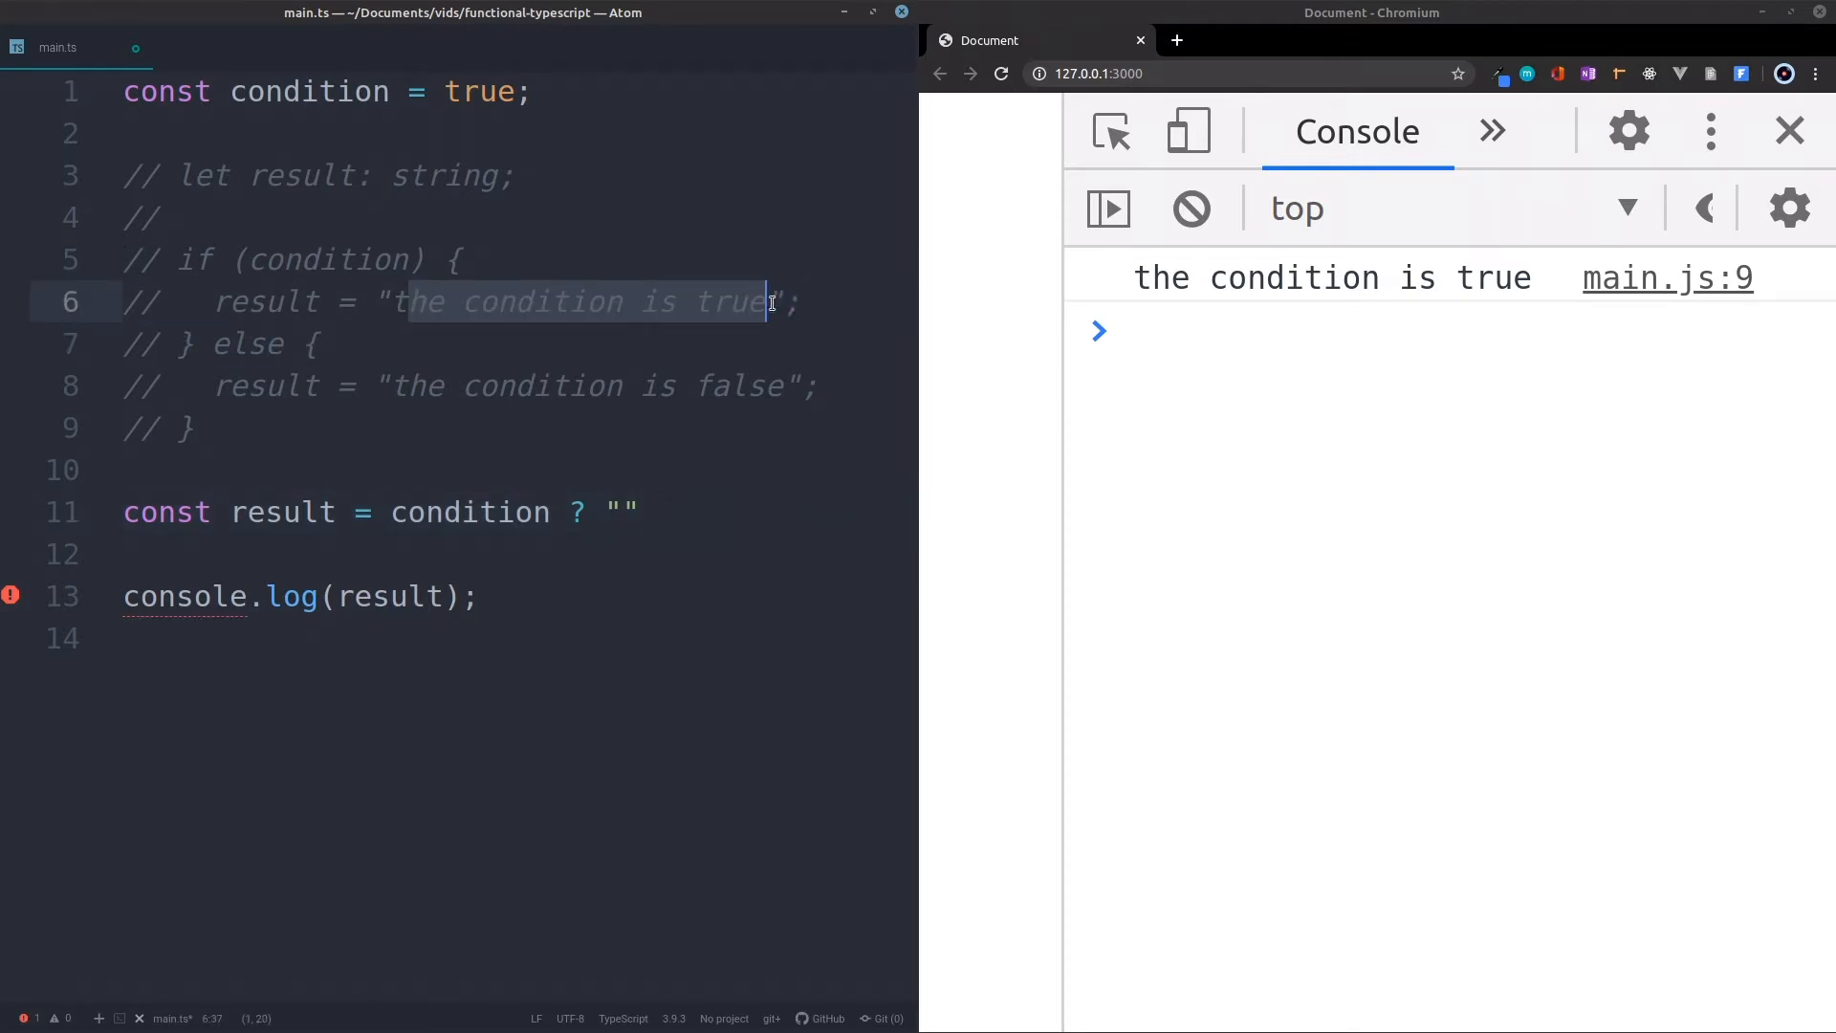
text(t)
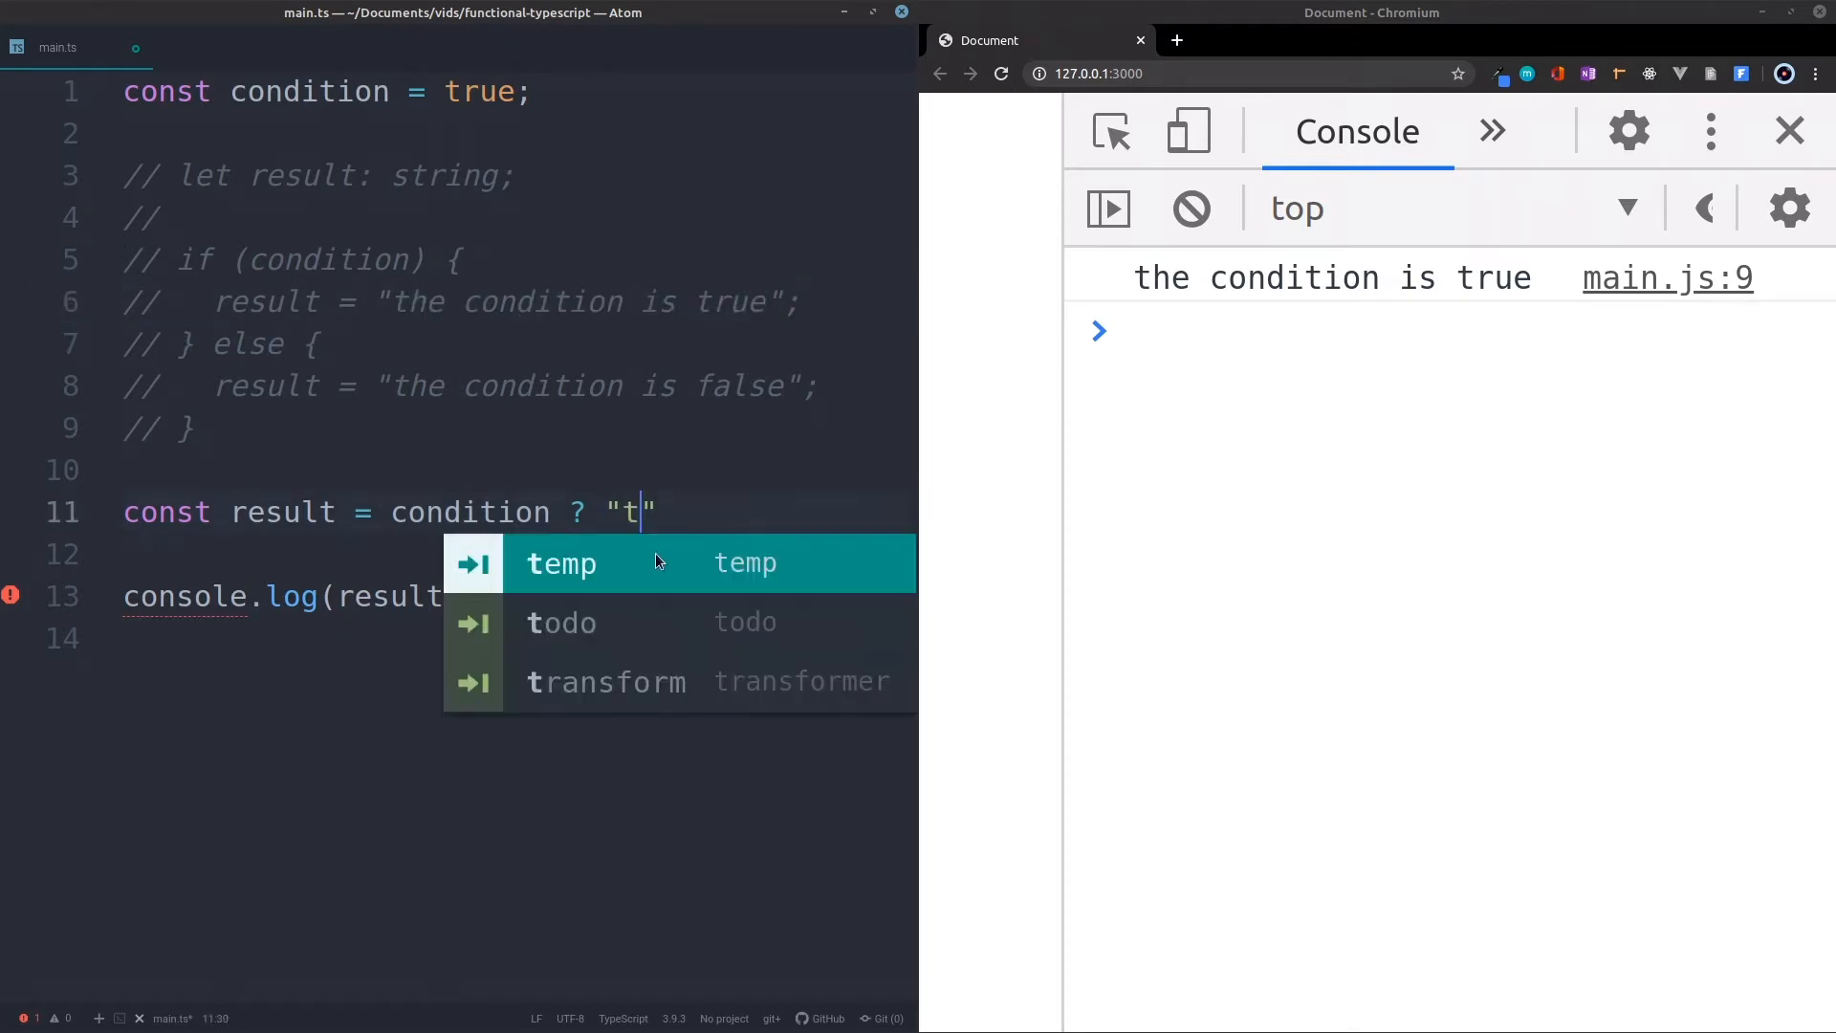
text(he condition is true)
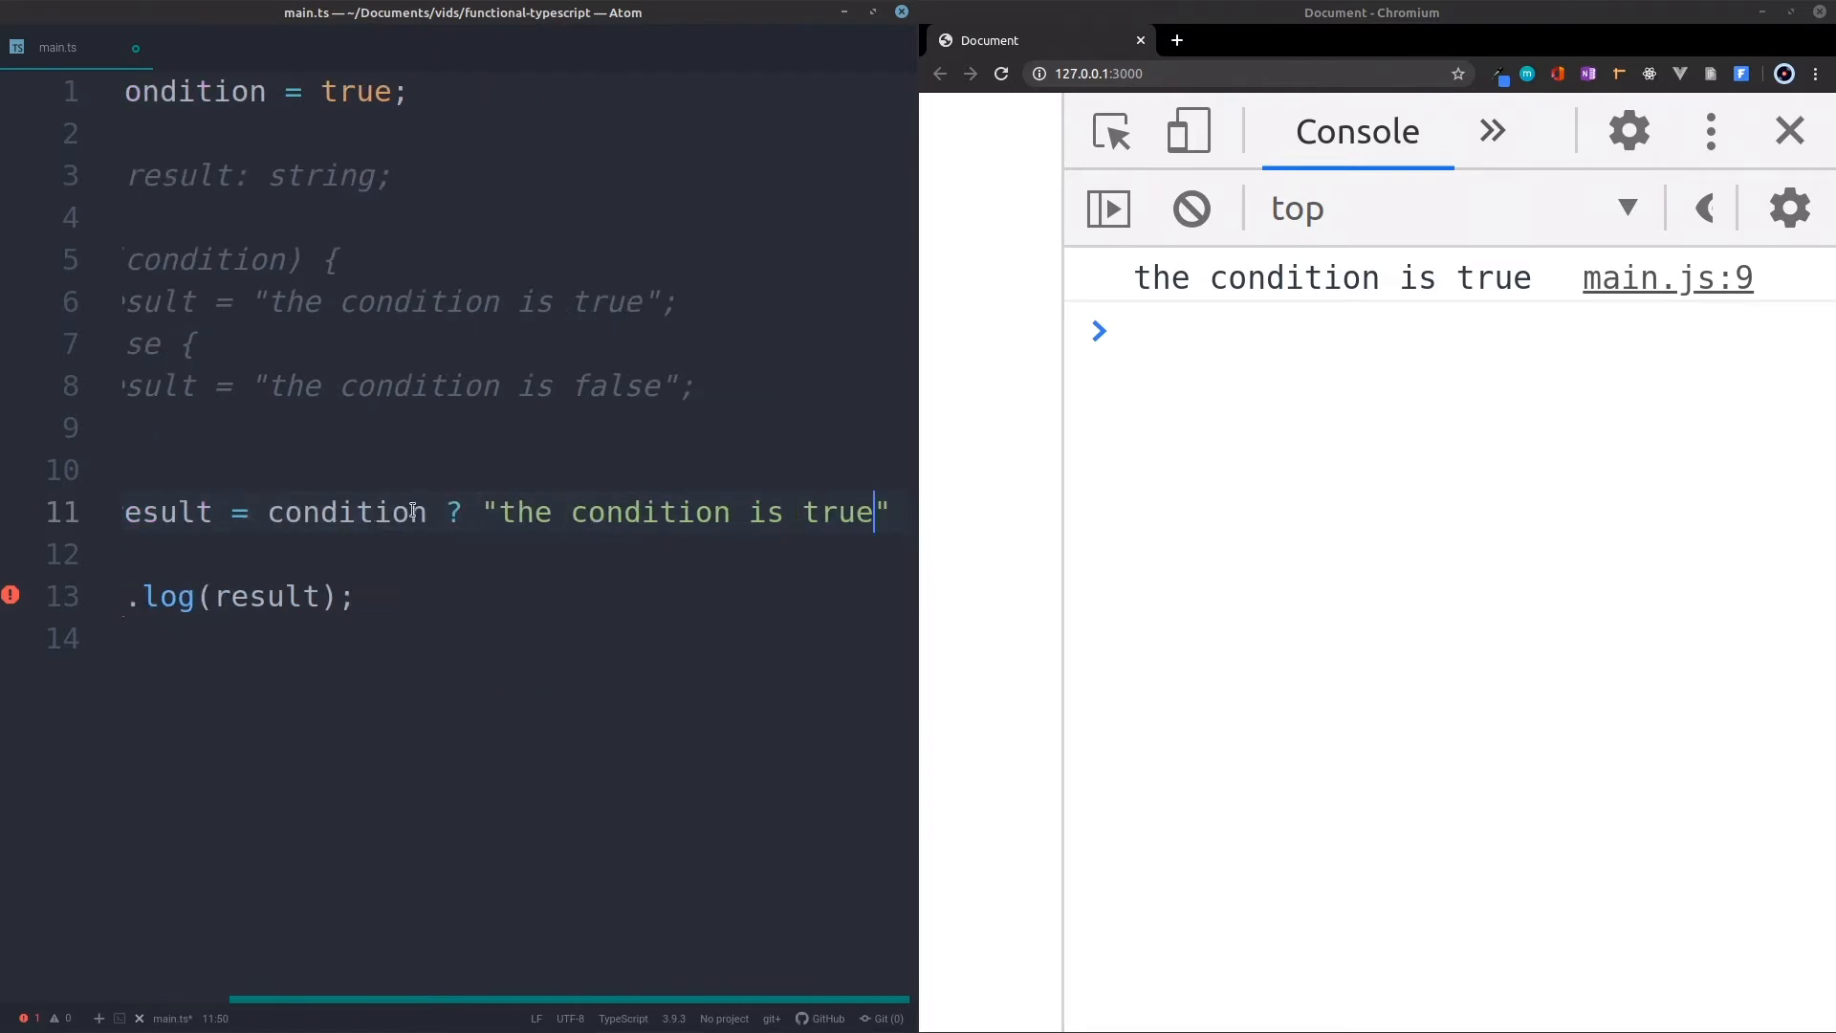
text(: "")
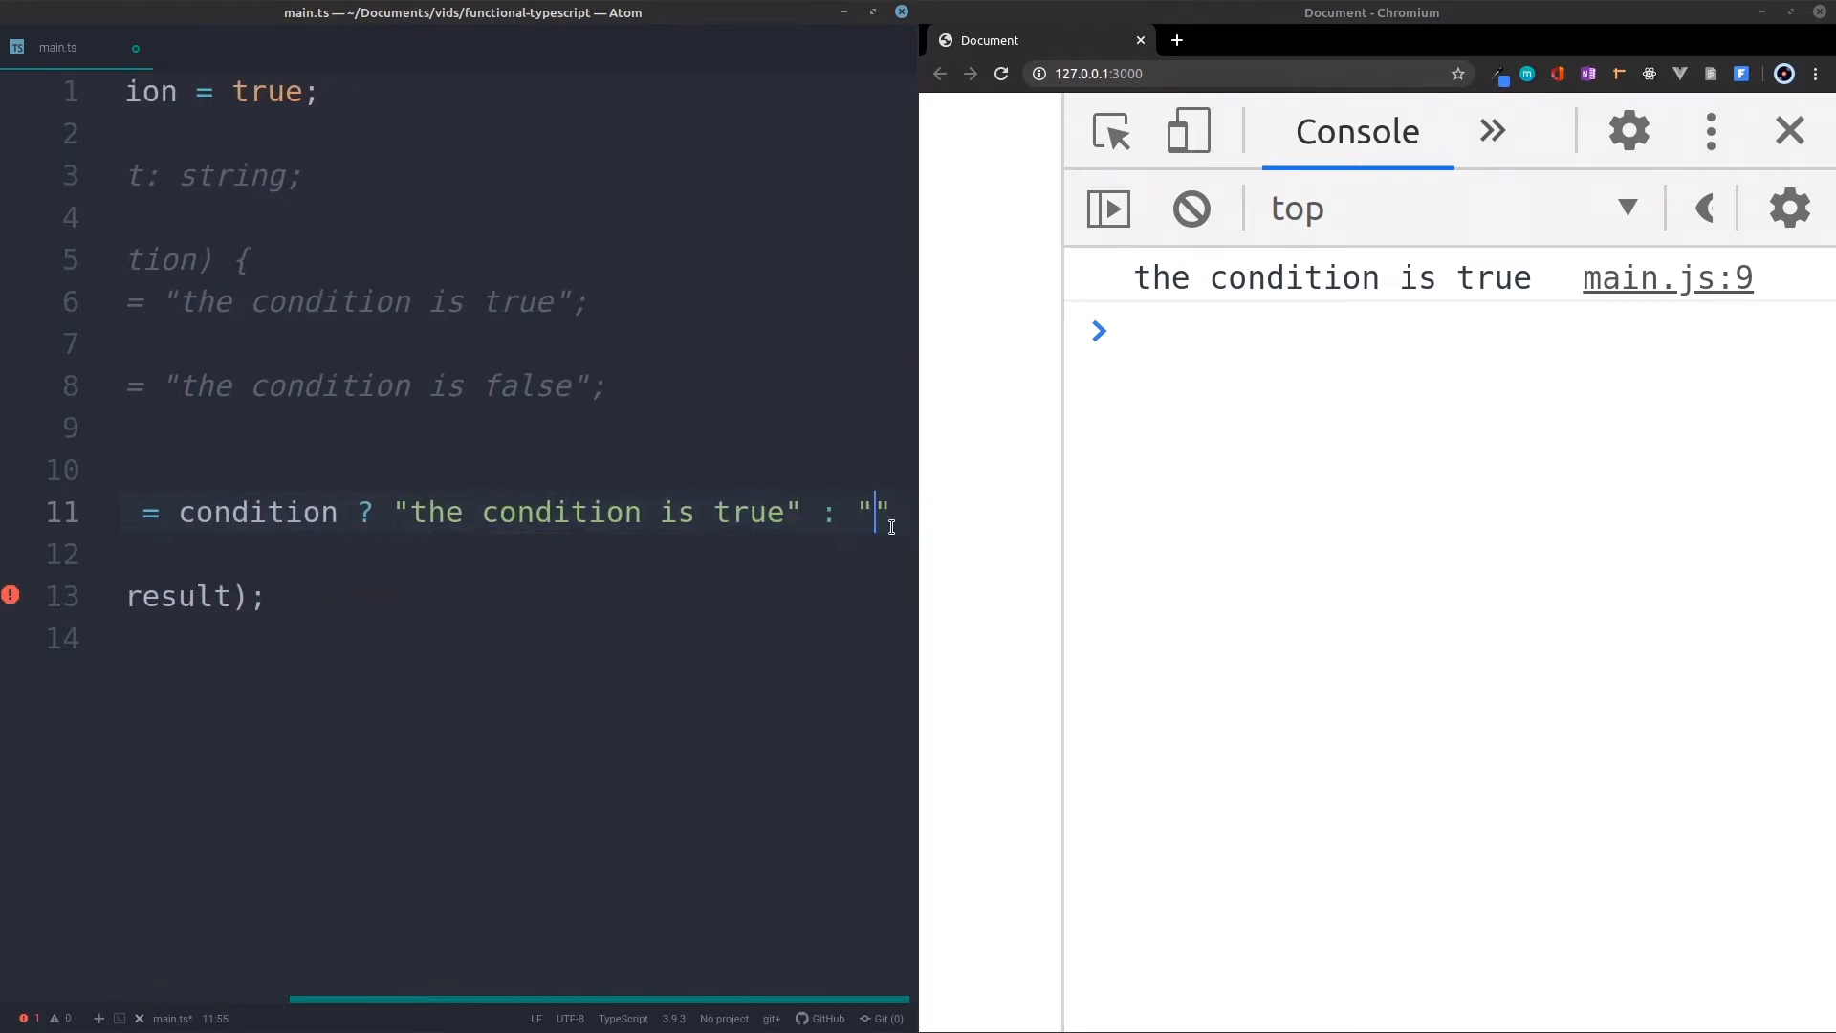
text(the condition is)
click(516, 92)
text(f)
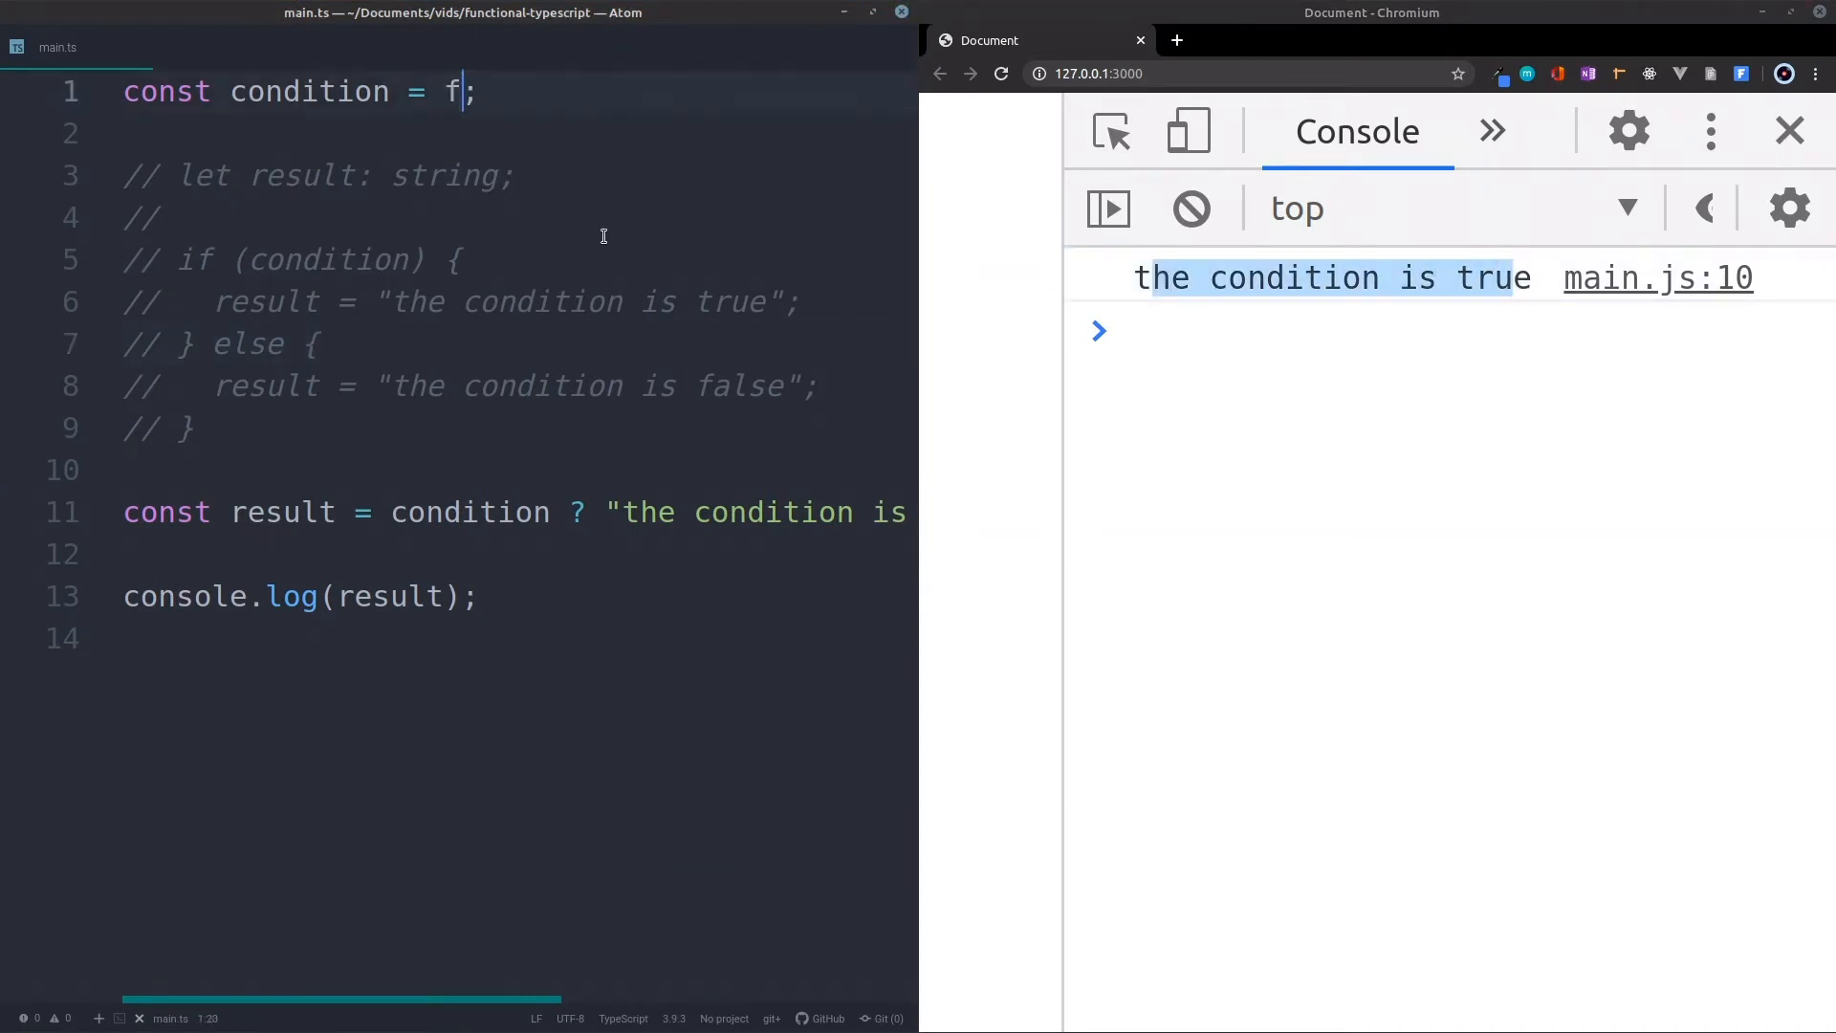
Change the condition constant from true to false
text(alse)
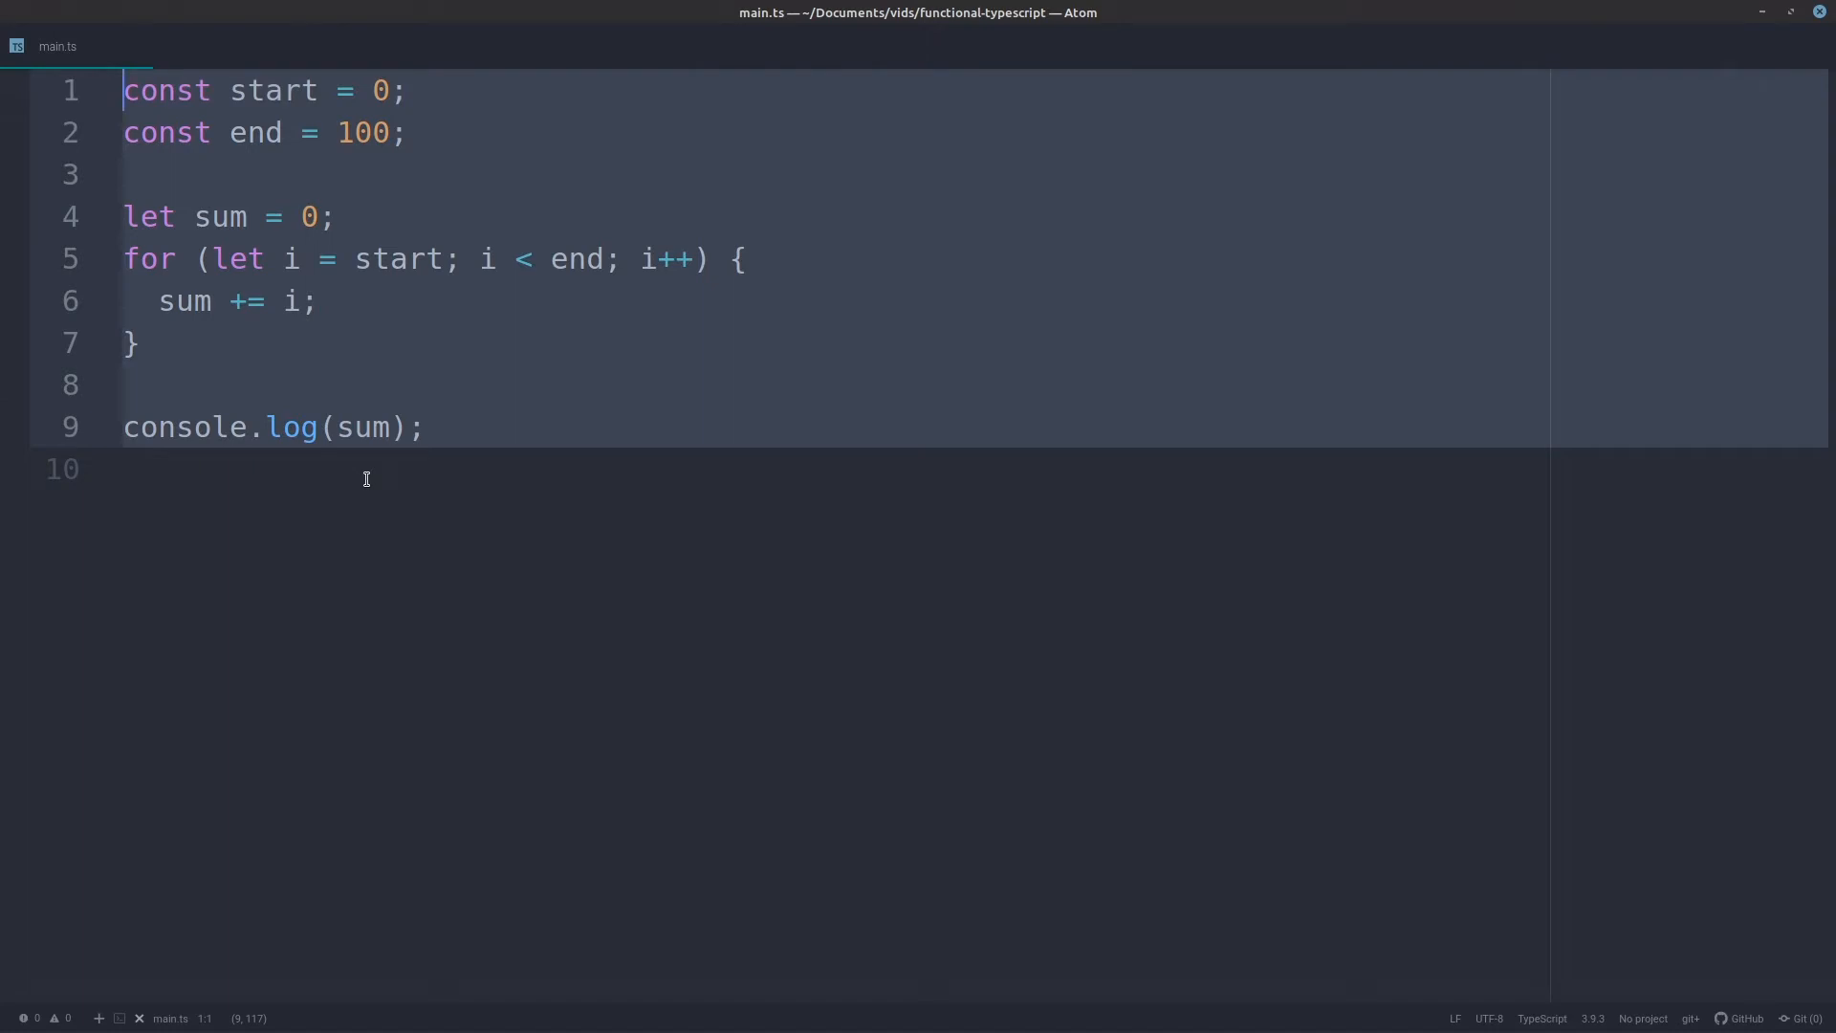
mouse_move(289, 378)
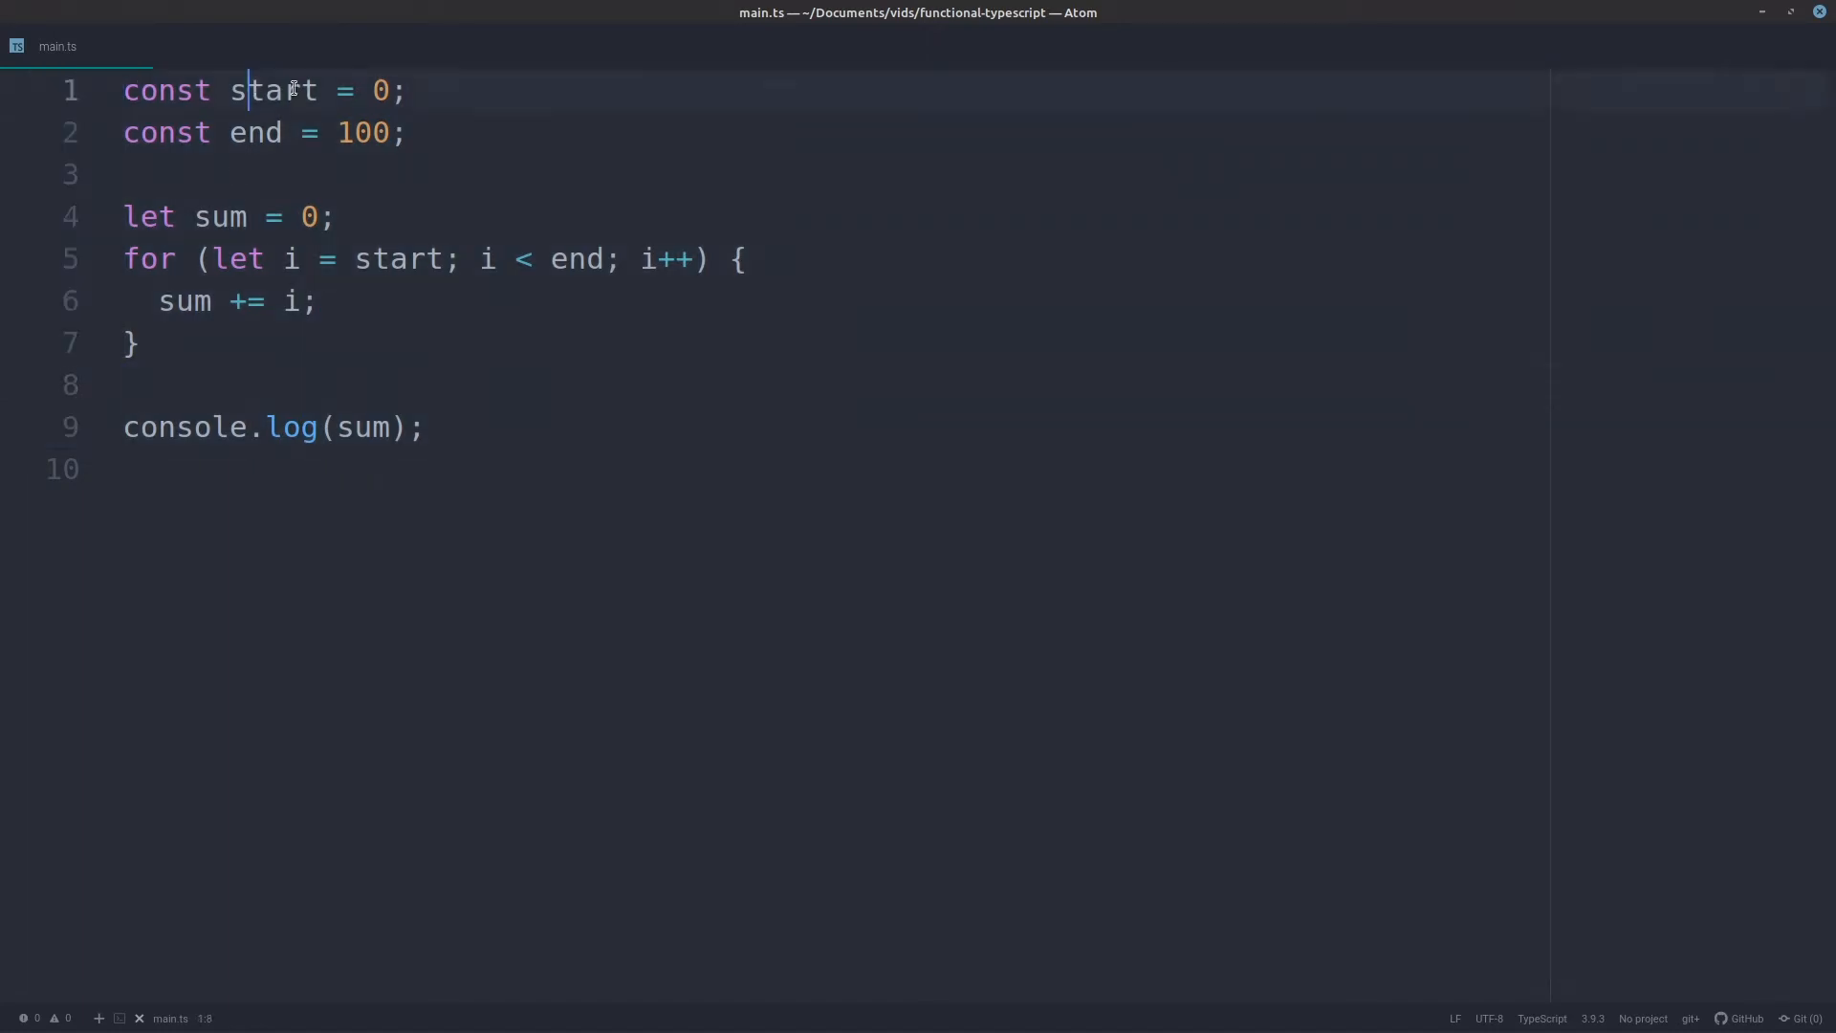
double_click(254, 132)
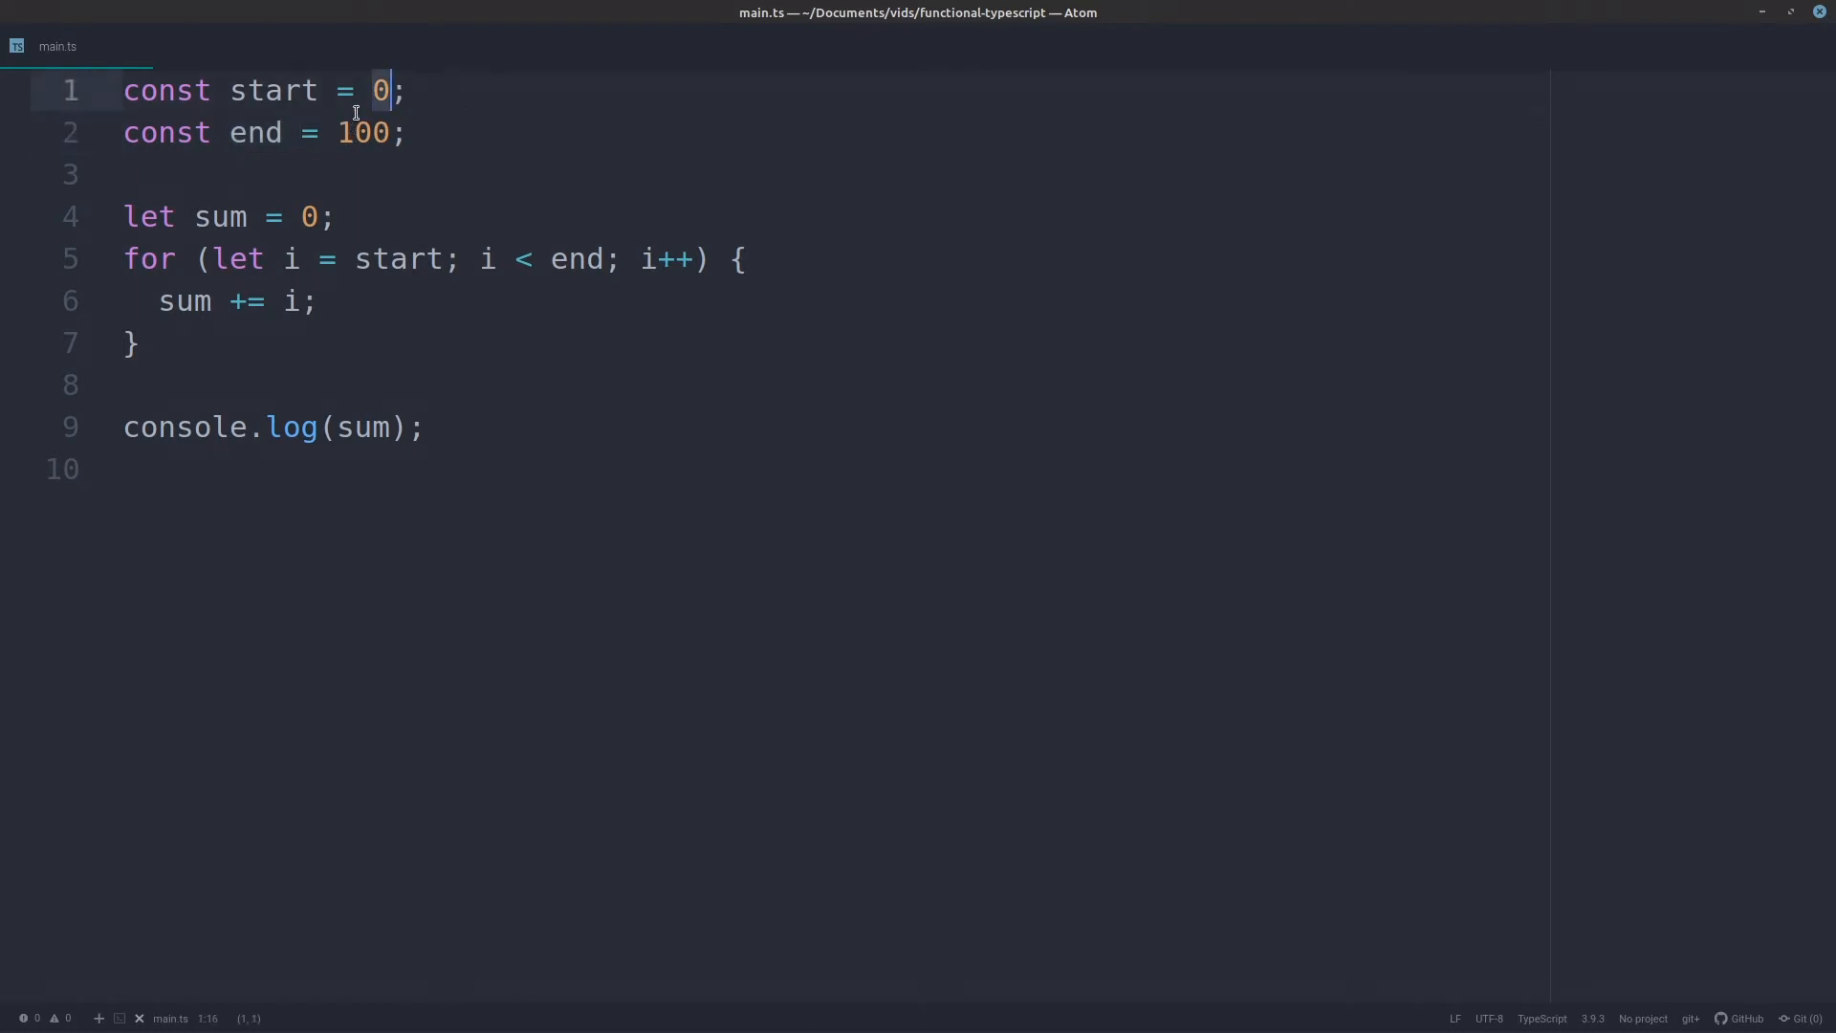
double_click(364, 132)
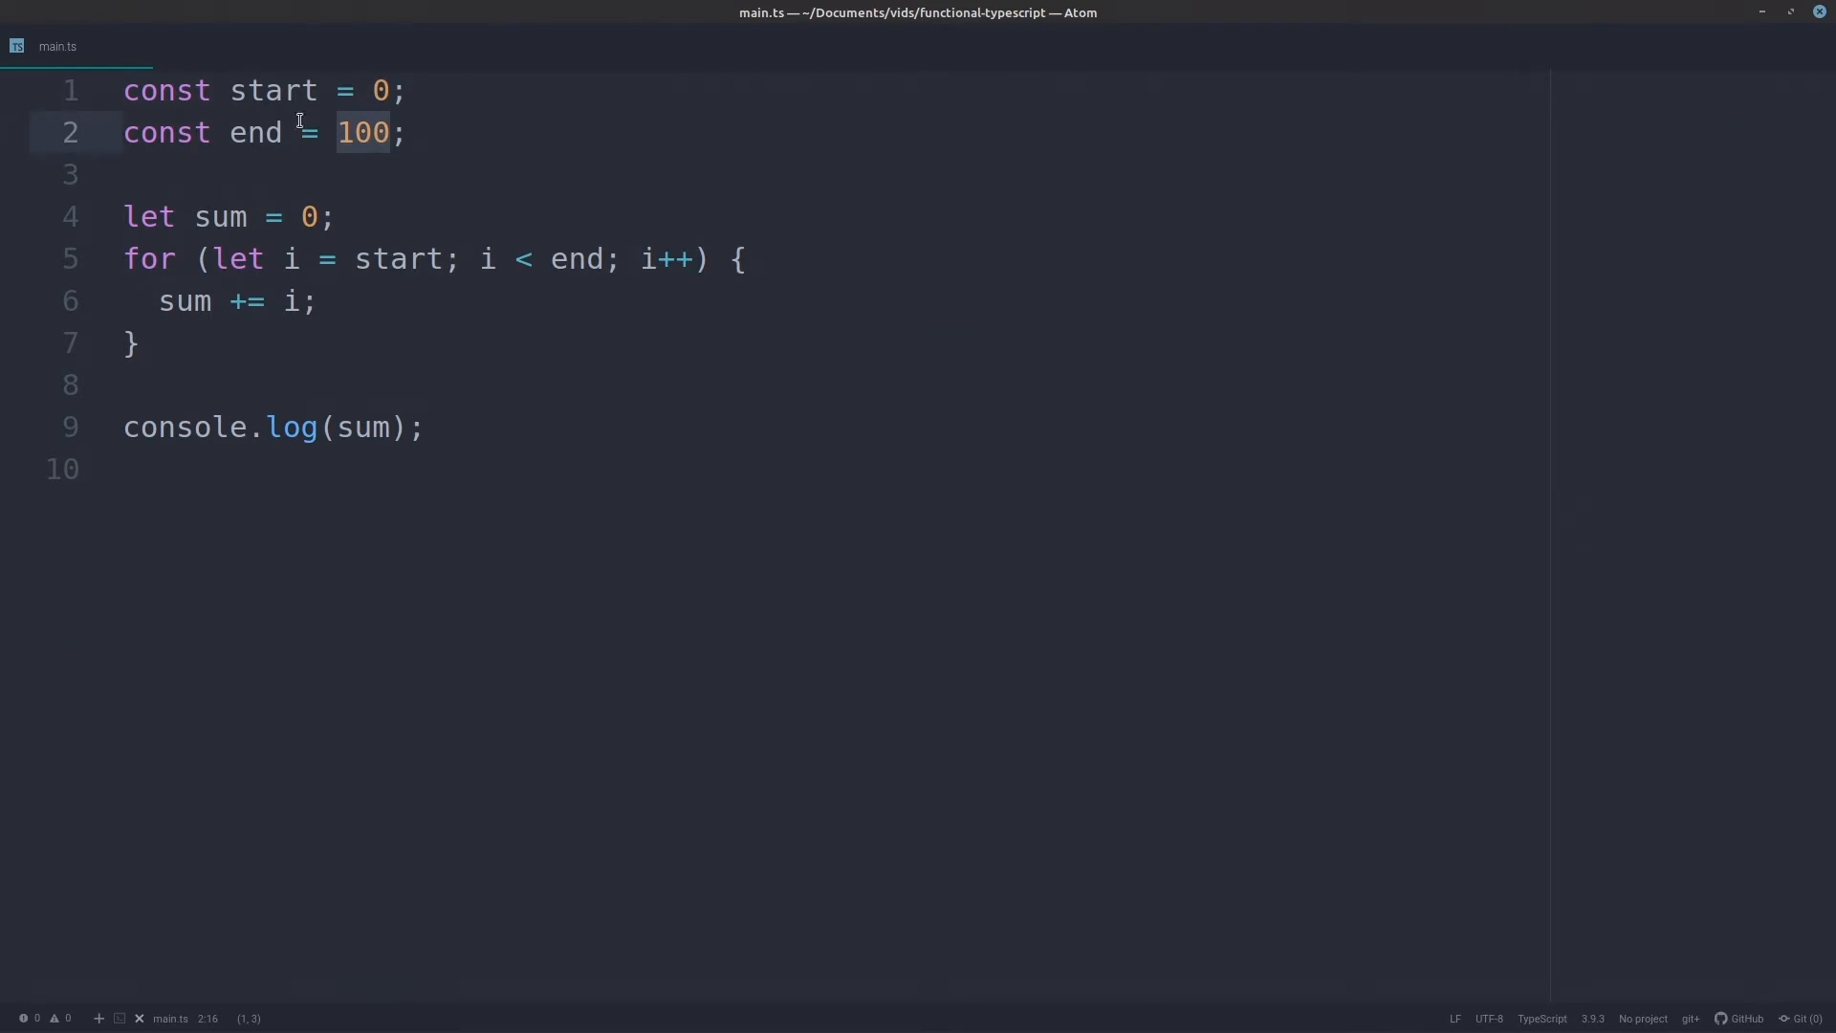
click(128, 384)
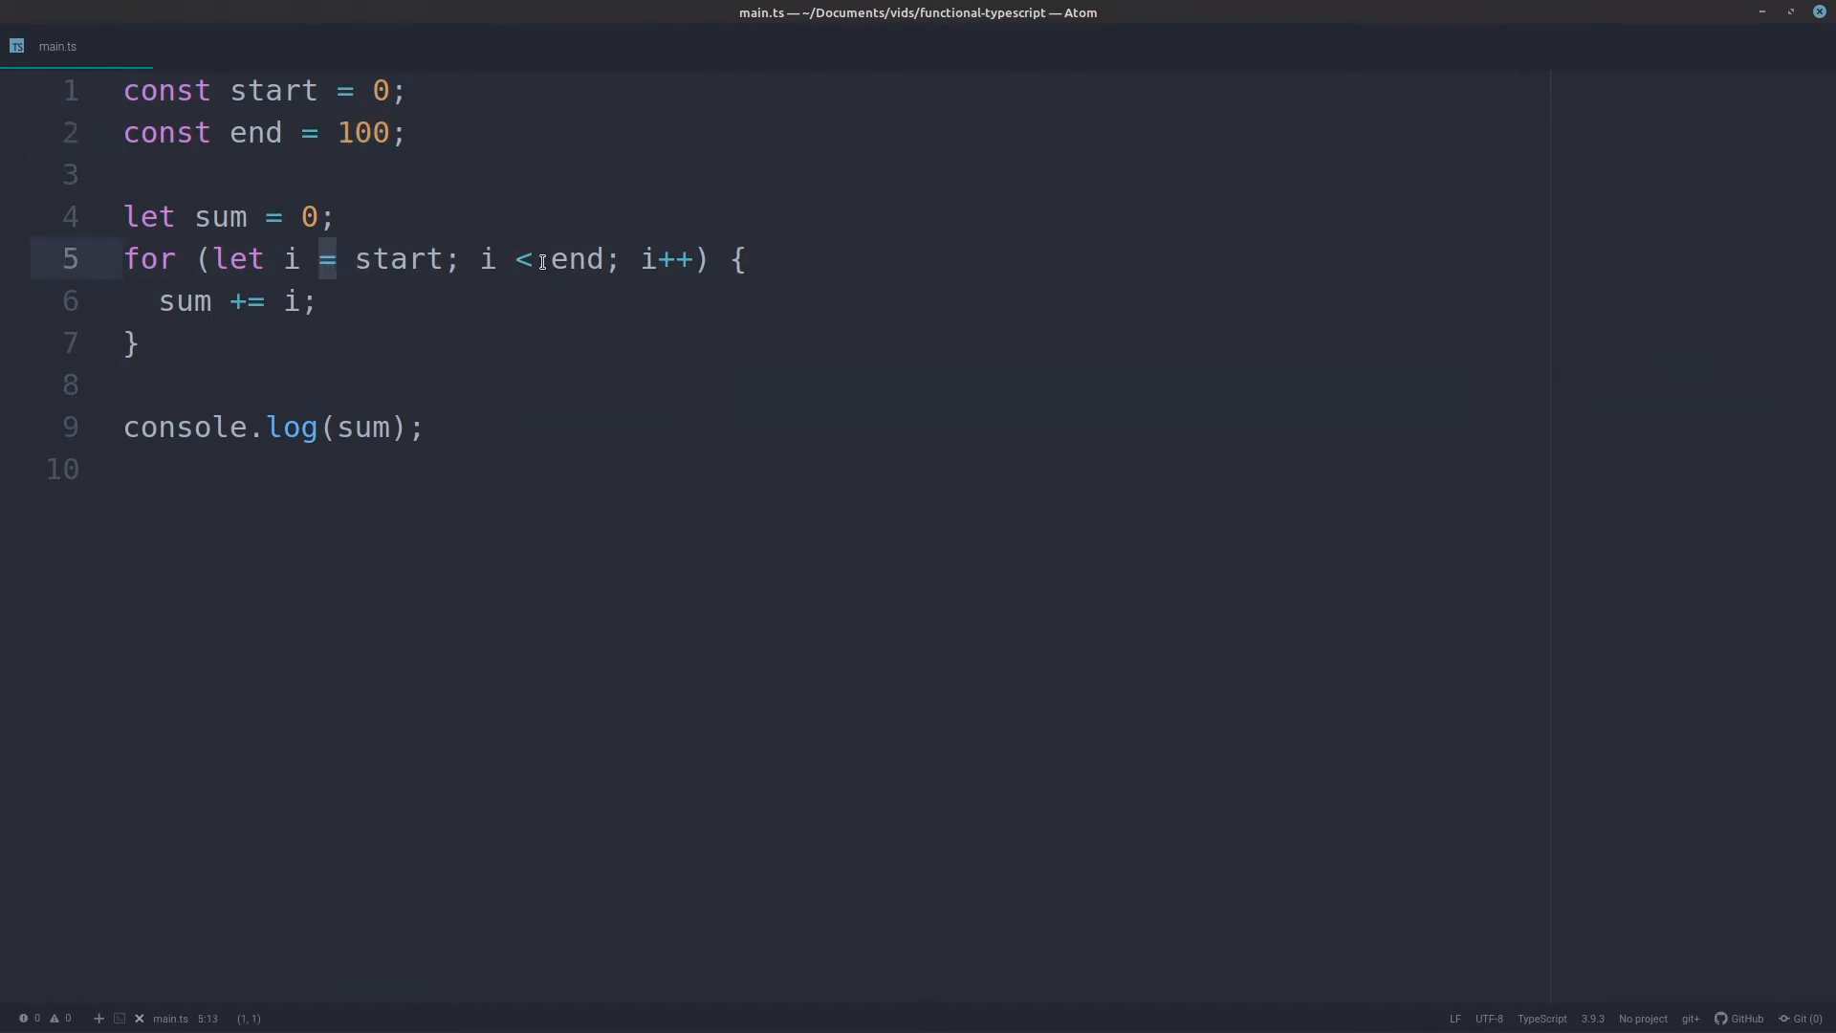
text(=)
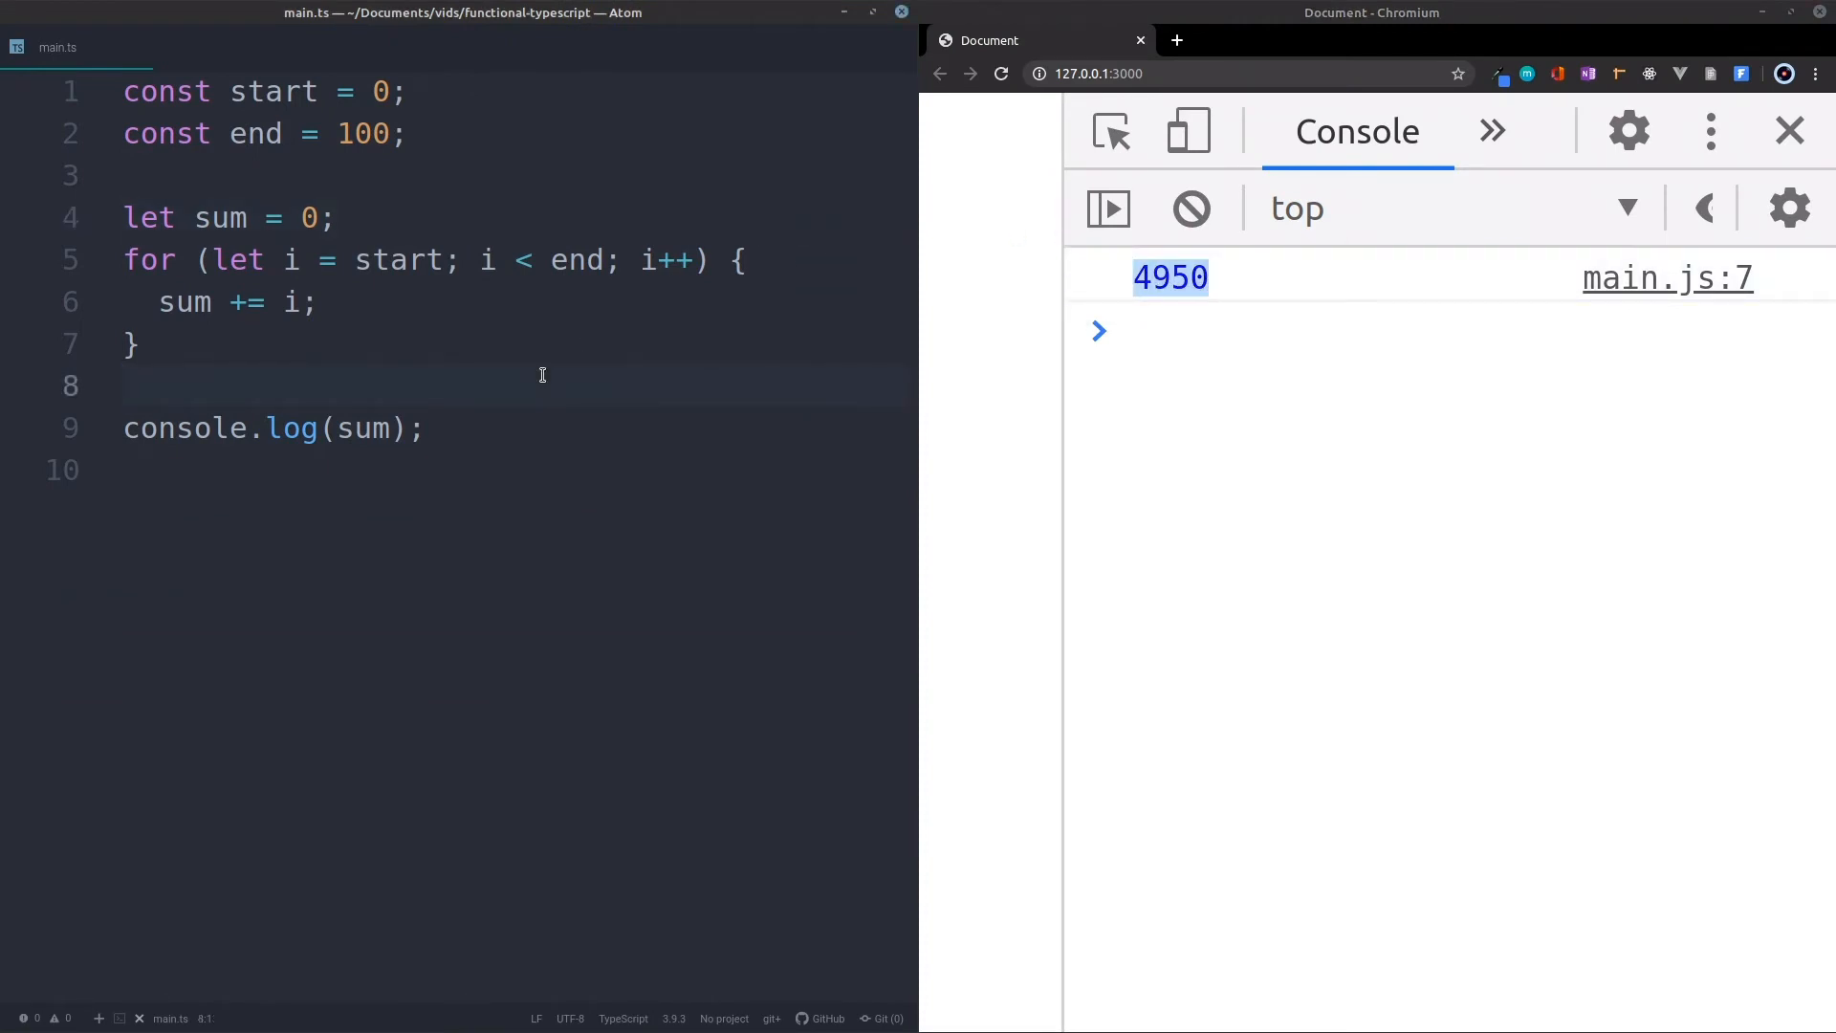
mouse_move(397, 260)
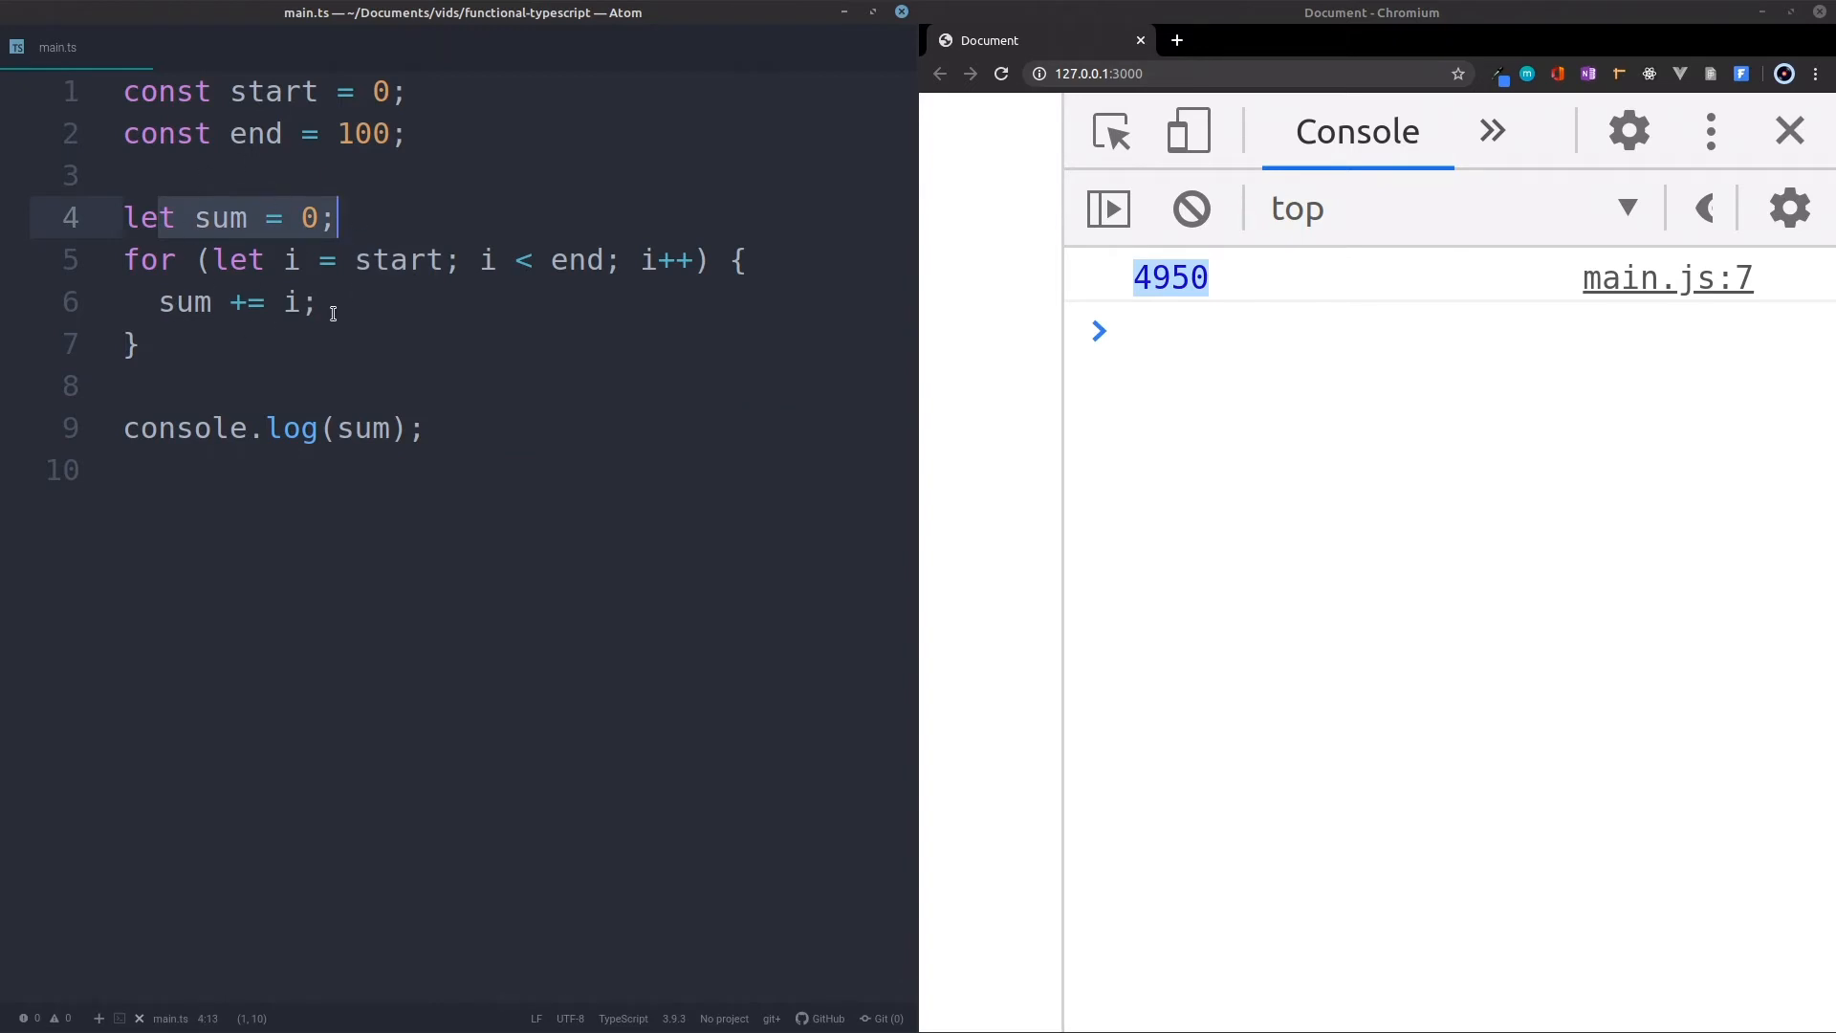
Comment out the start/end constants, sum variable and for loop with Ctrl+/
click(321, 258)
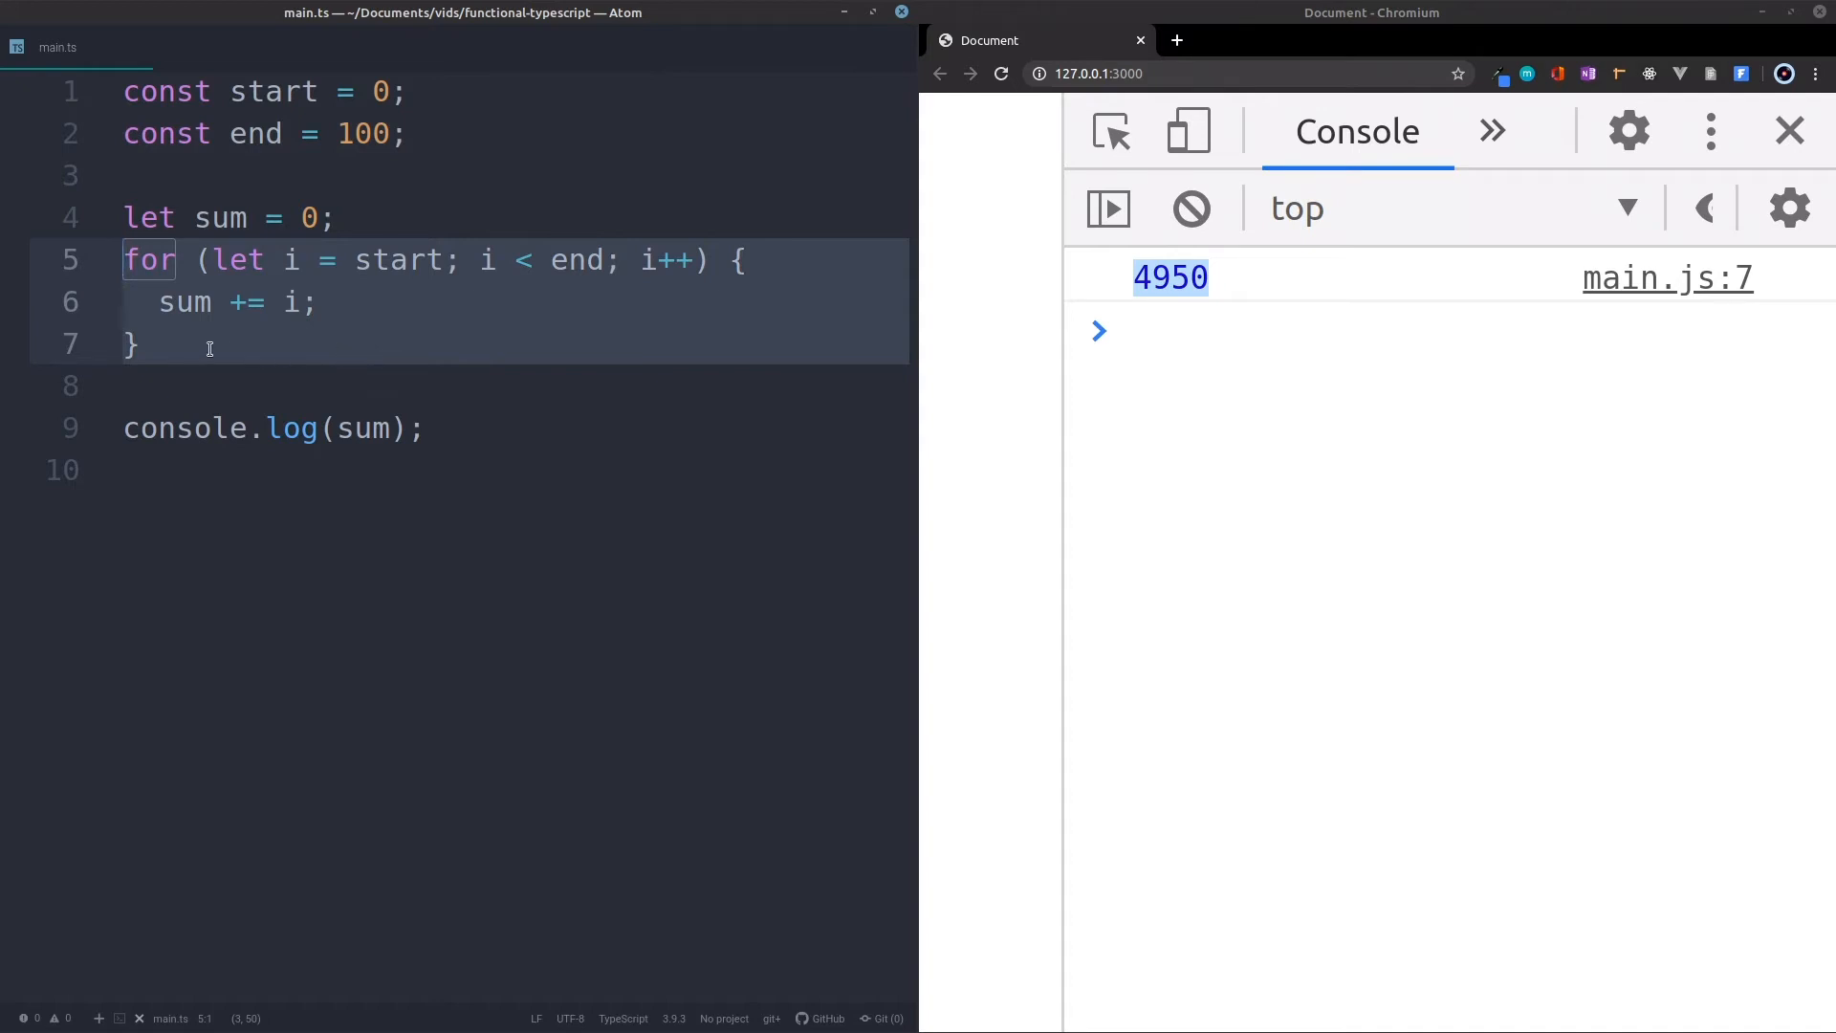
key(ctrl+/)
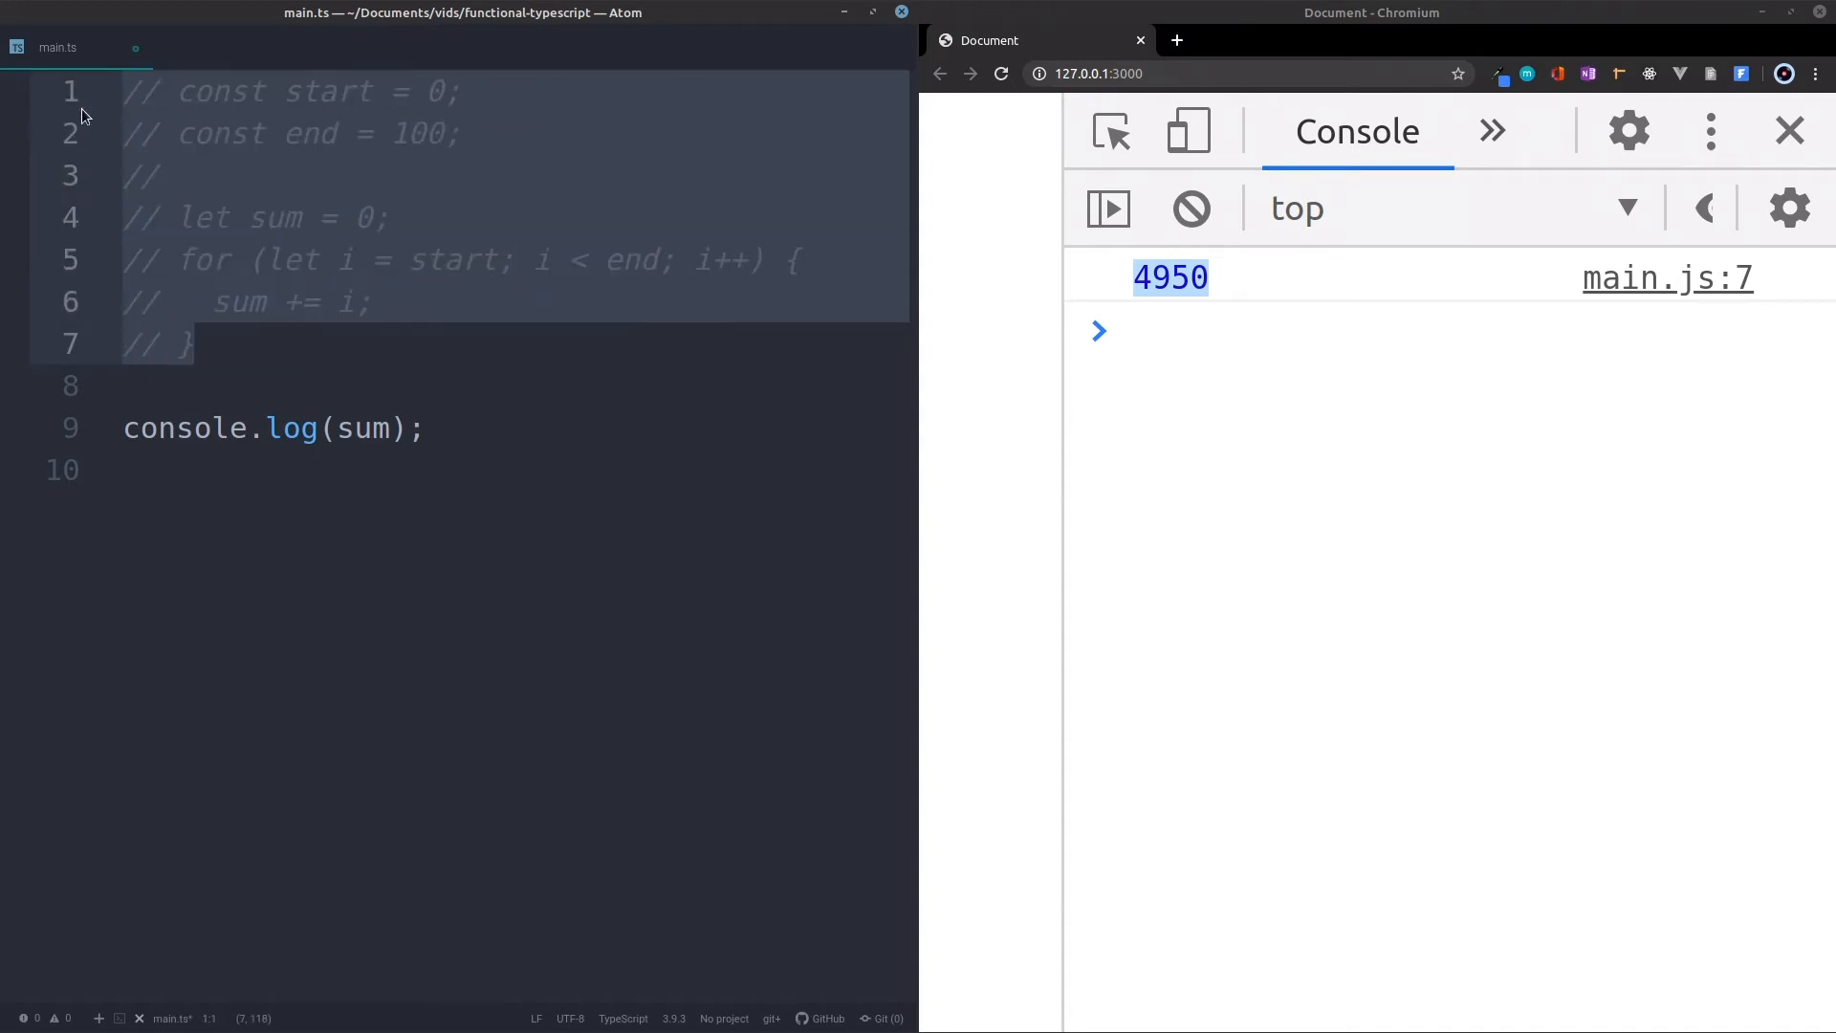
Declare const sum as an arrow function with start and end number parameters and a return begun
click(116, 384)
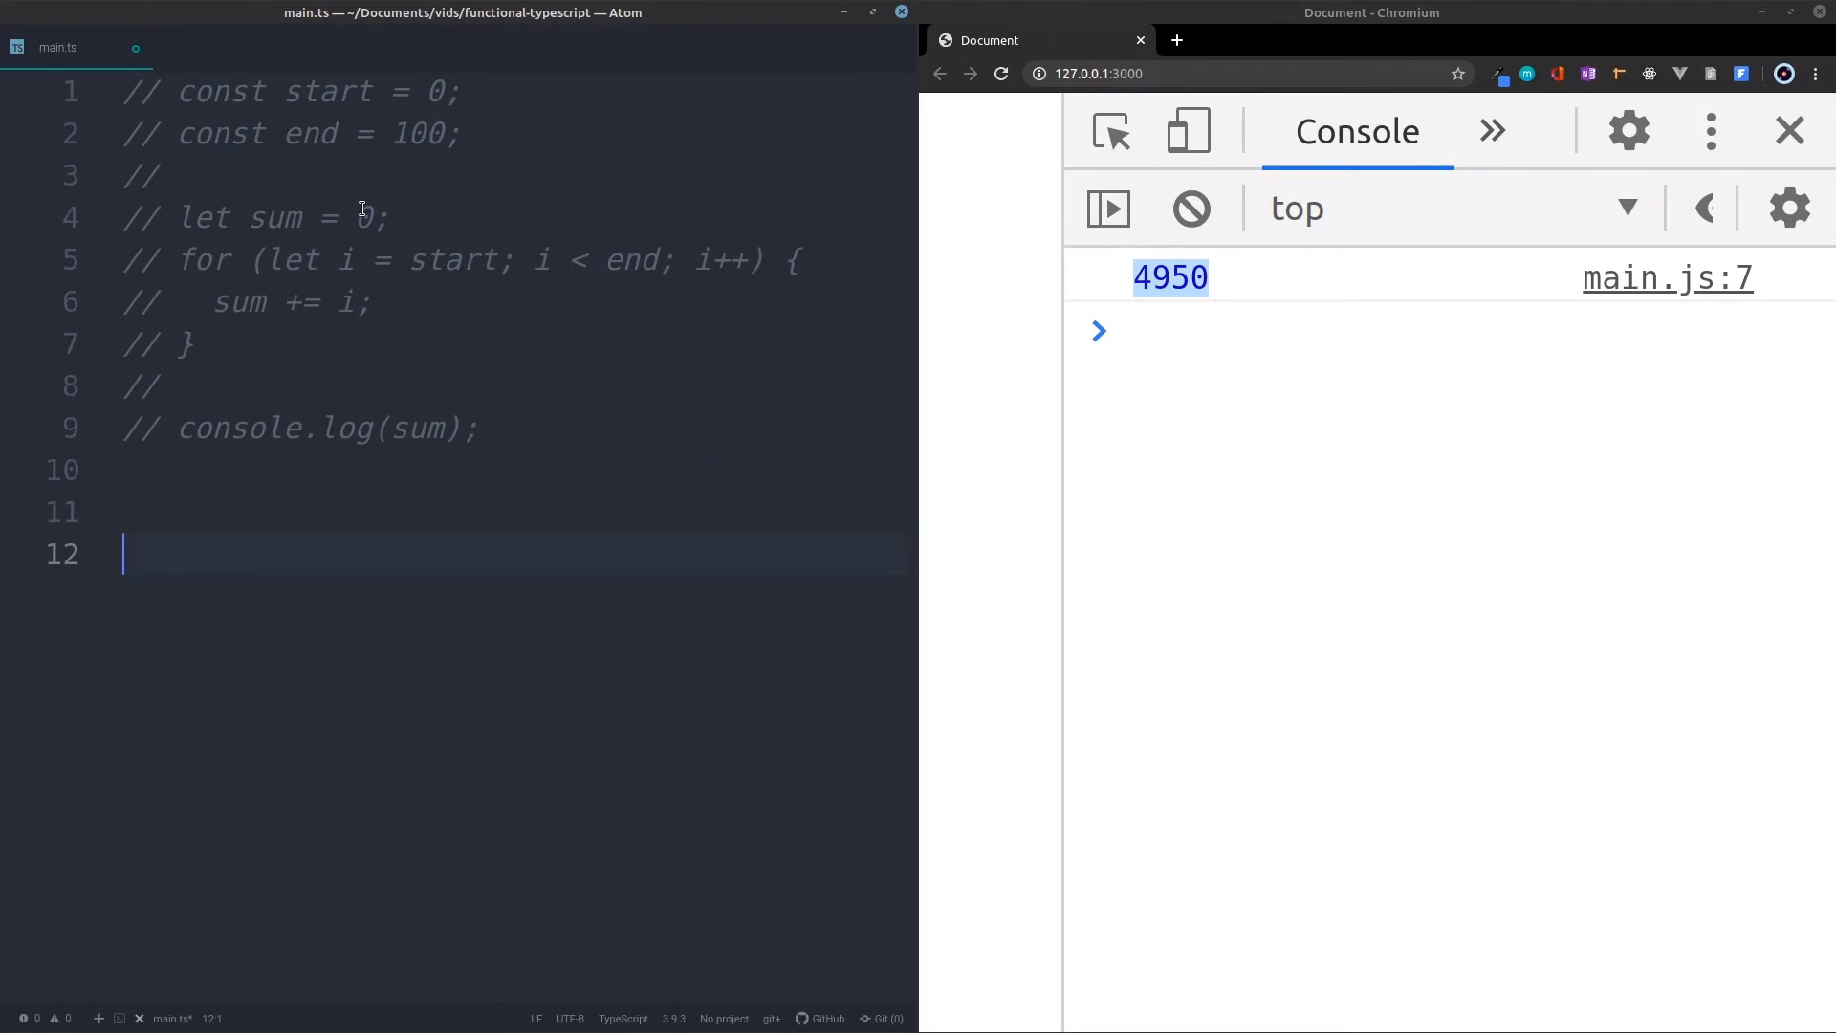
click(205, 513)
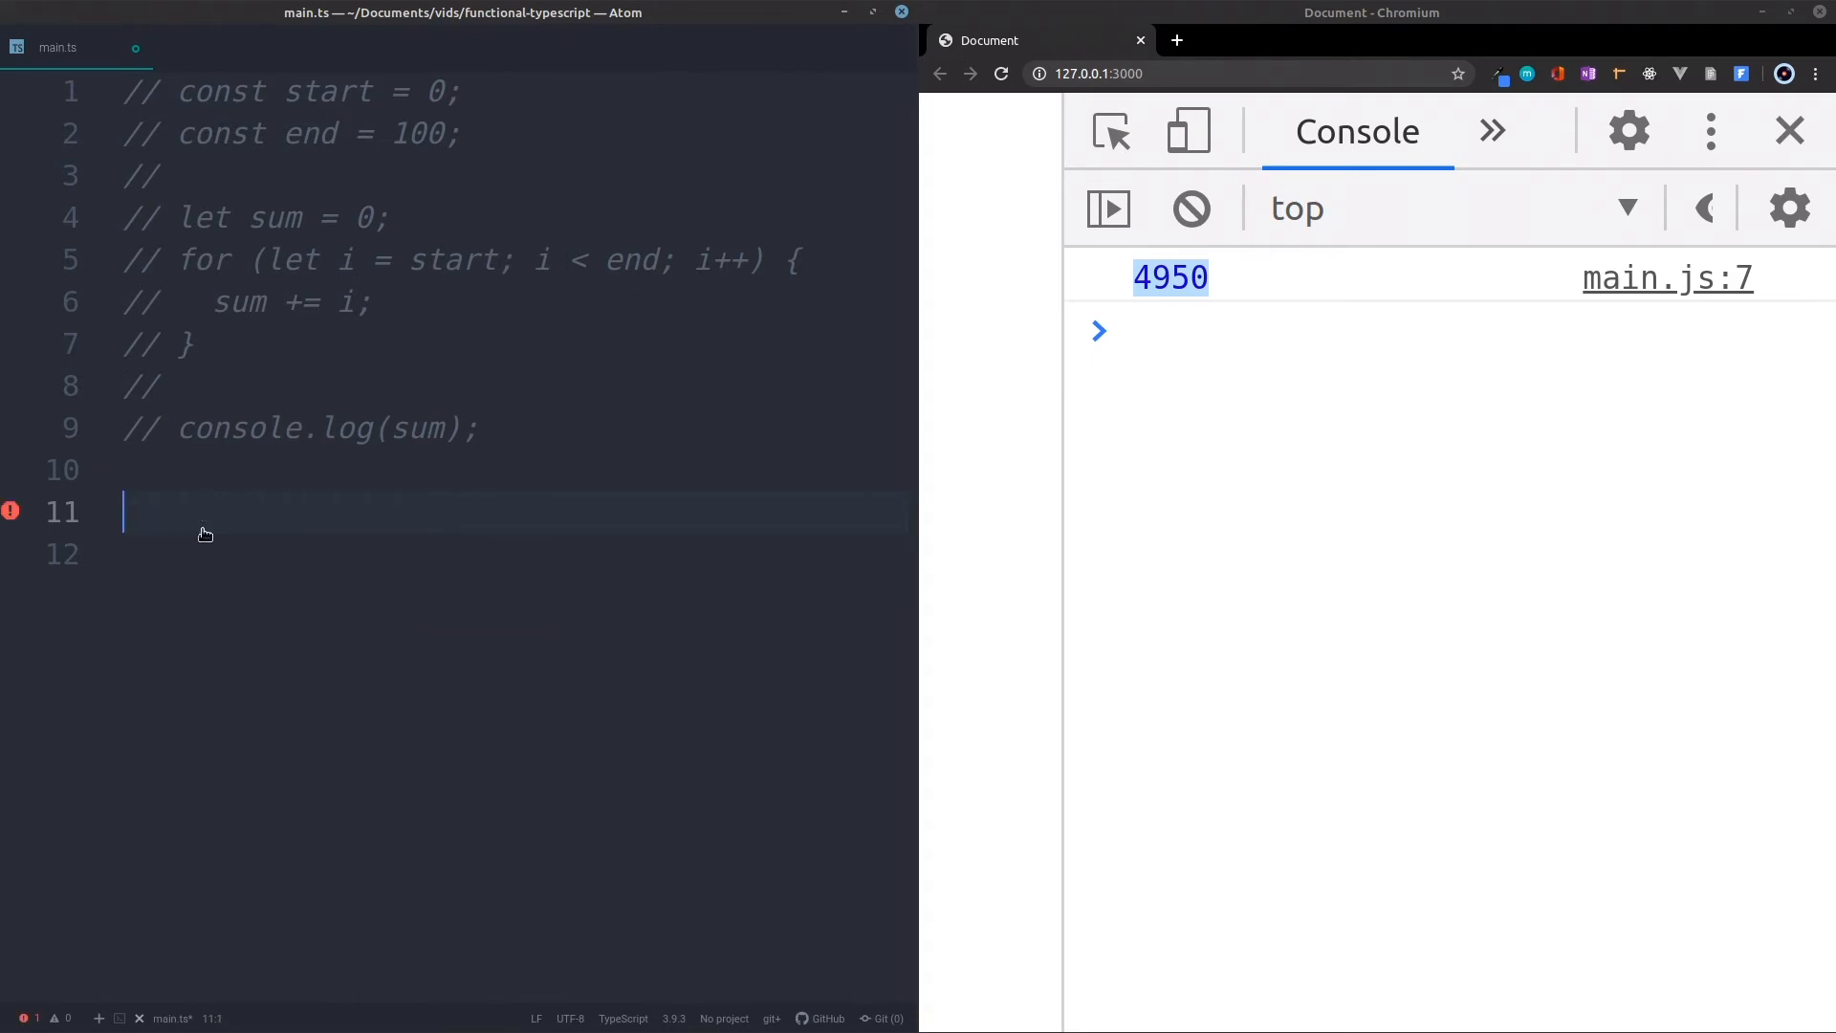
text(const sum)
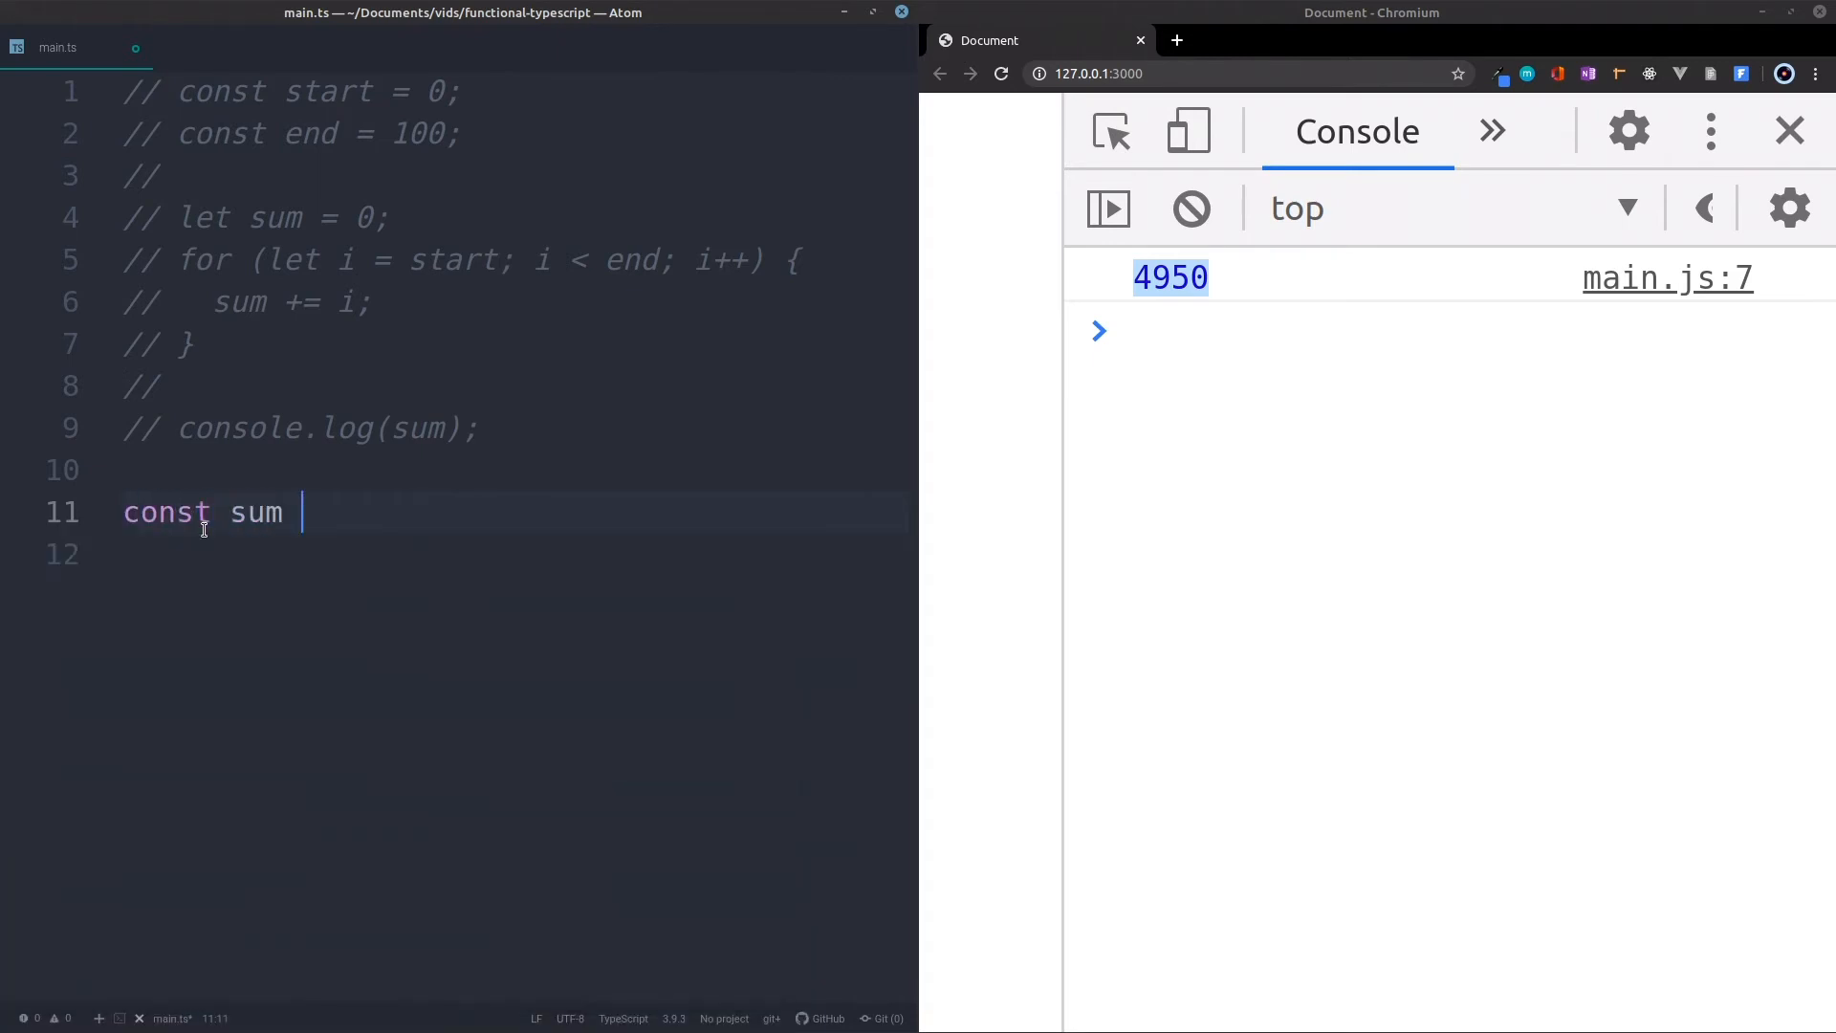
text(= () => {)
text(};)
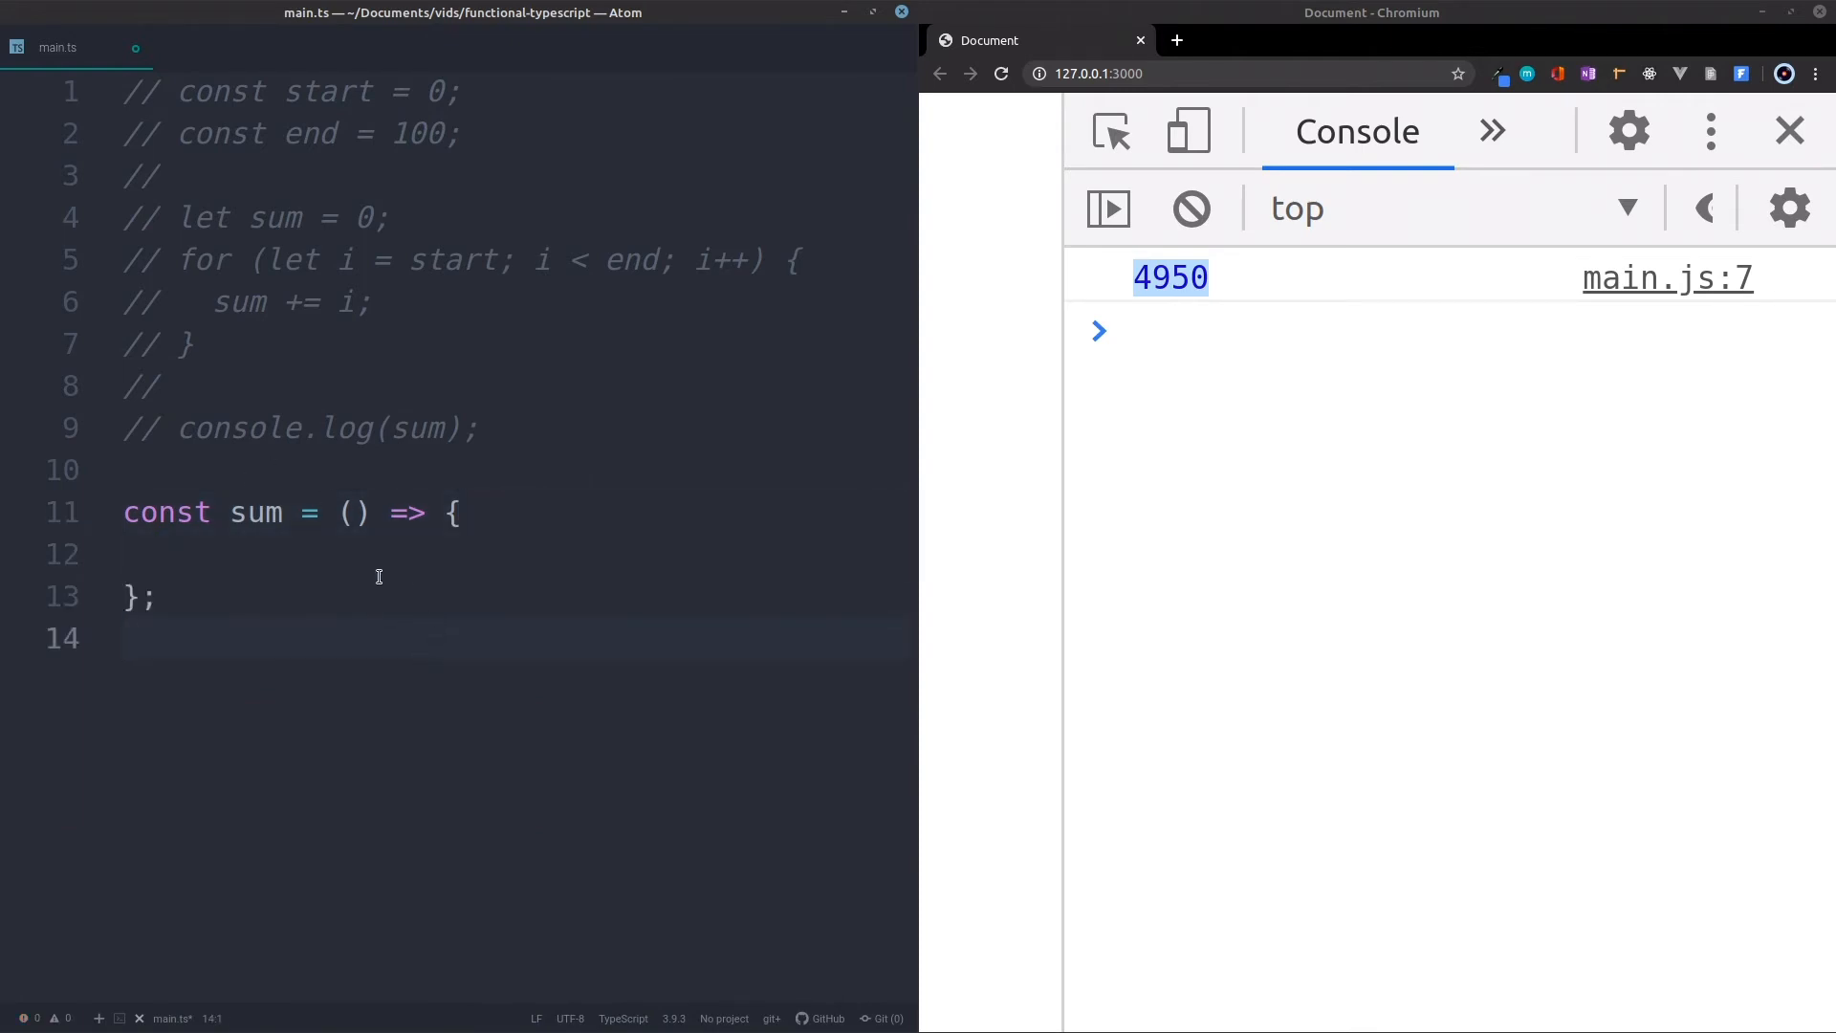
text(start: number, end: numbe)
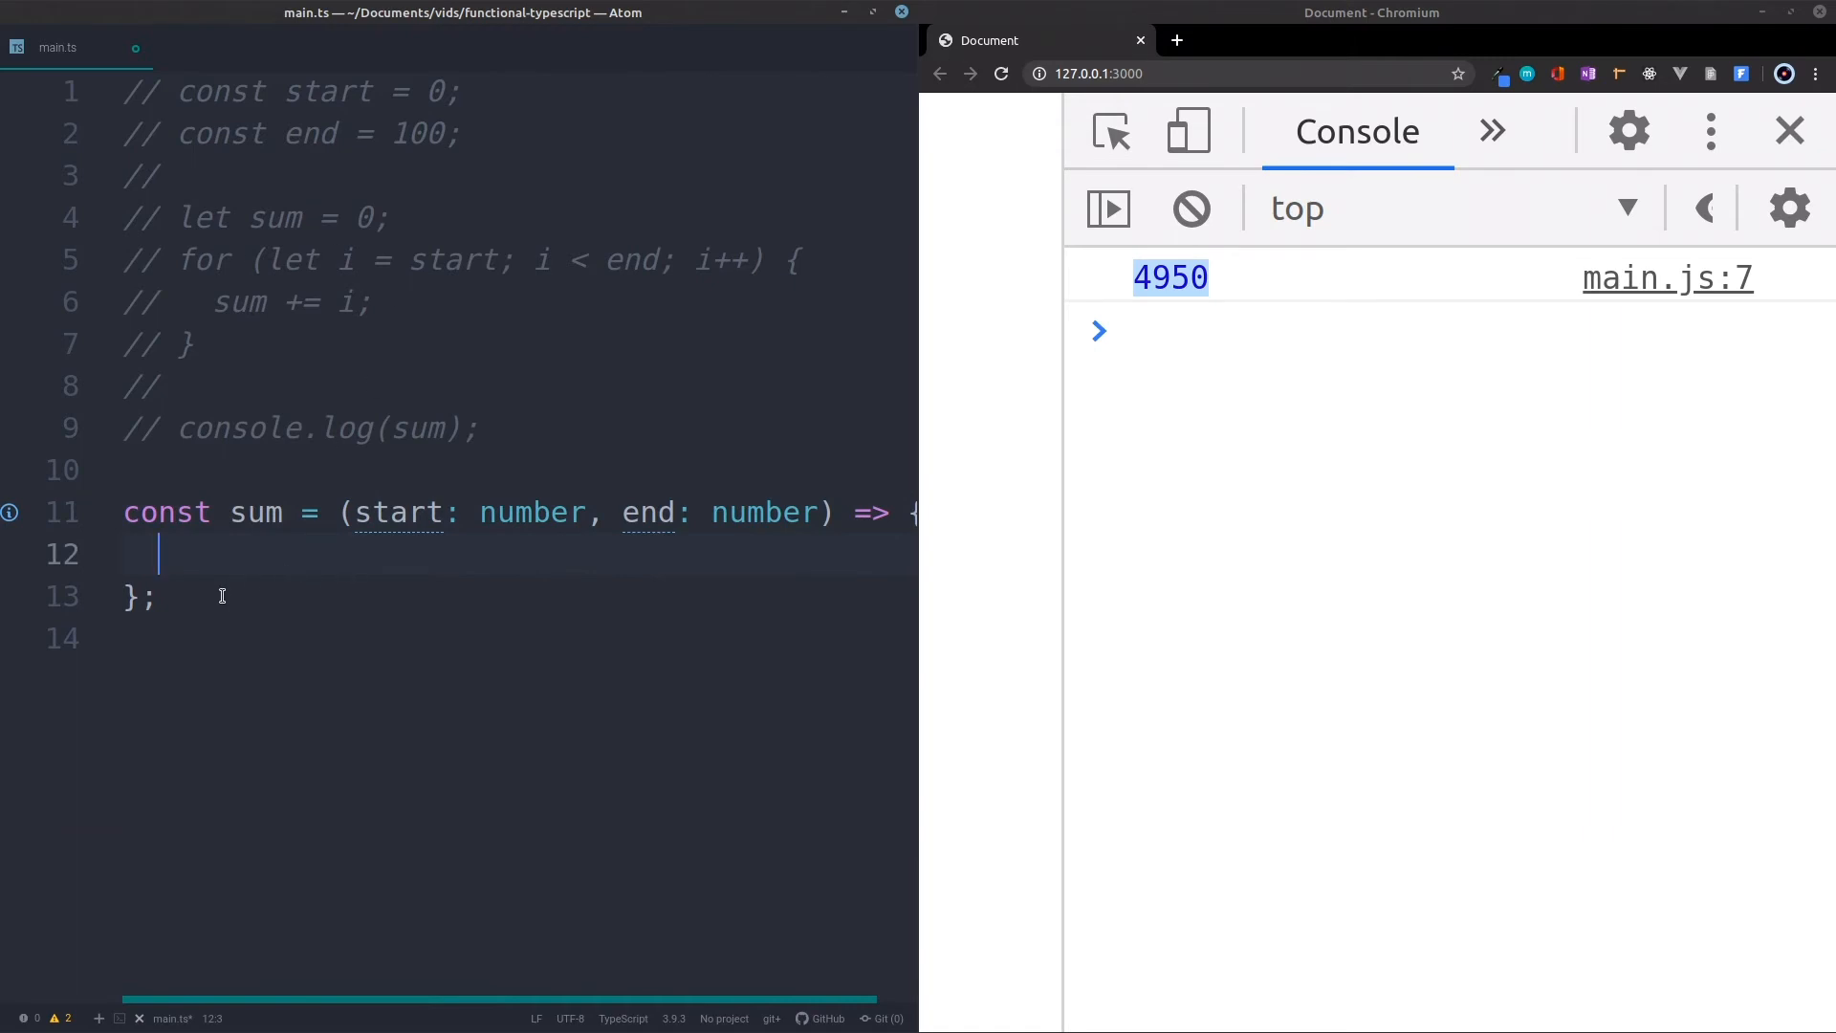
text(return)
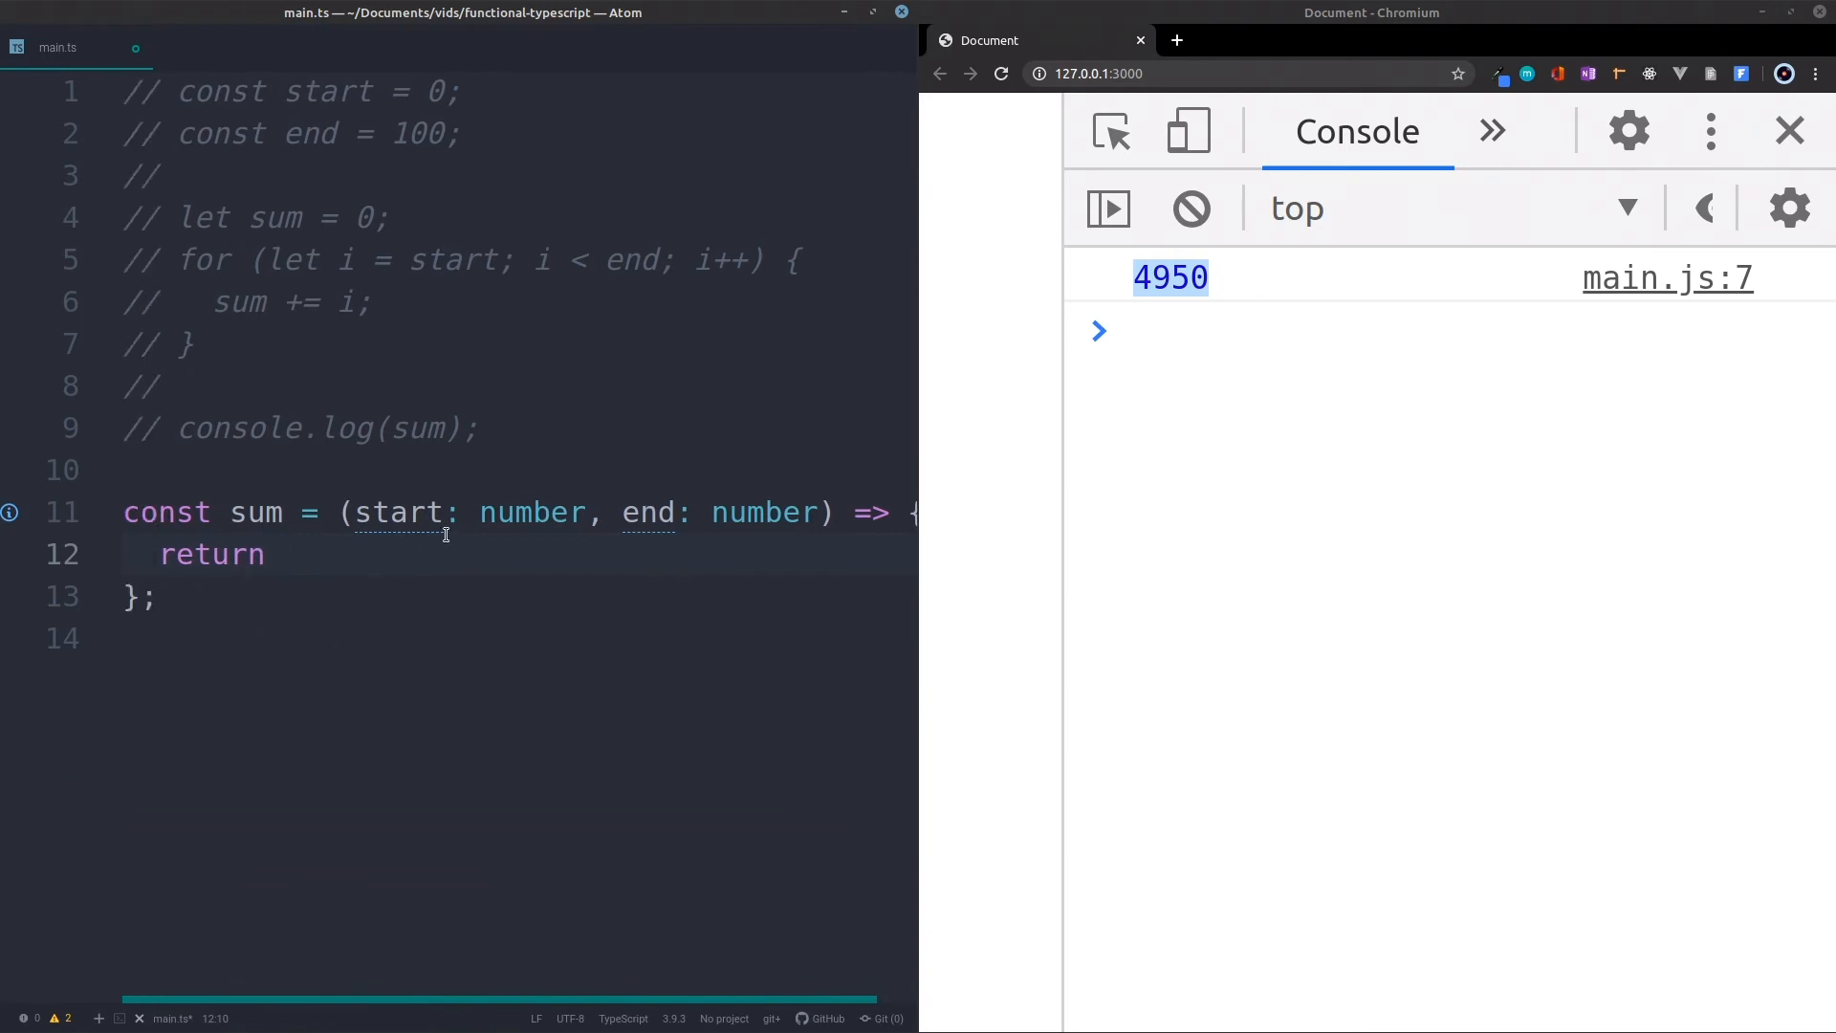
click(199, 342)
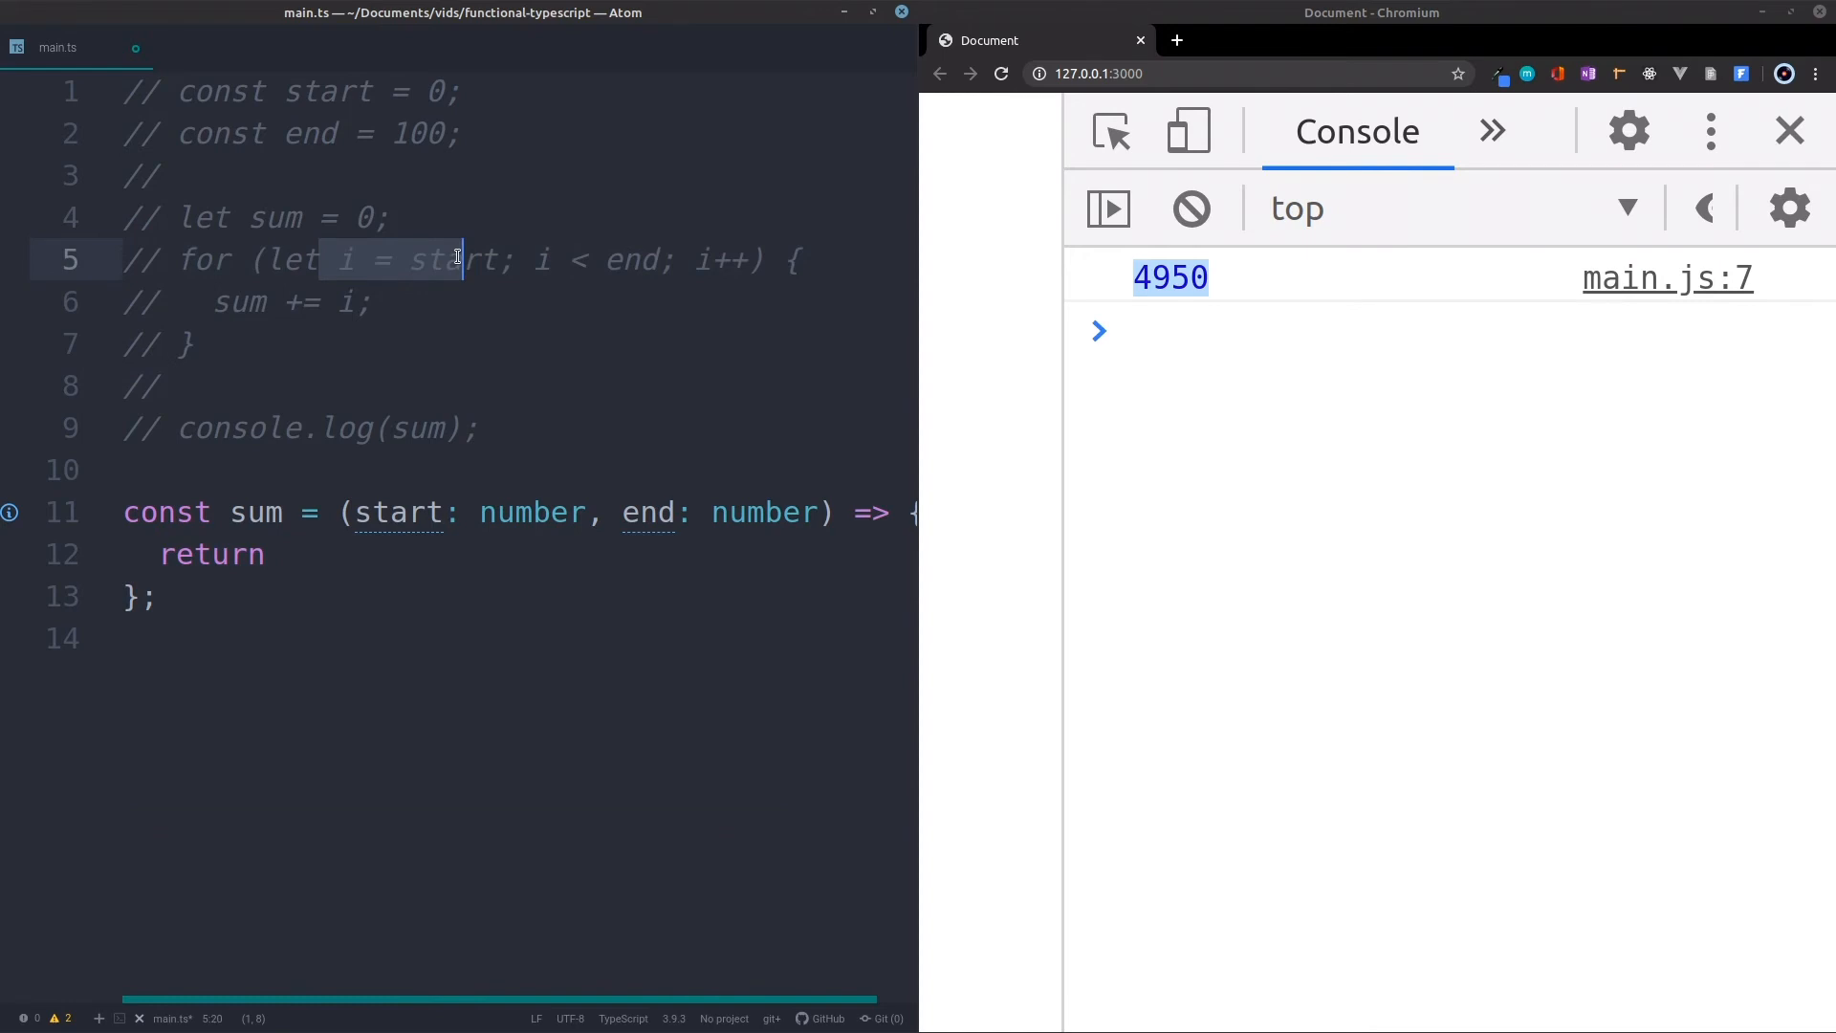
mouse_move(660, 228)
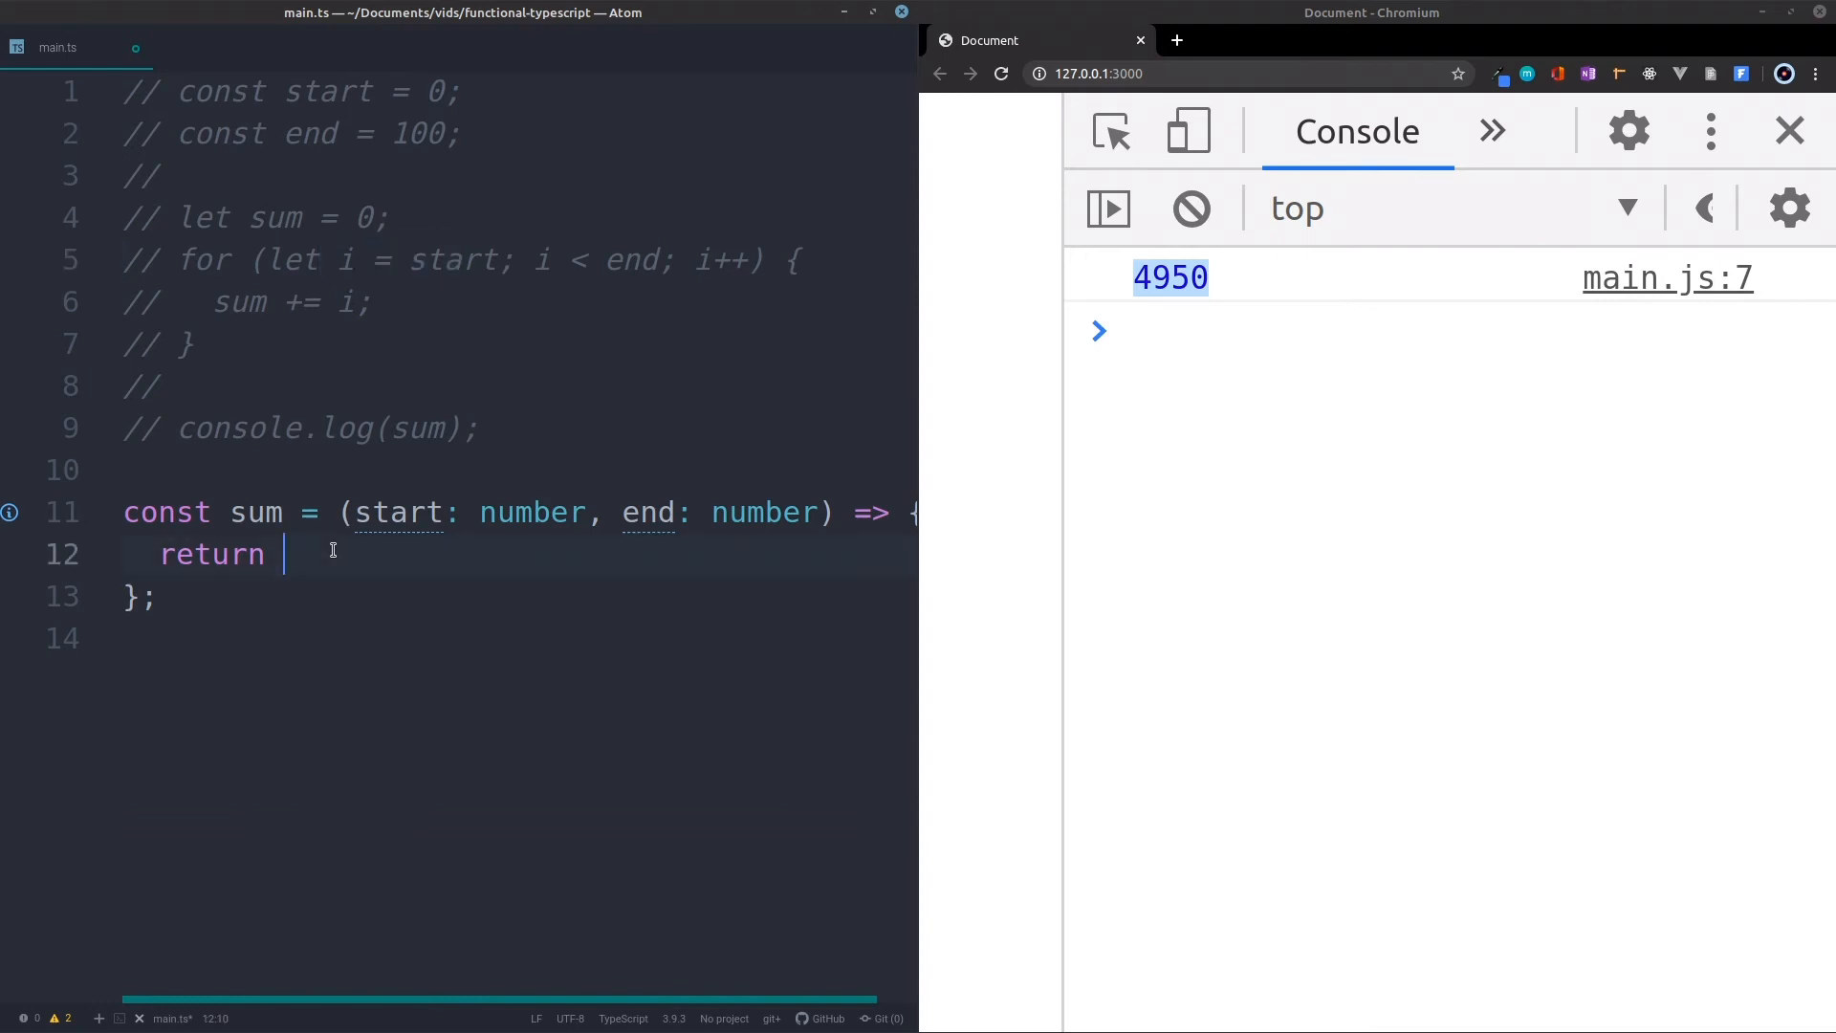
Write return start + sum(start) as the beginning of the recursive call
text(star)
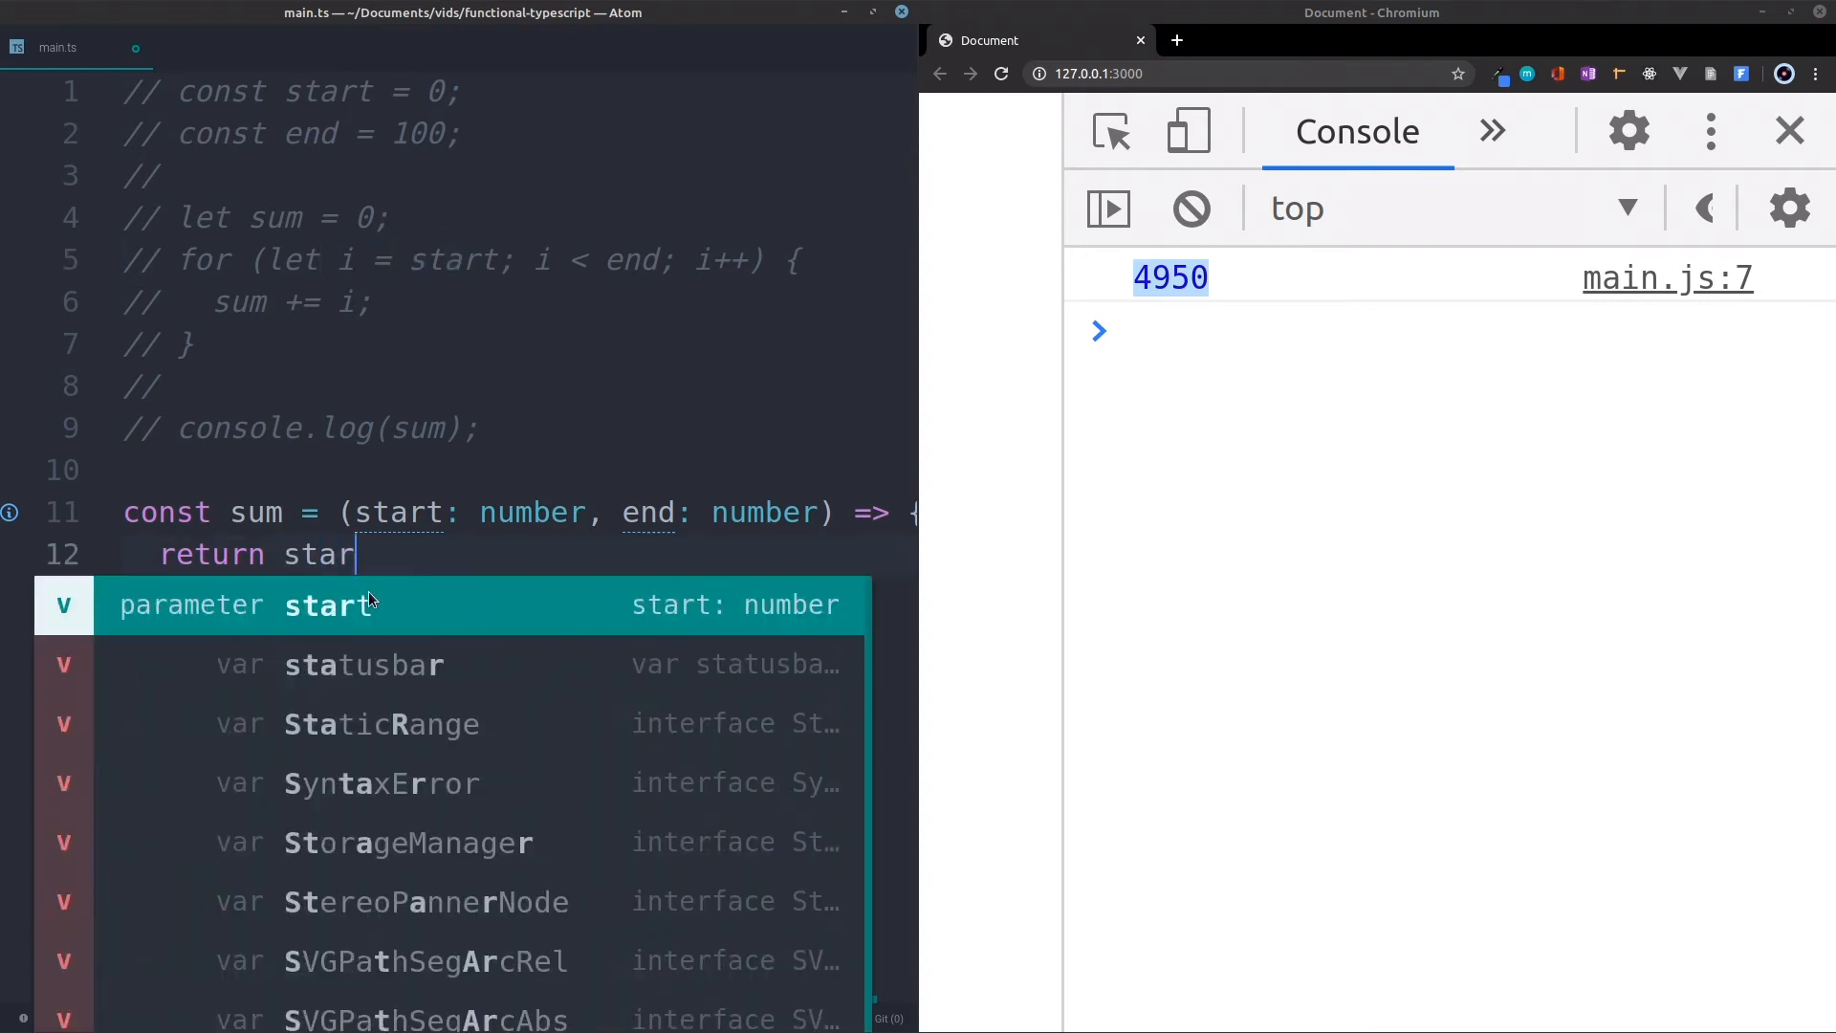
text(t)
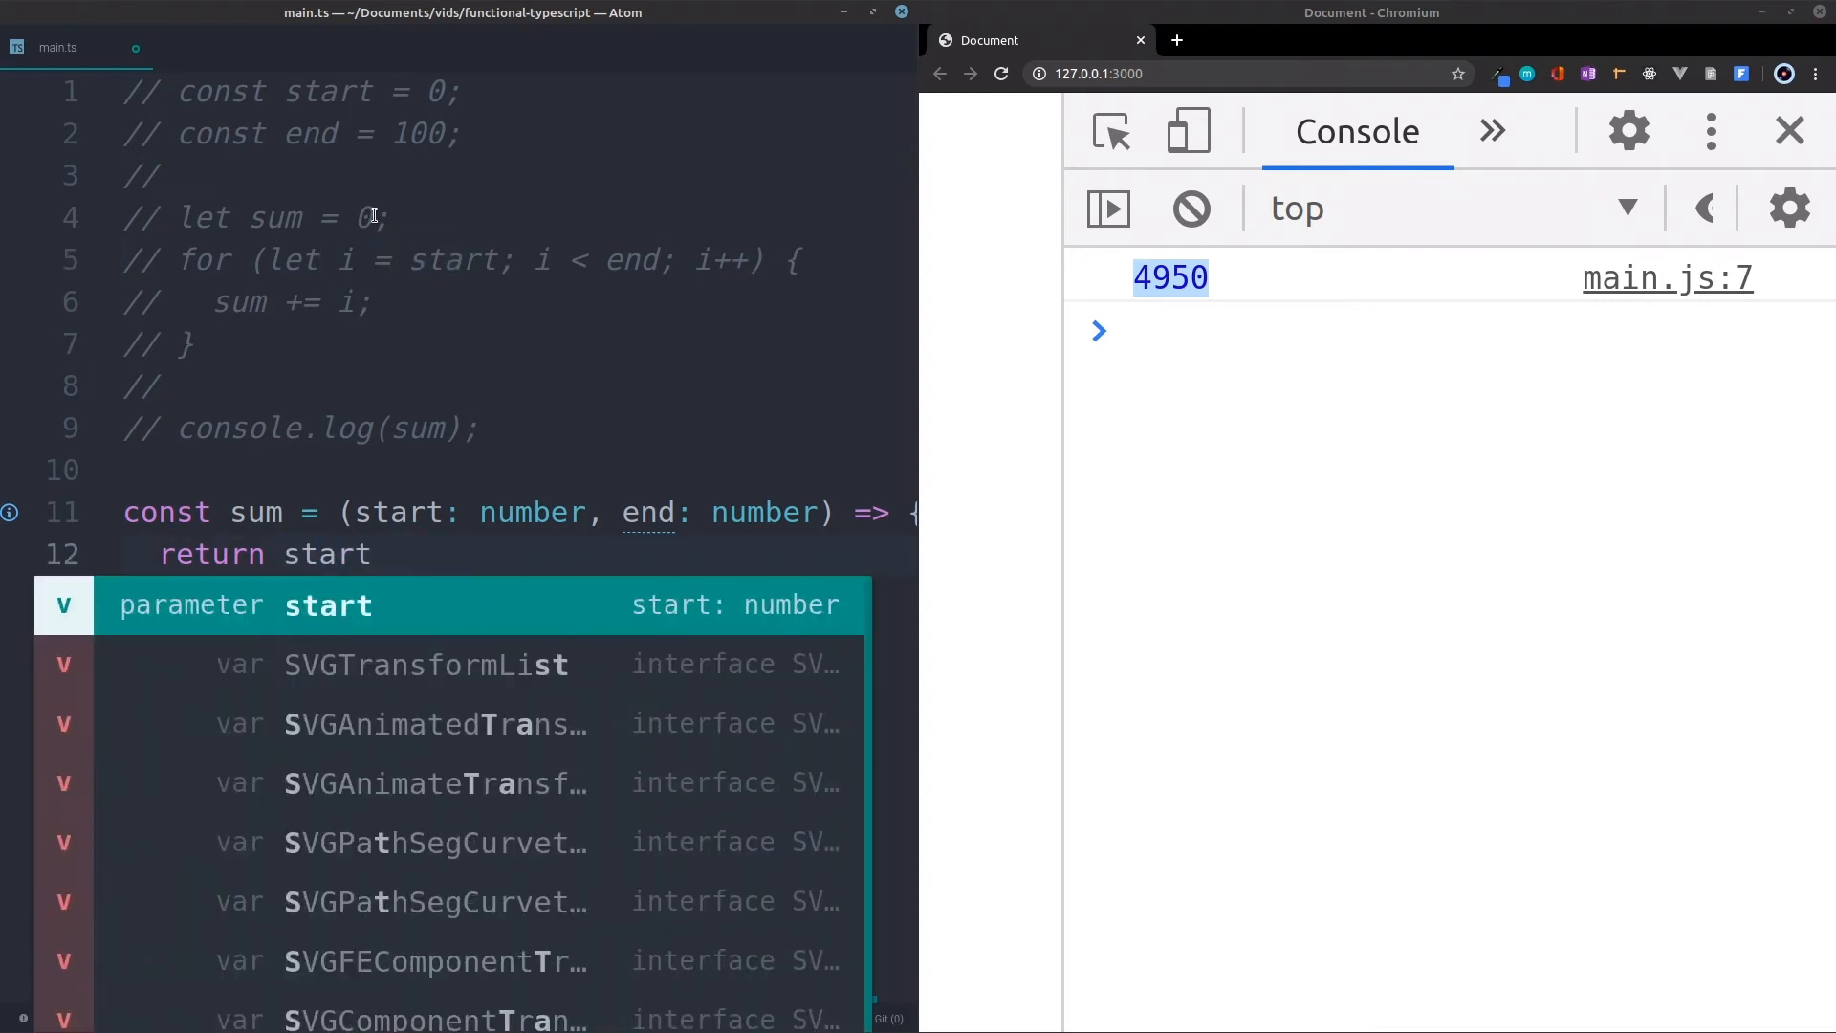
text(+)
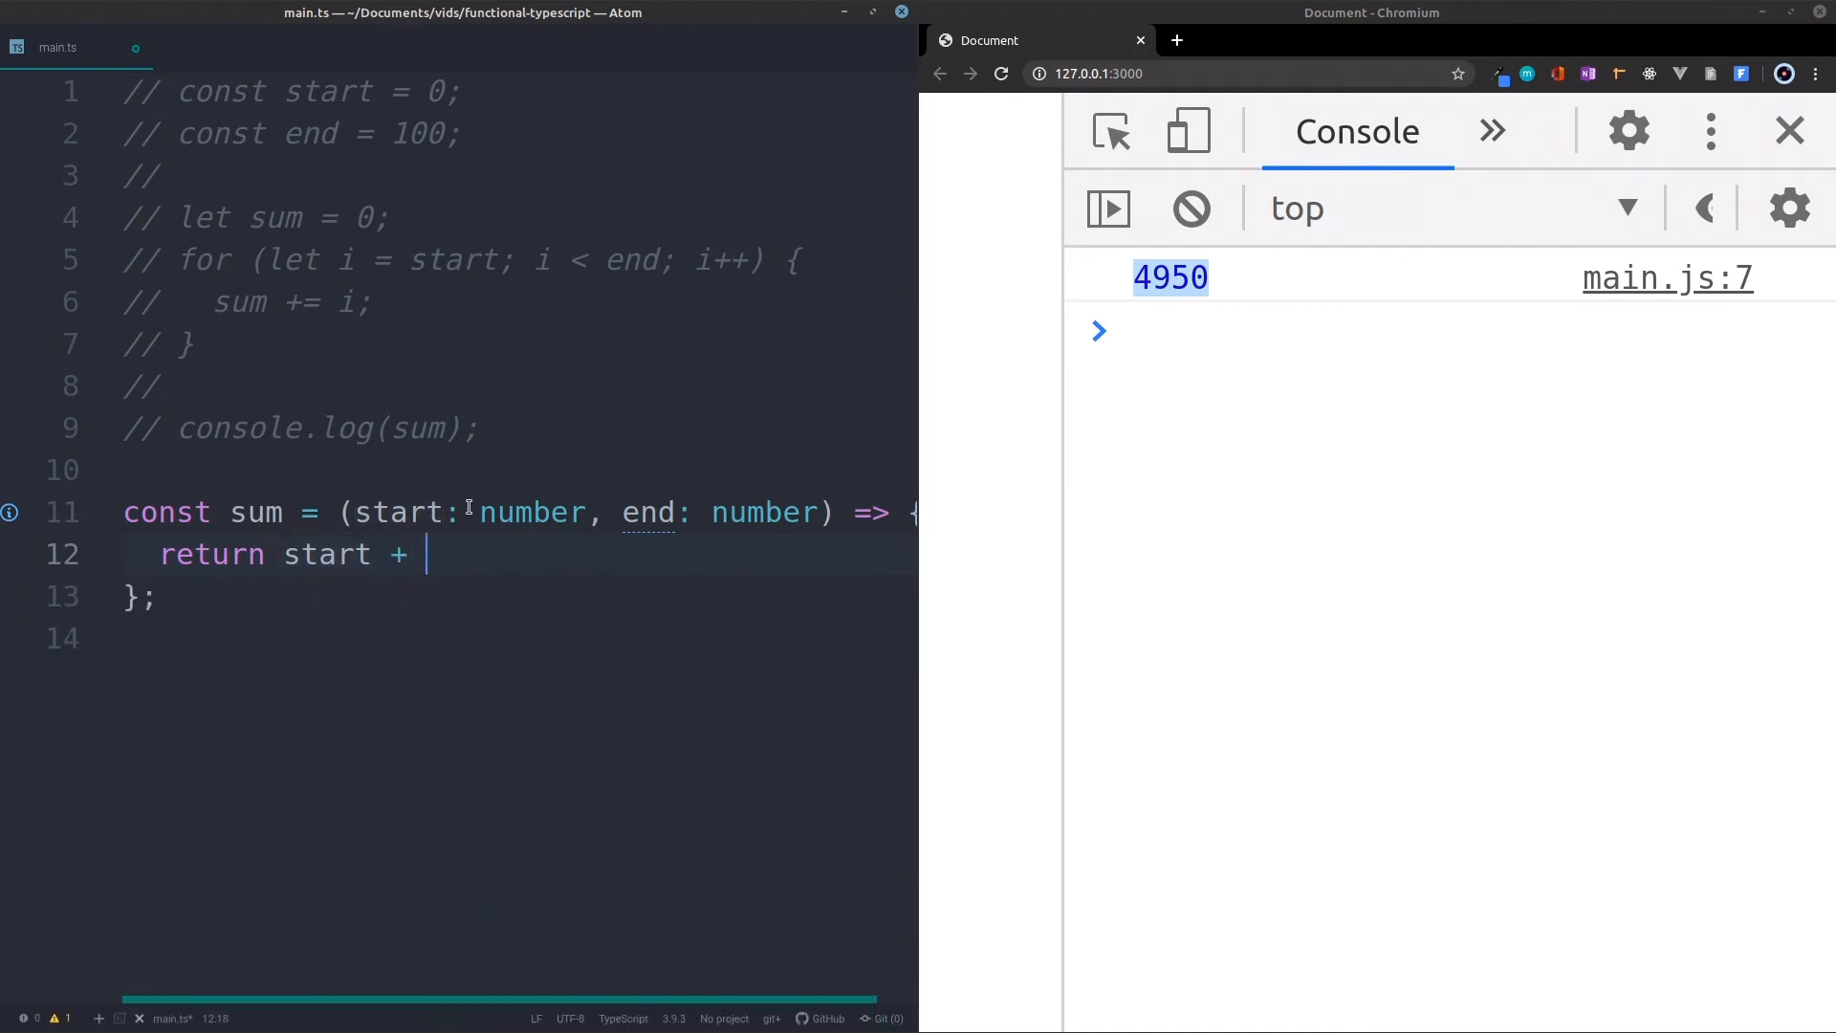
text(sum())
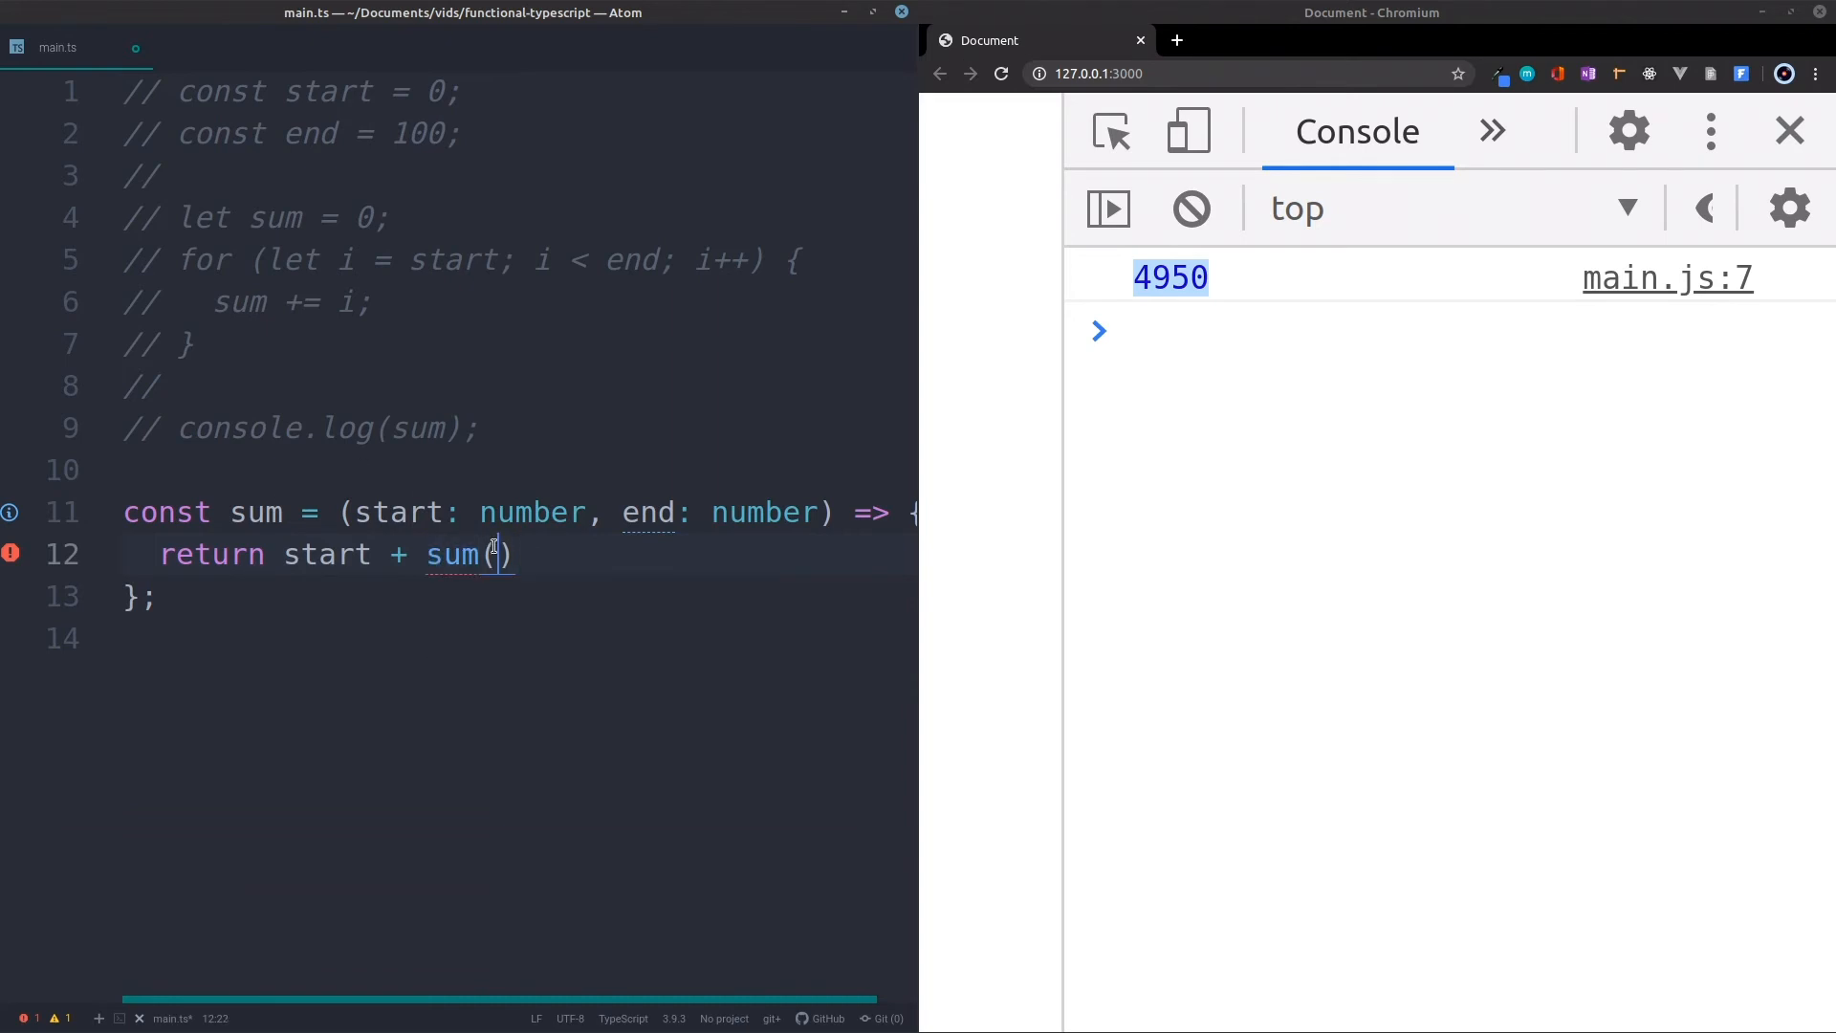
text(start + 1, end)
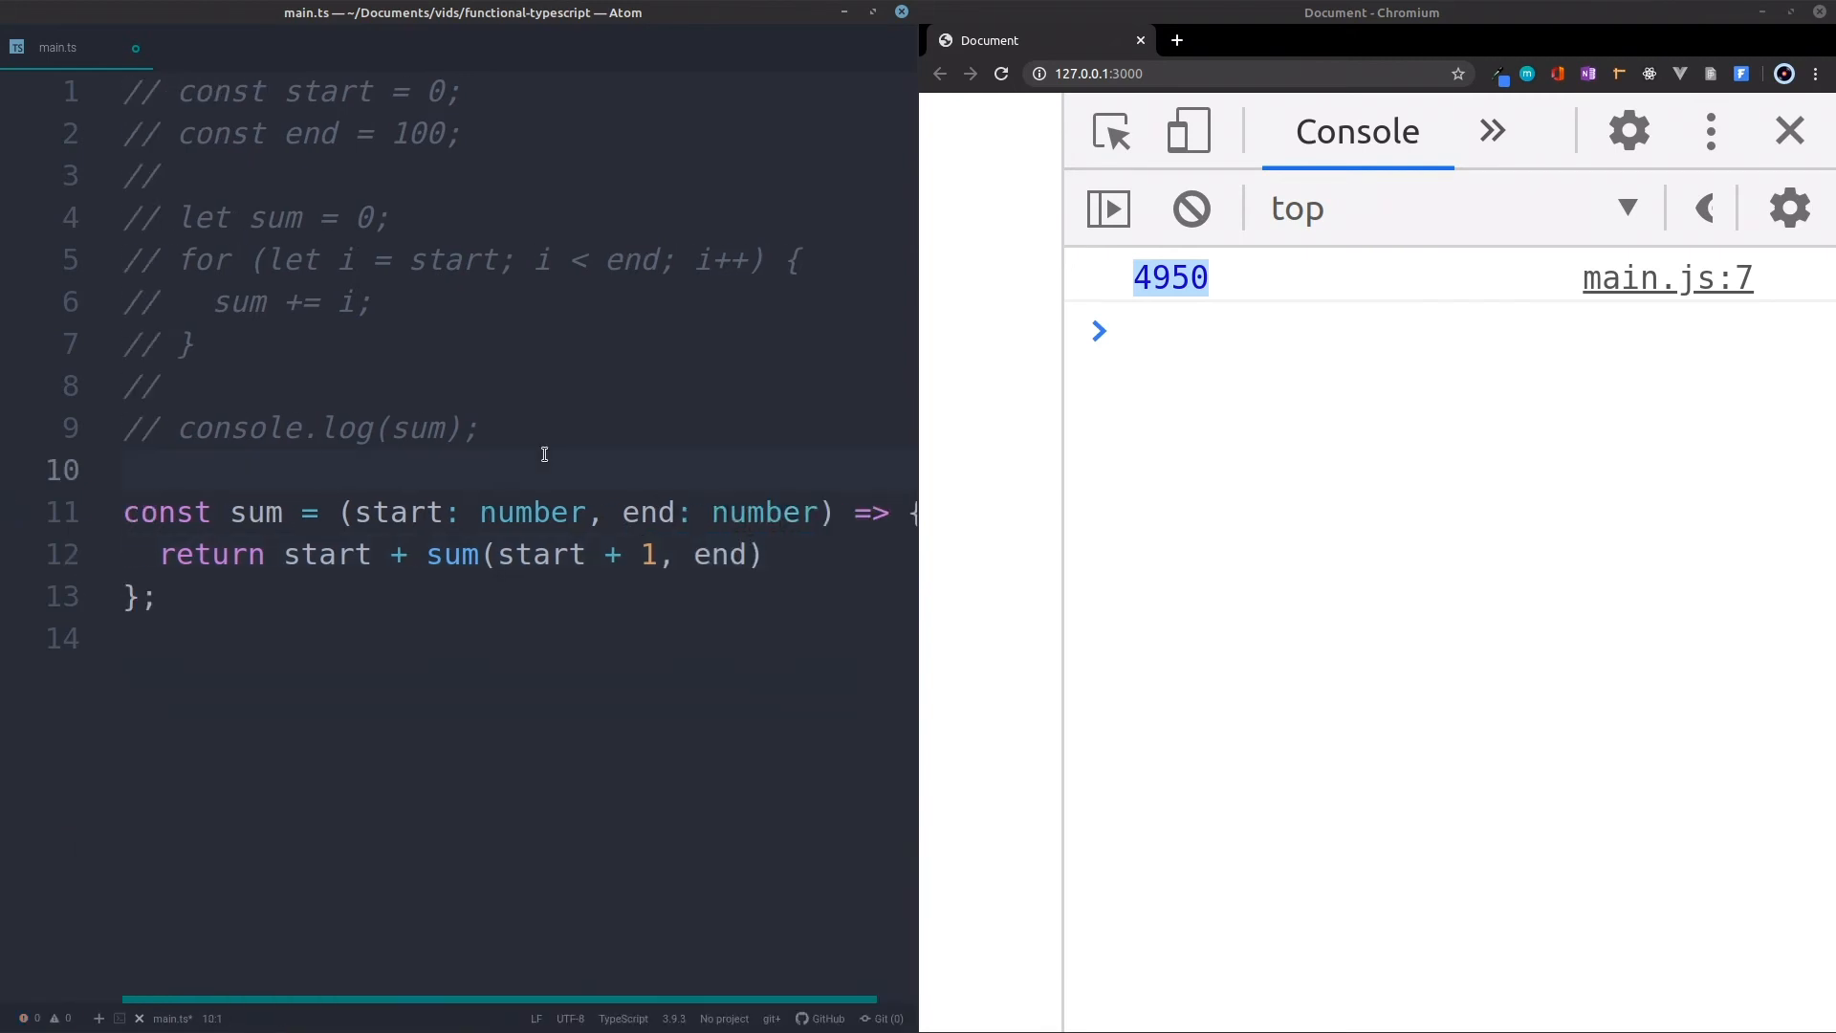
Complete the recursive call as sum(start + 1, end)
click(463, 554)
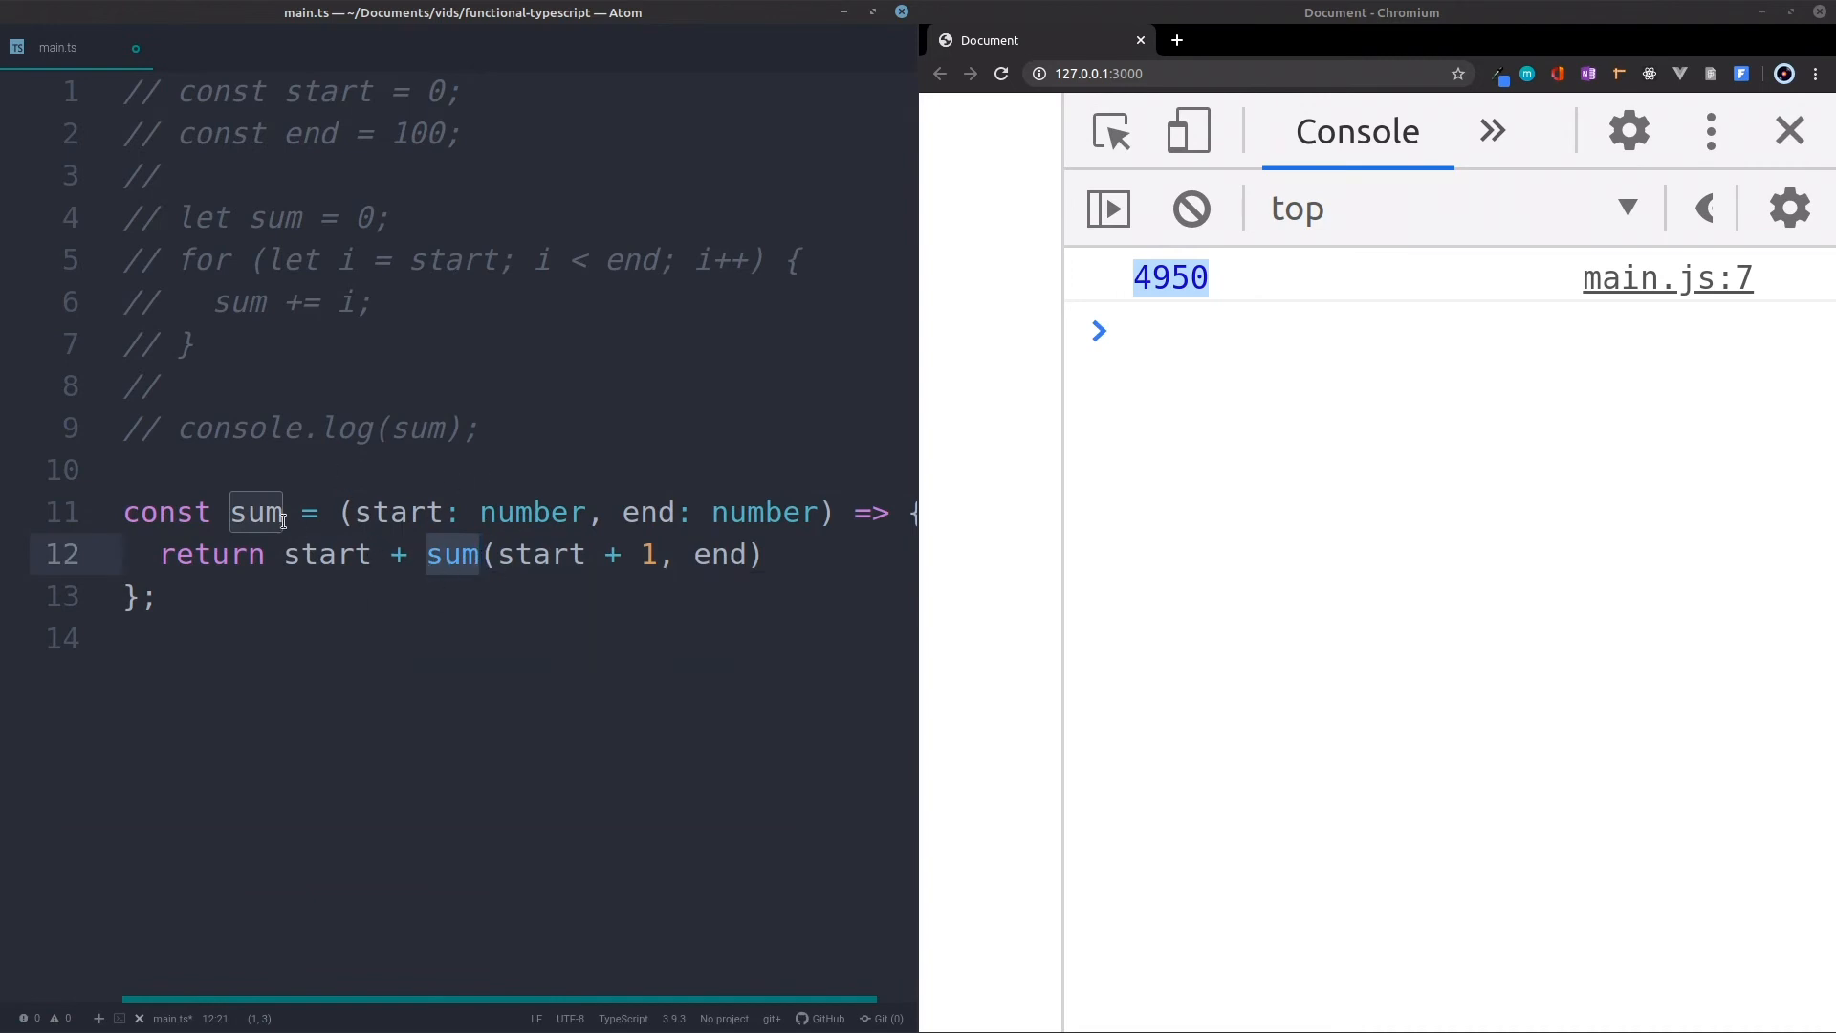
mouse_move(327, 555)
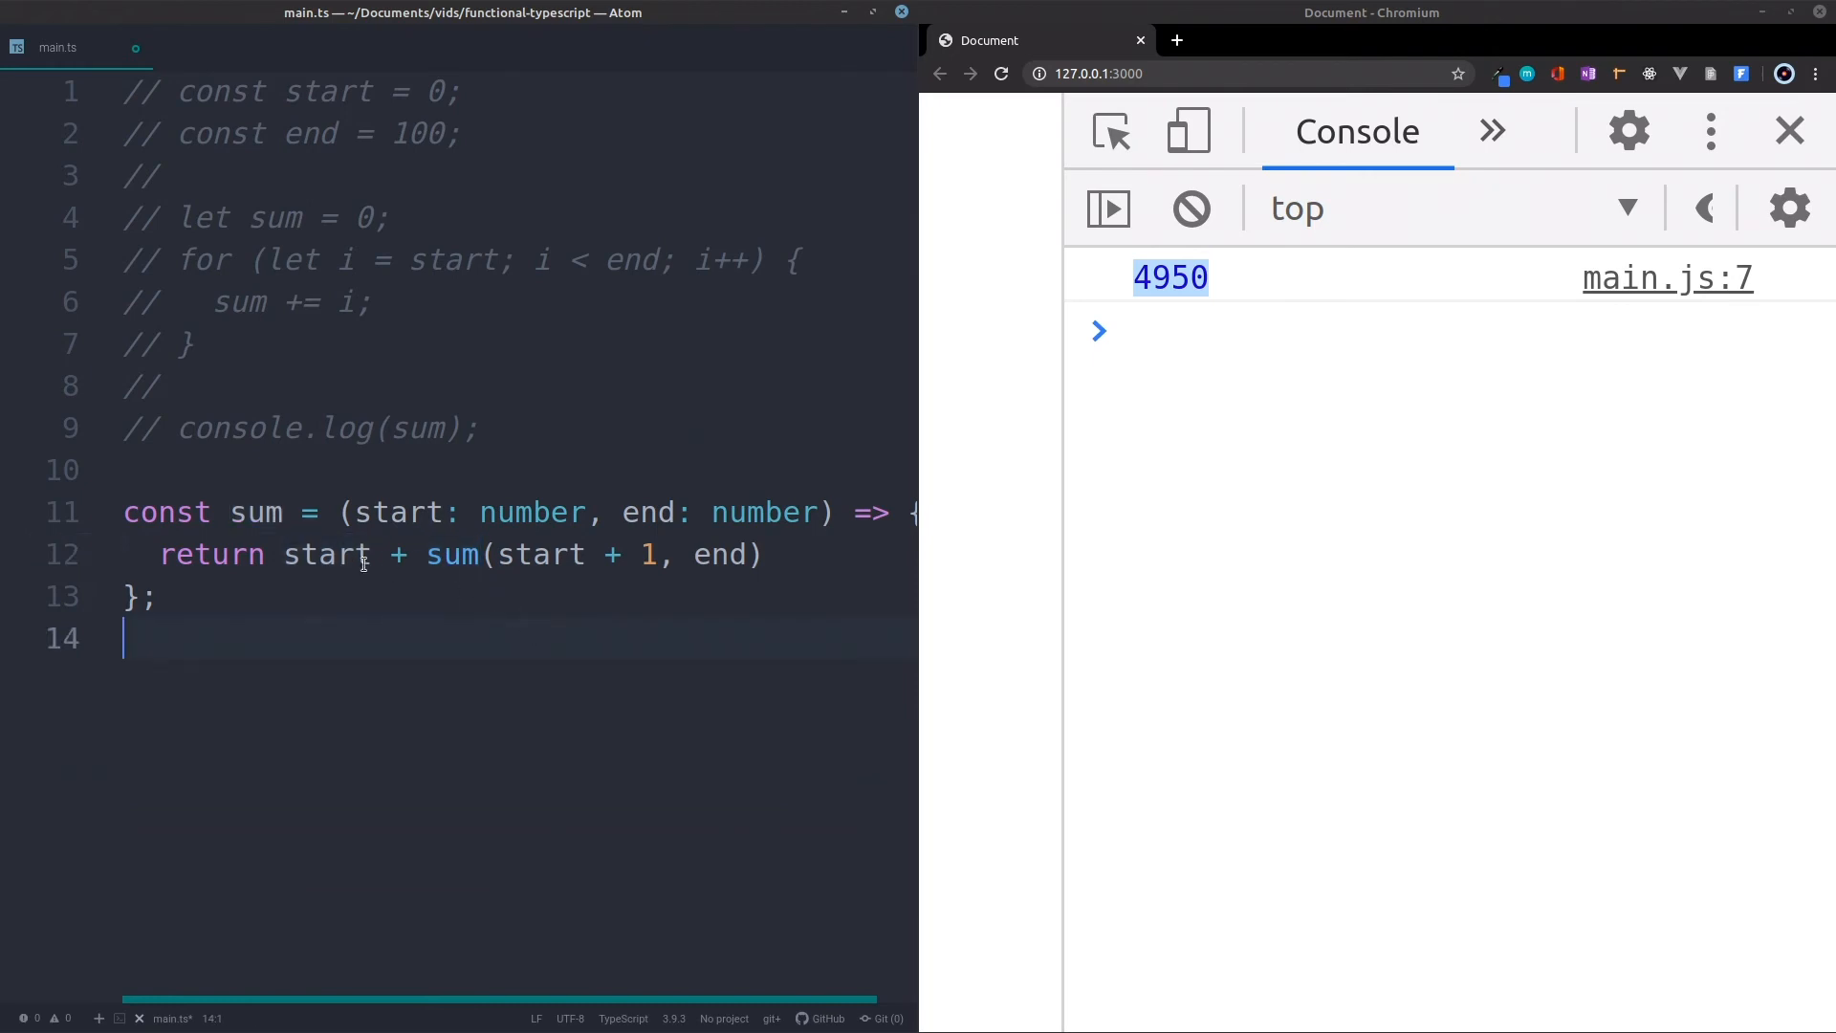
double_click(325, 554)
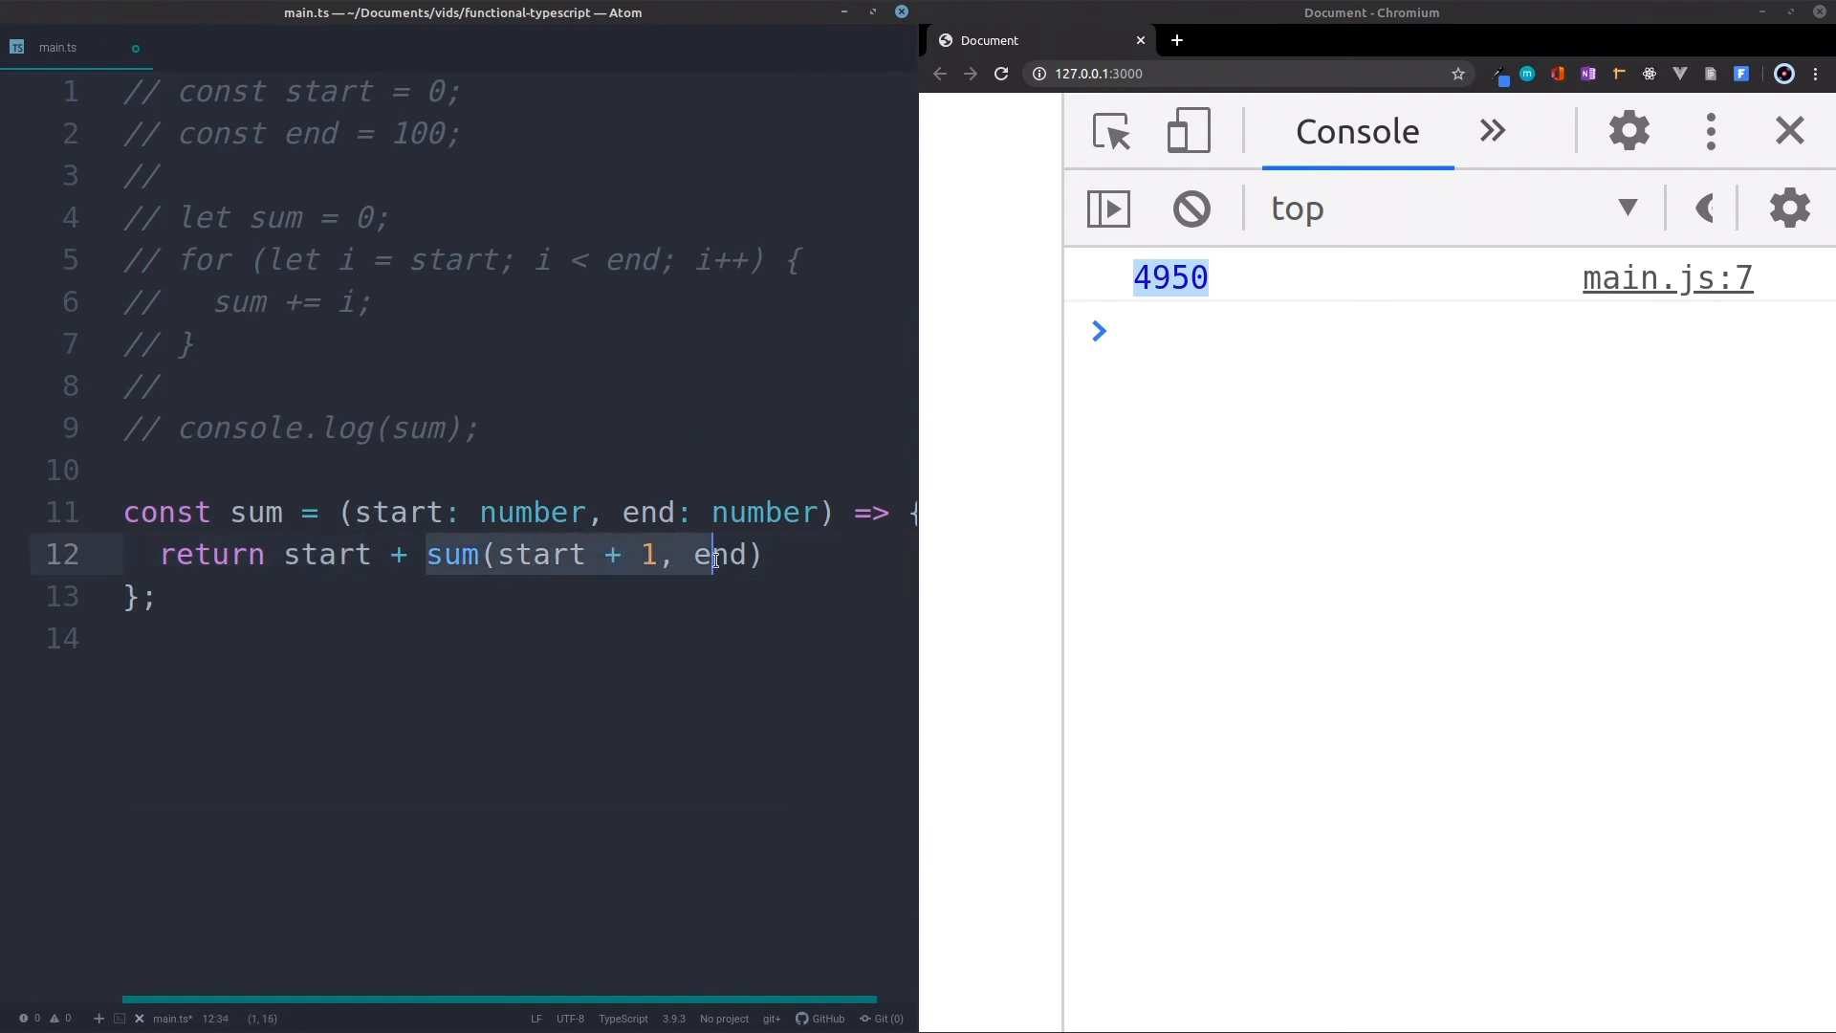
click(761, 555)
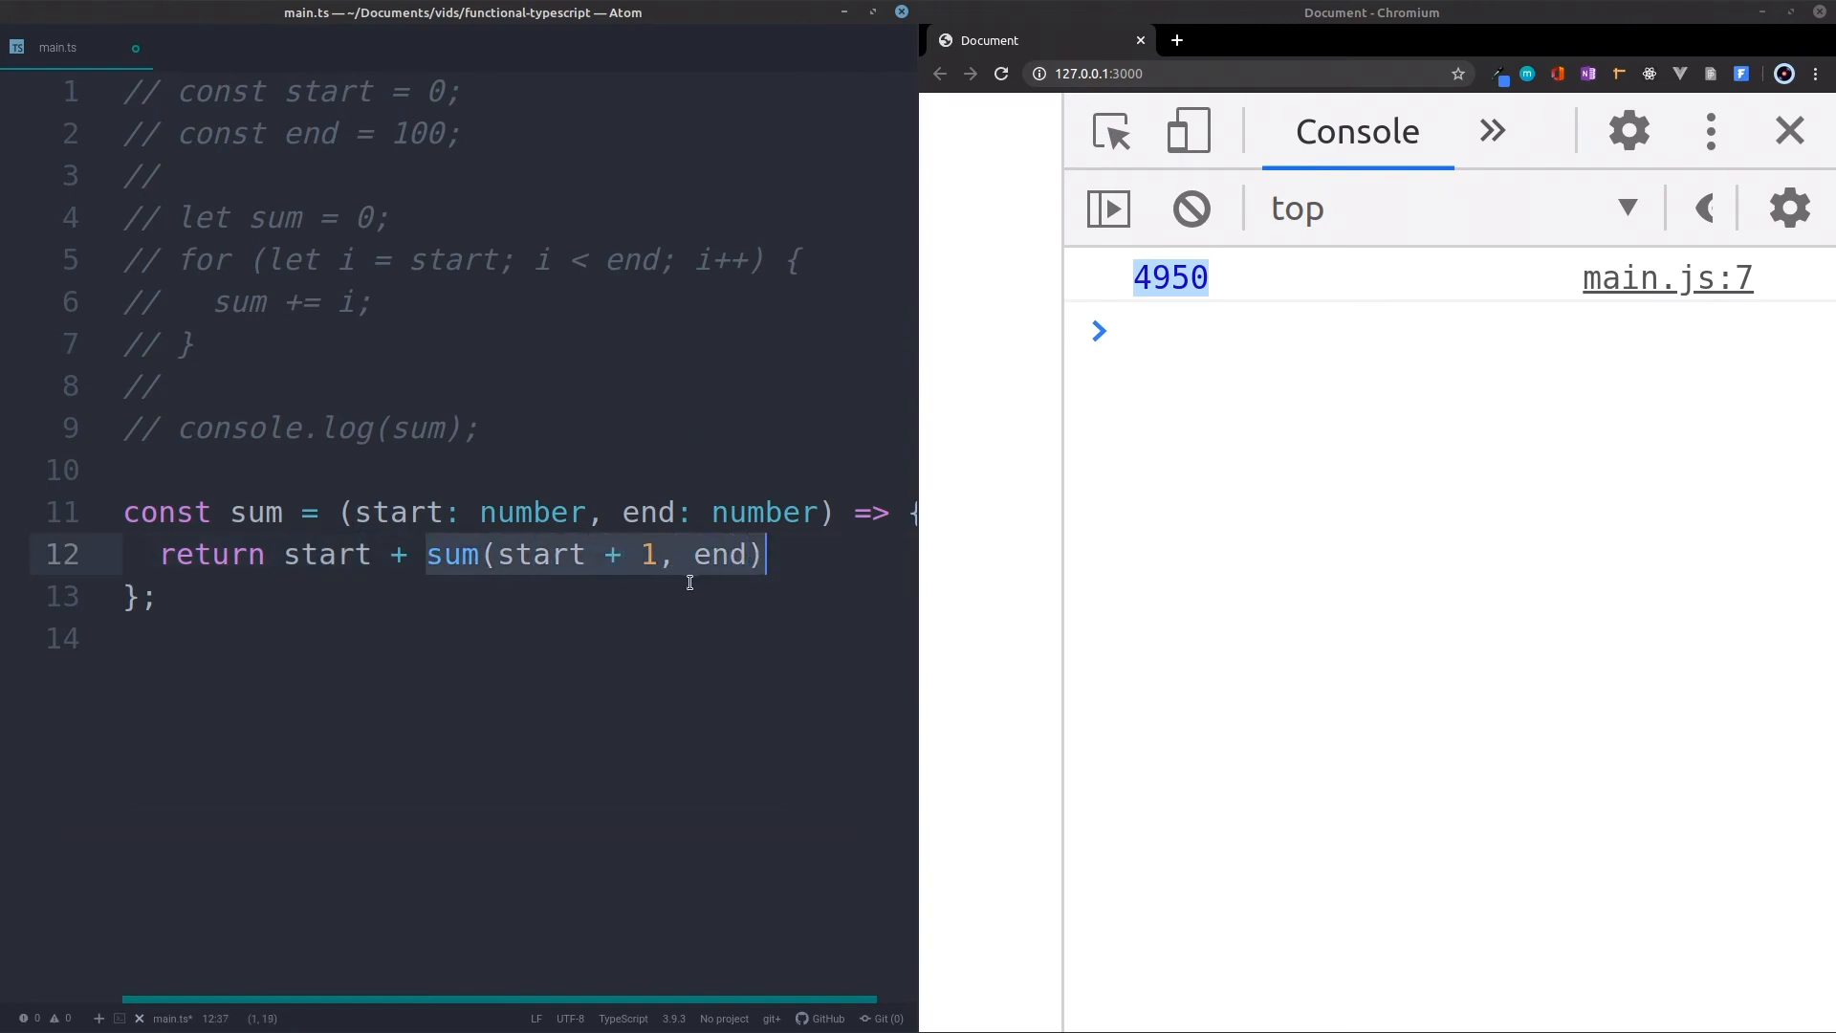
click(499, 554)
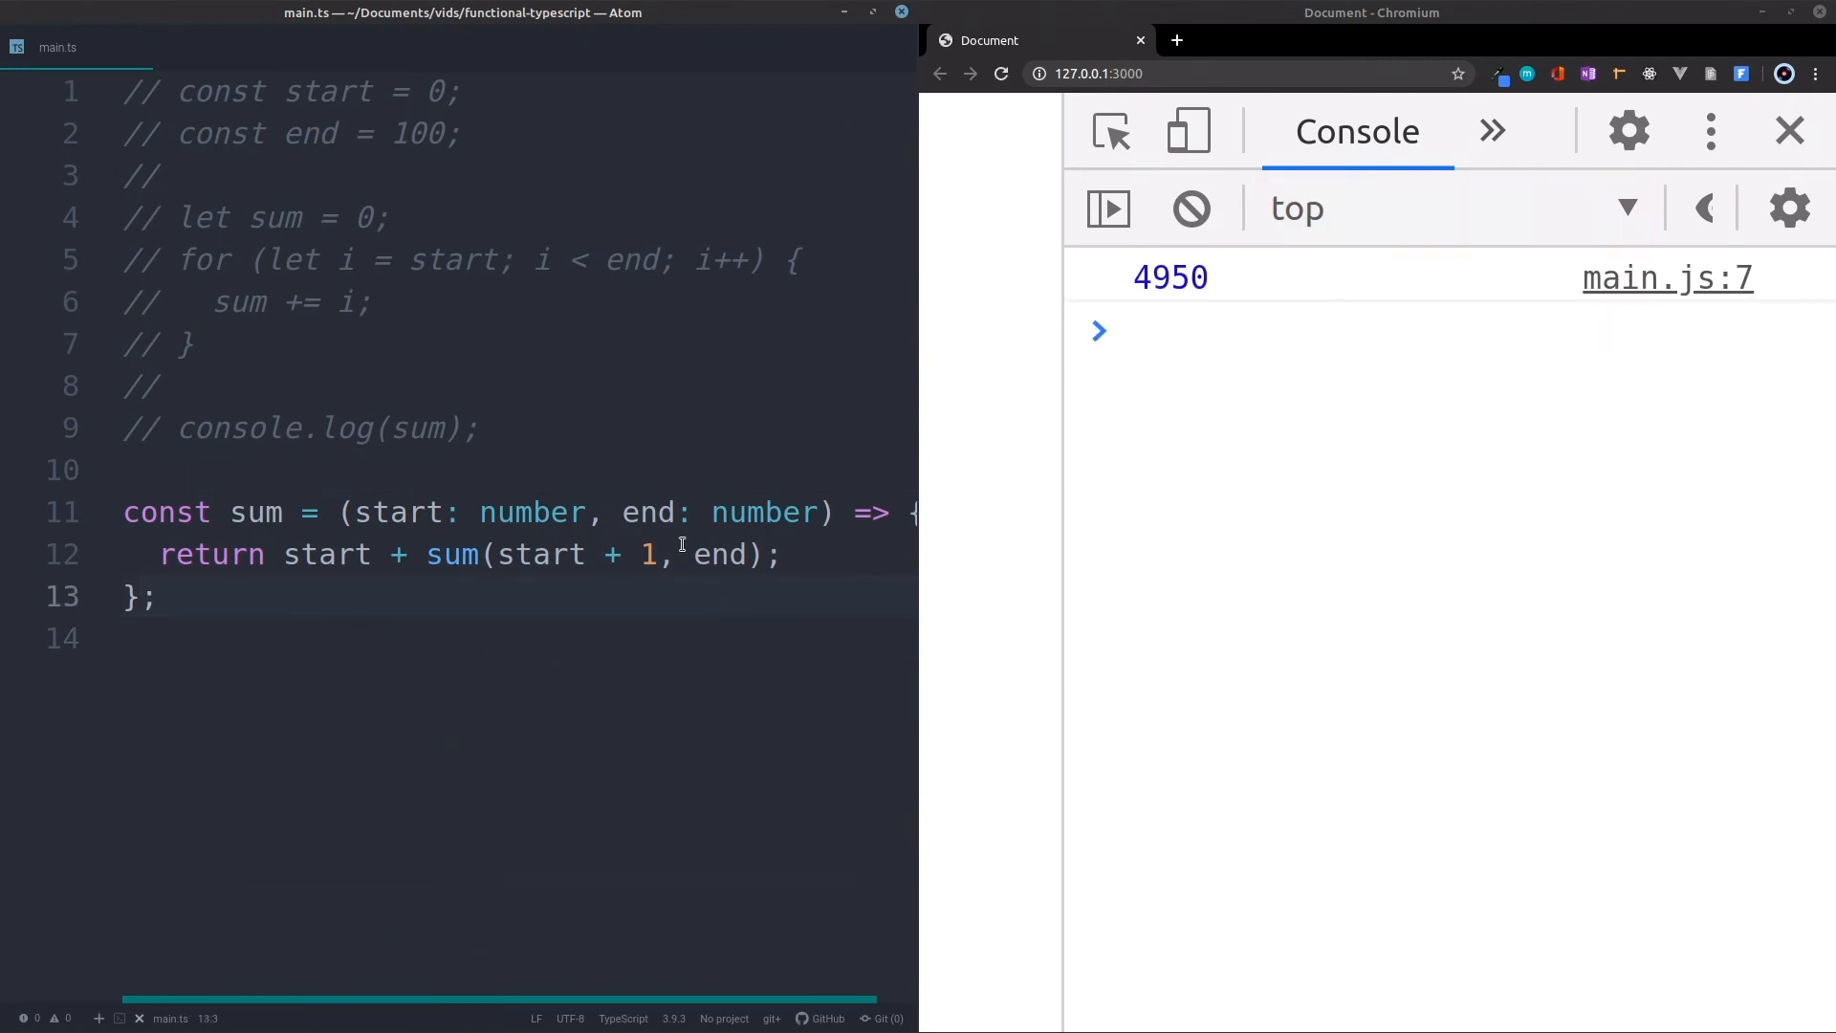
Log sum(0, 100) to the console and inspect the maximum call stack size error
text(console.log(sum());)
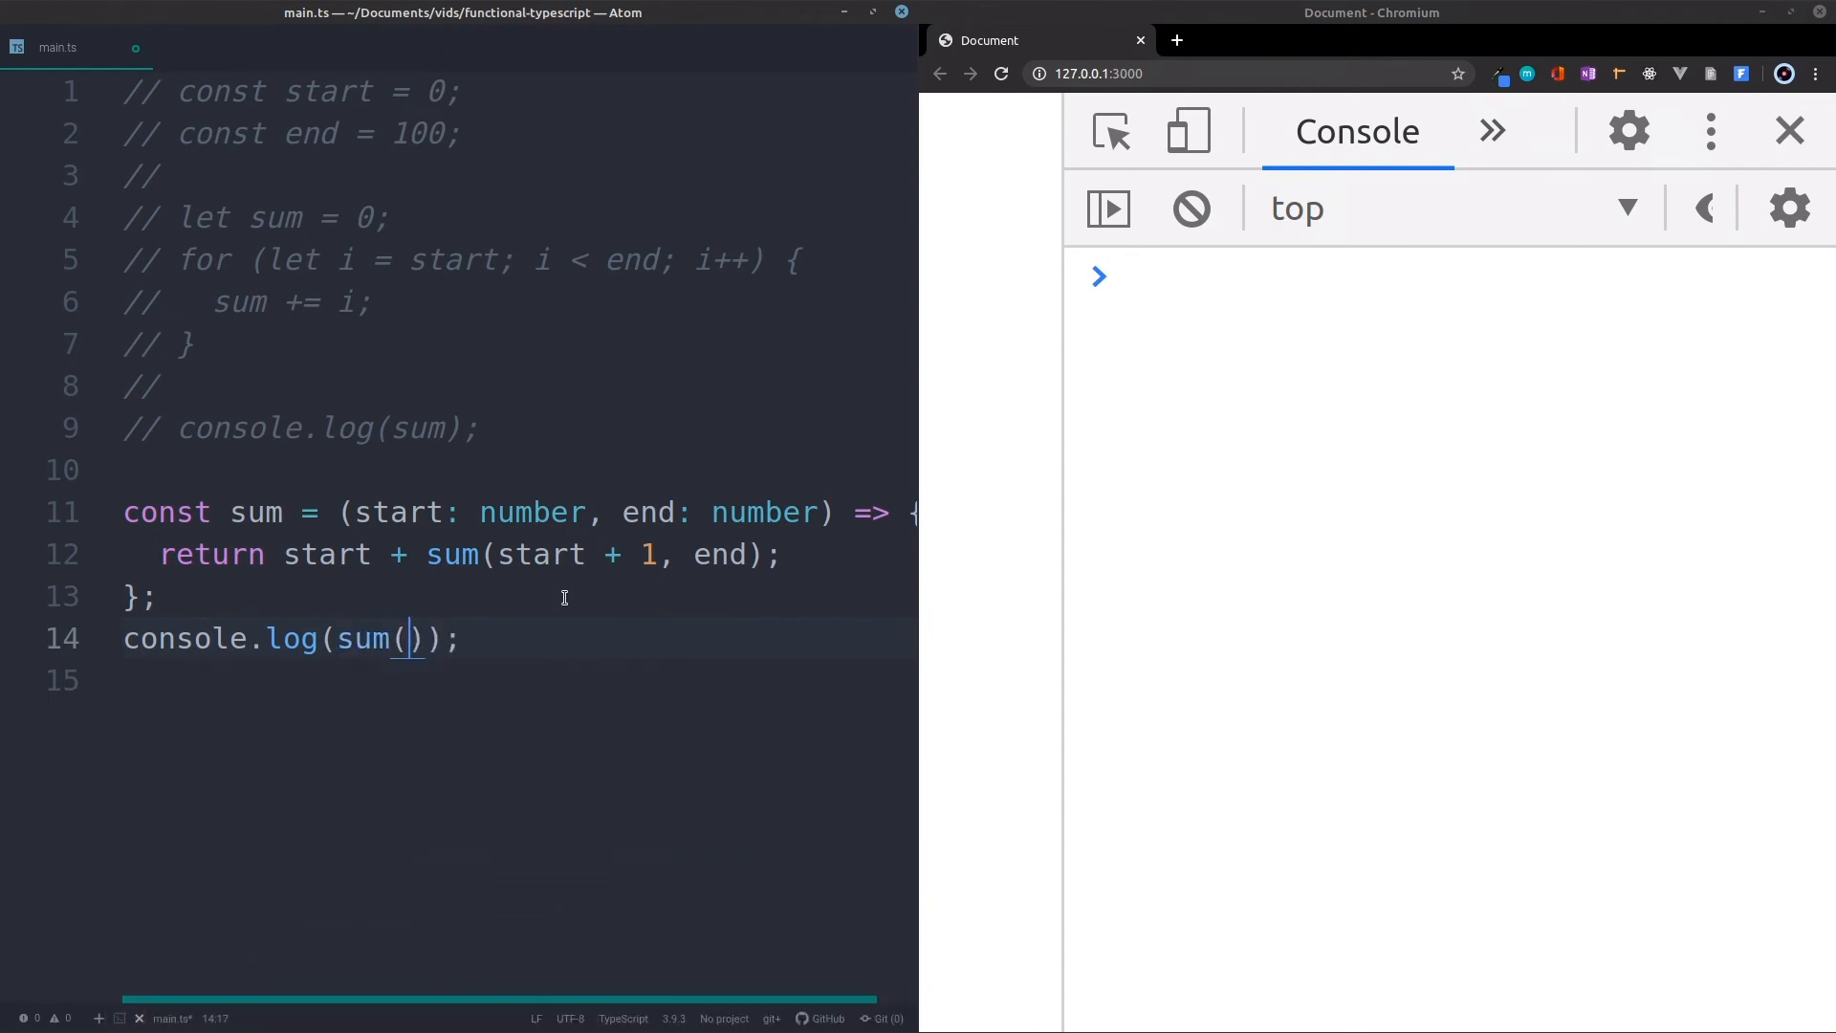
text(0, 100)
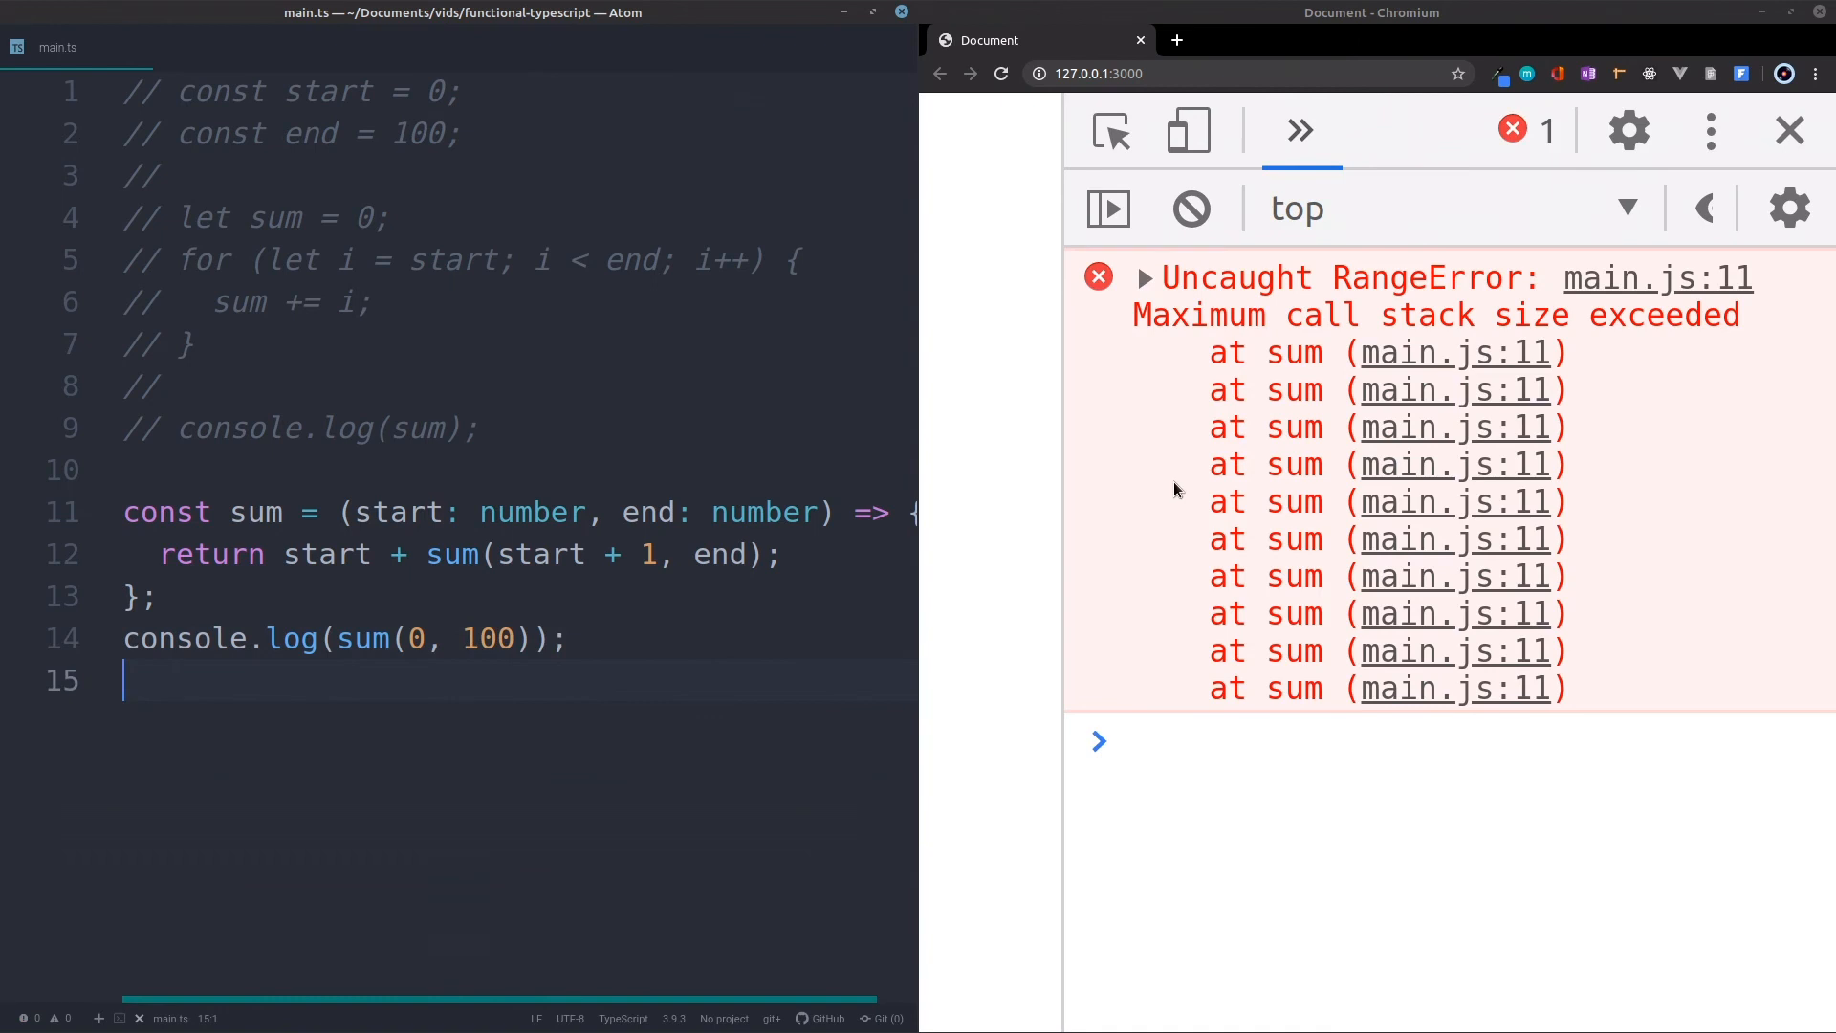
drag(1170, 277, 1545, 688)
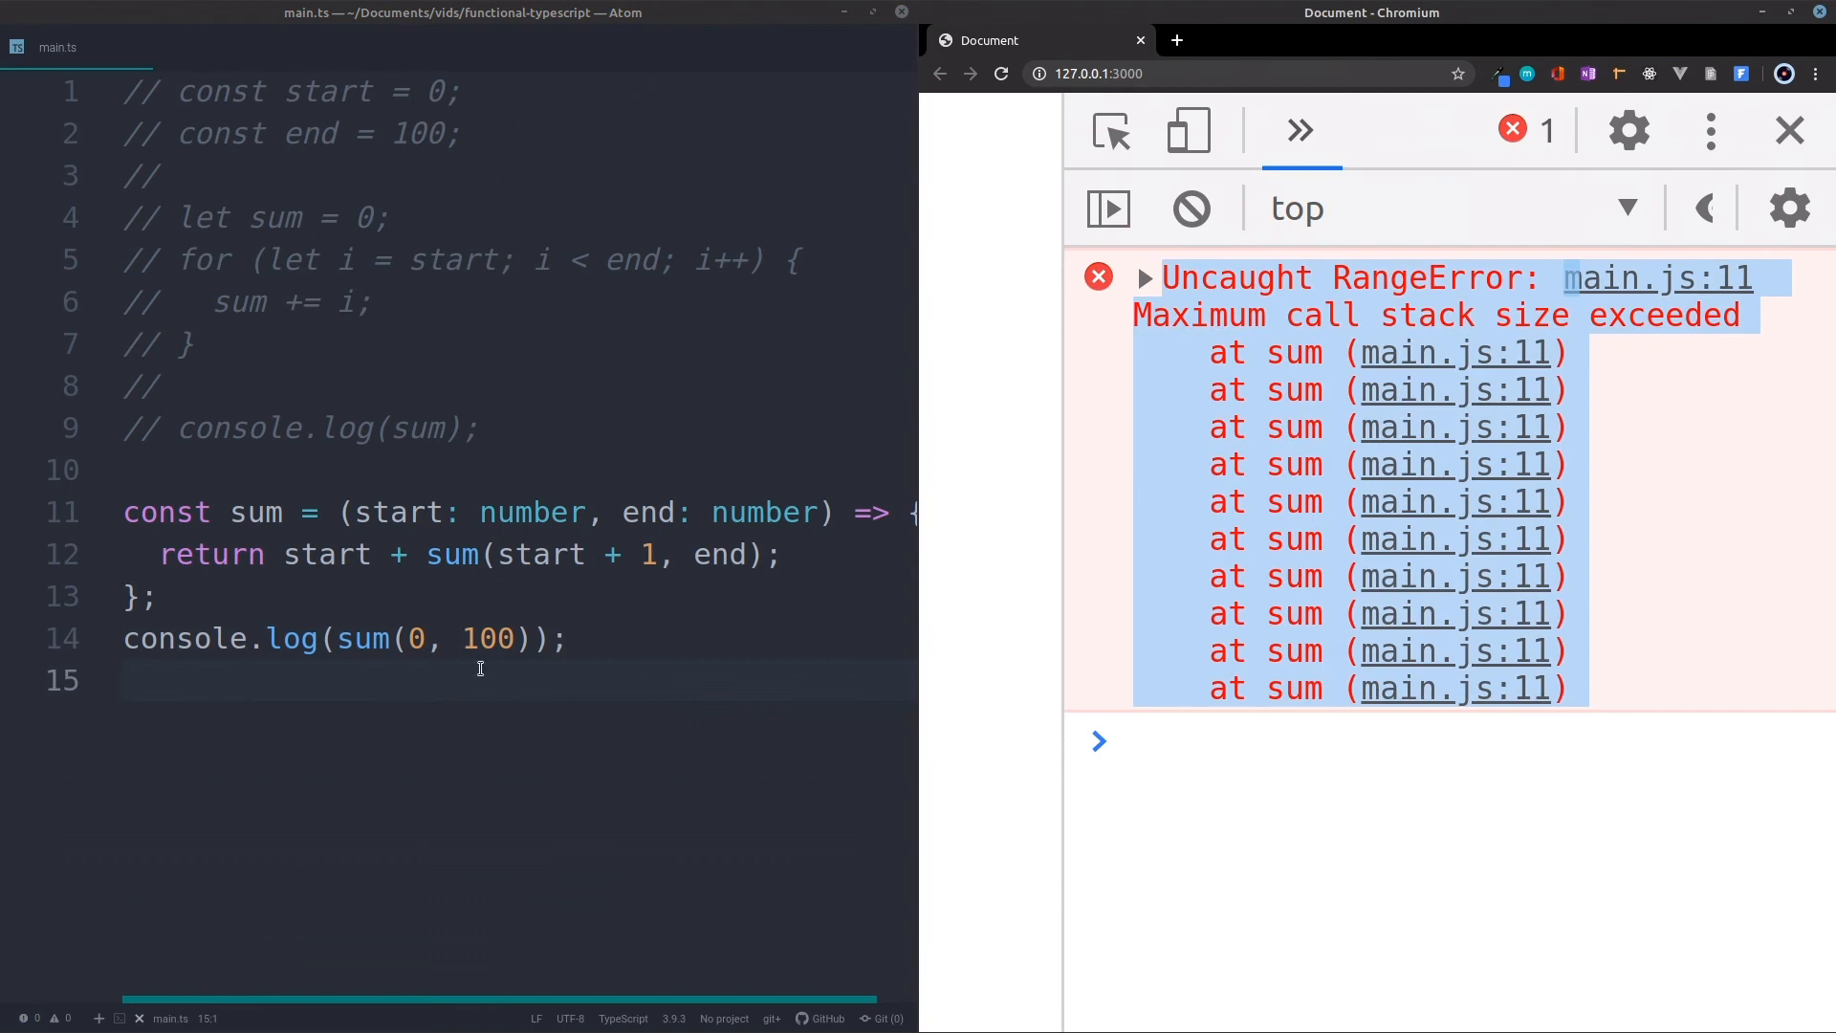
mouse_move(1189, 208)
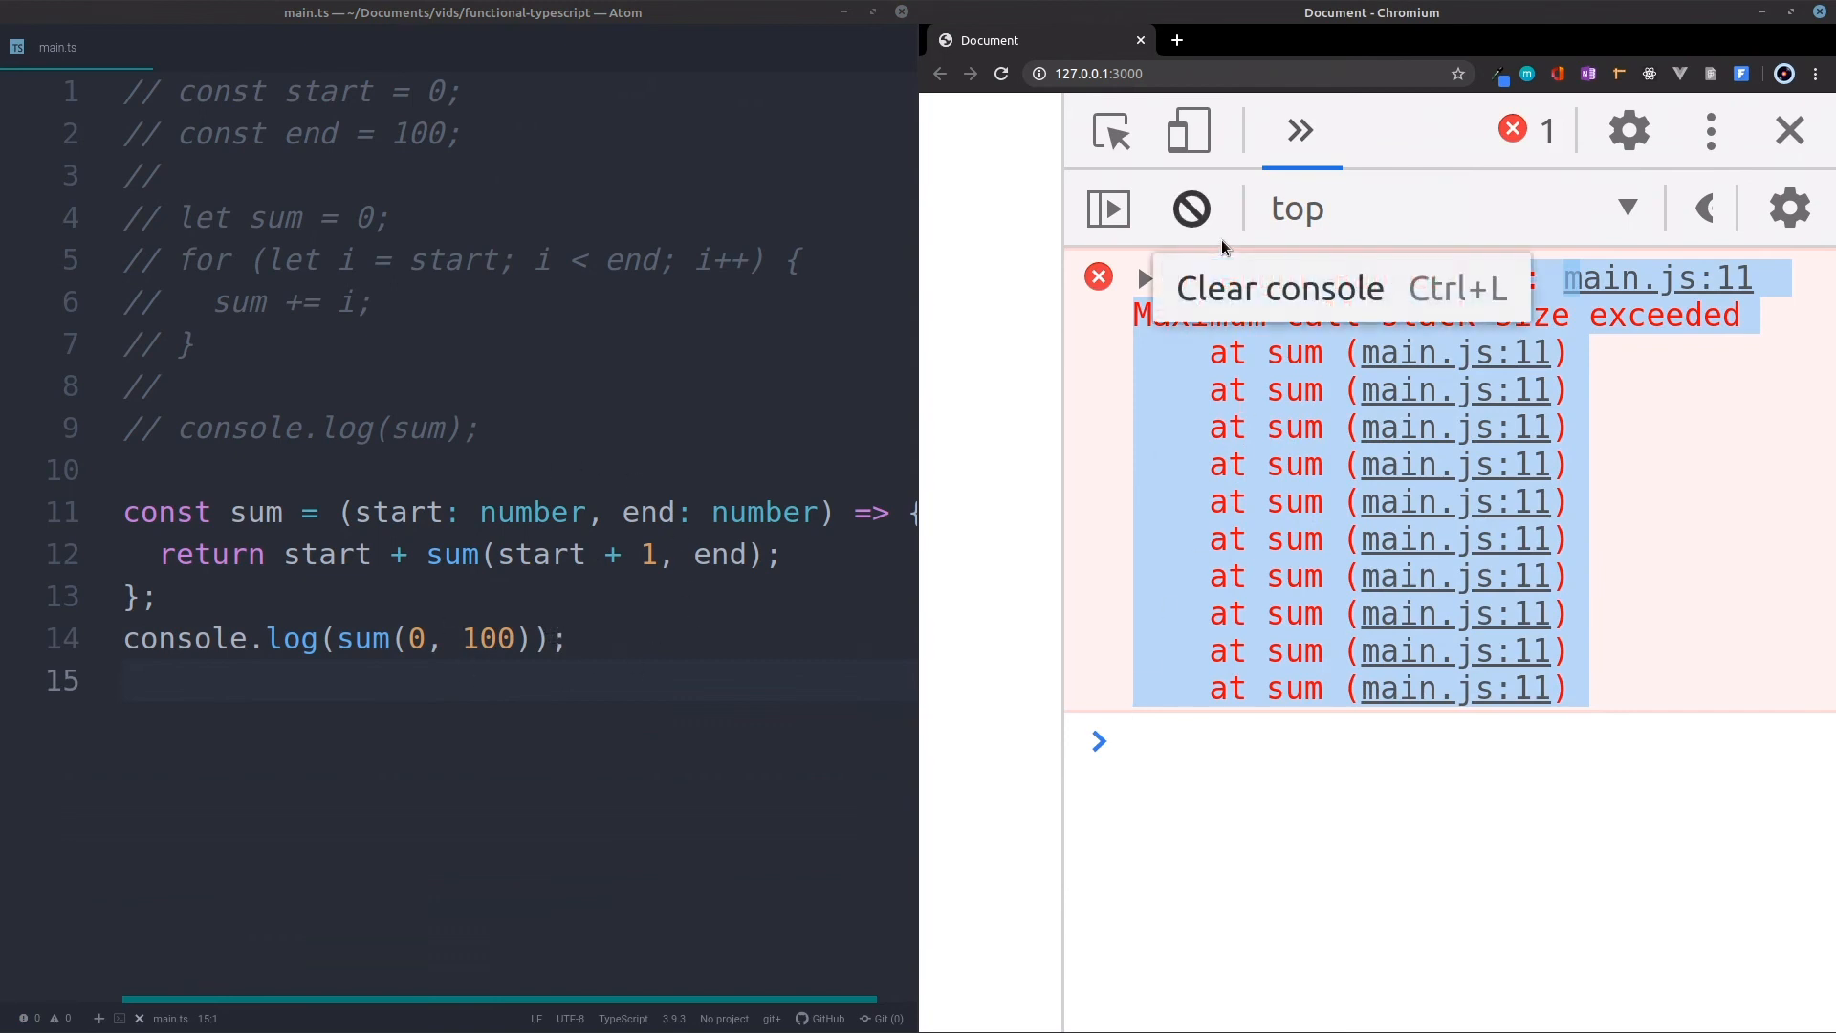
mouse_move(1369, 427)
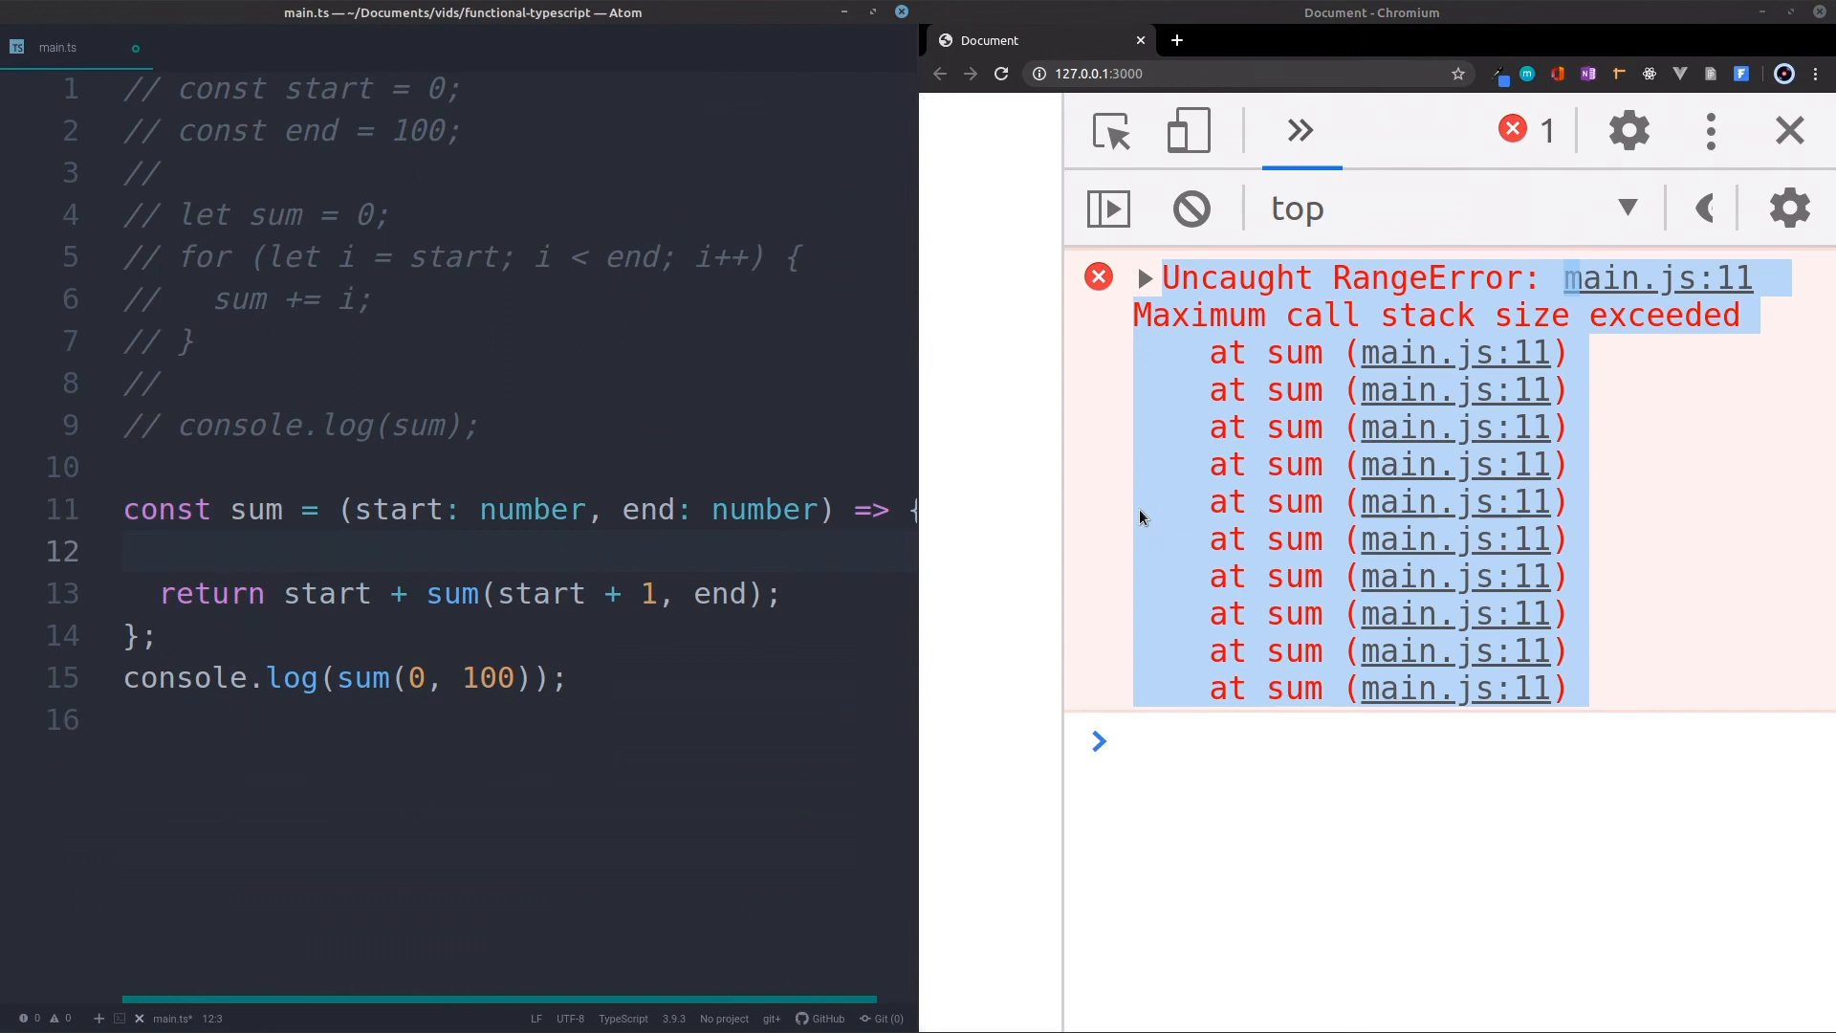
Add the base case if (start === end) return 0 above the recursive return
text(if (start =)
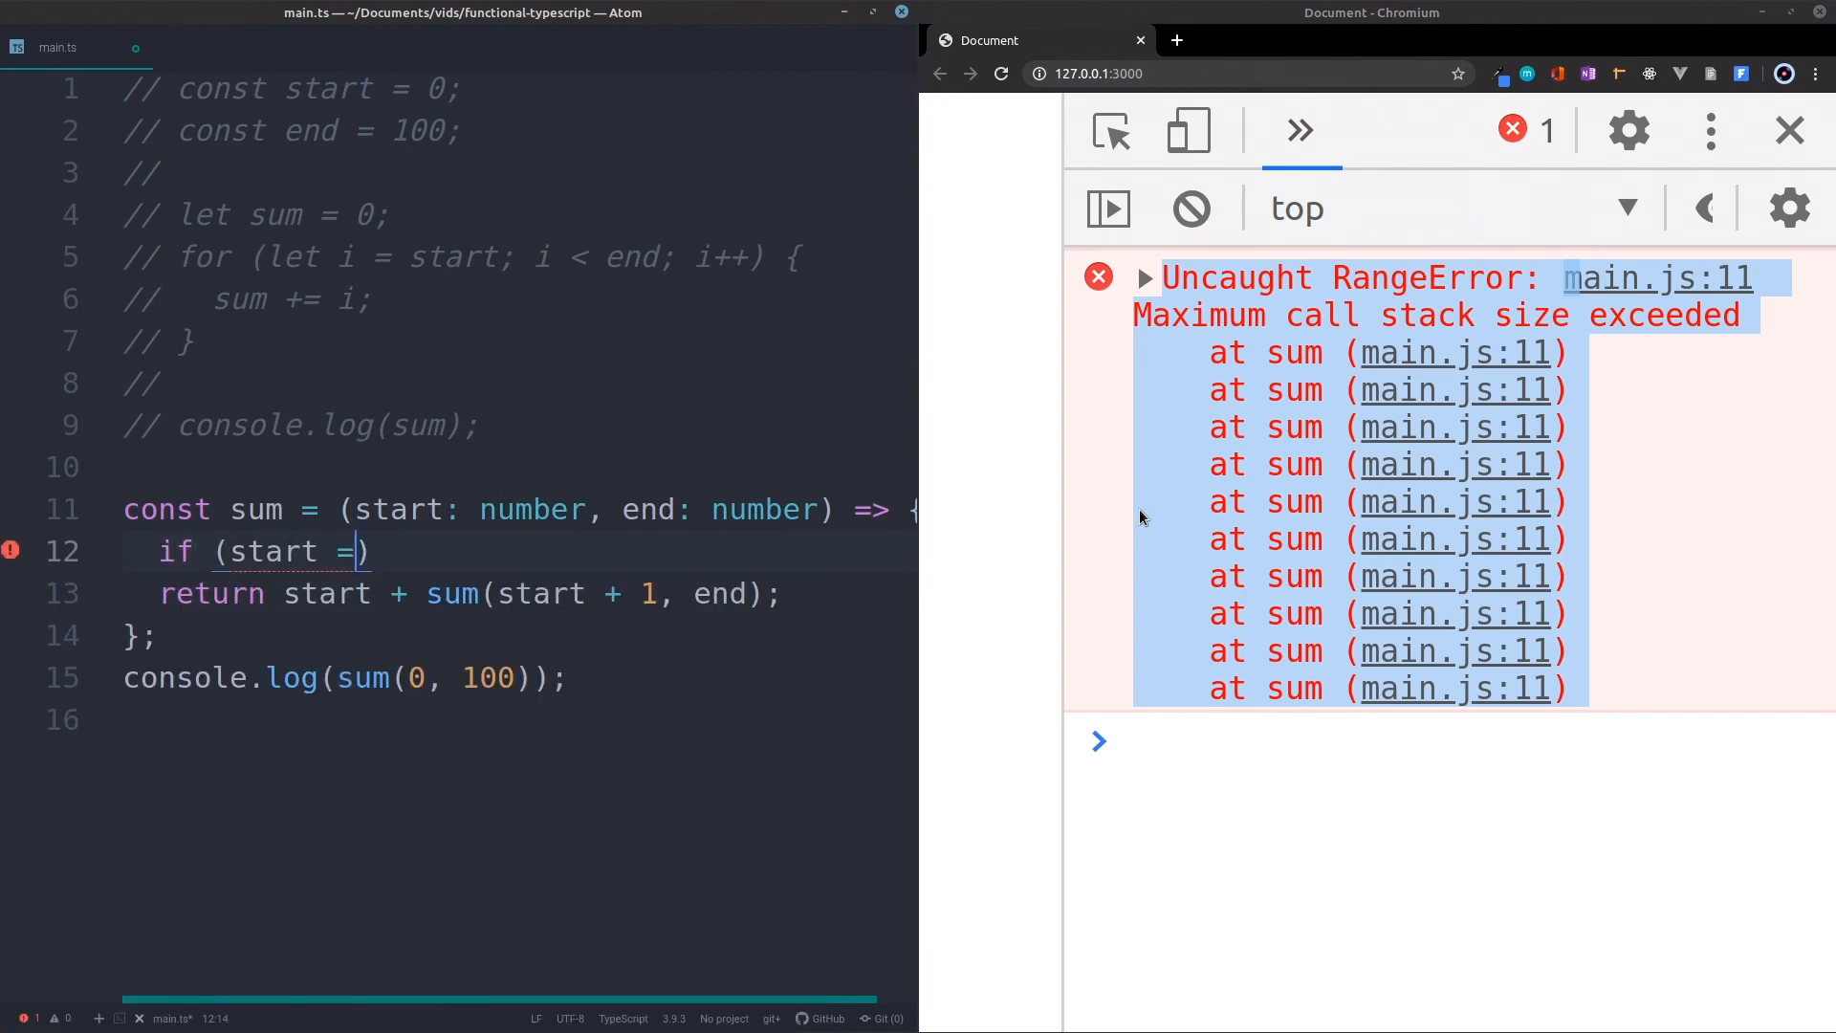
text(== end)
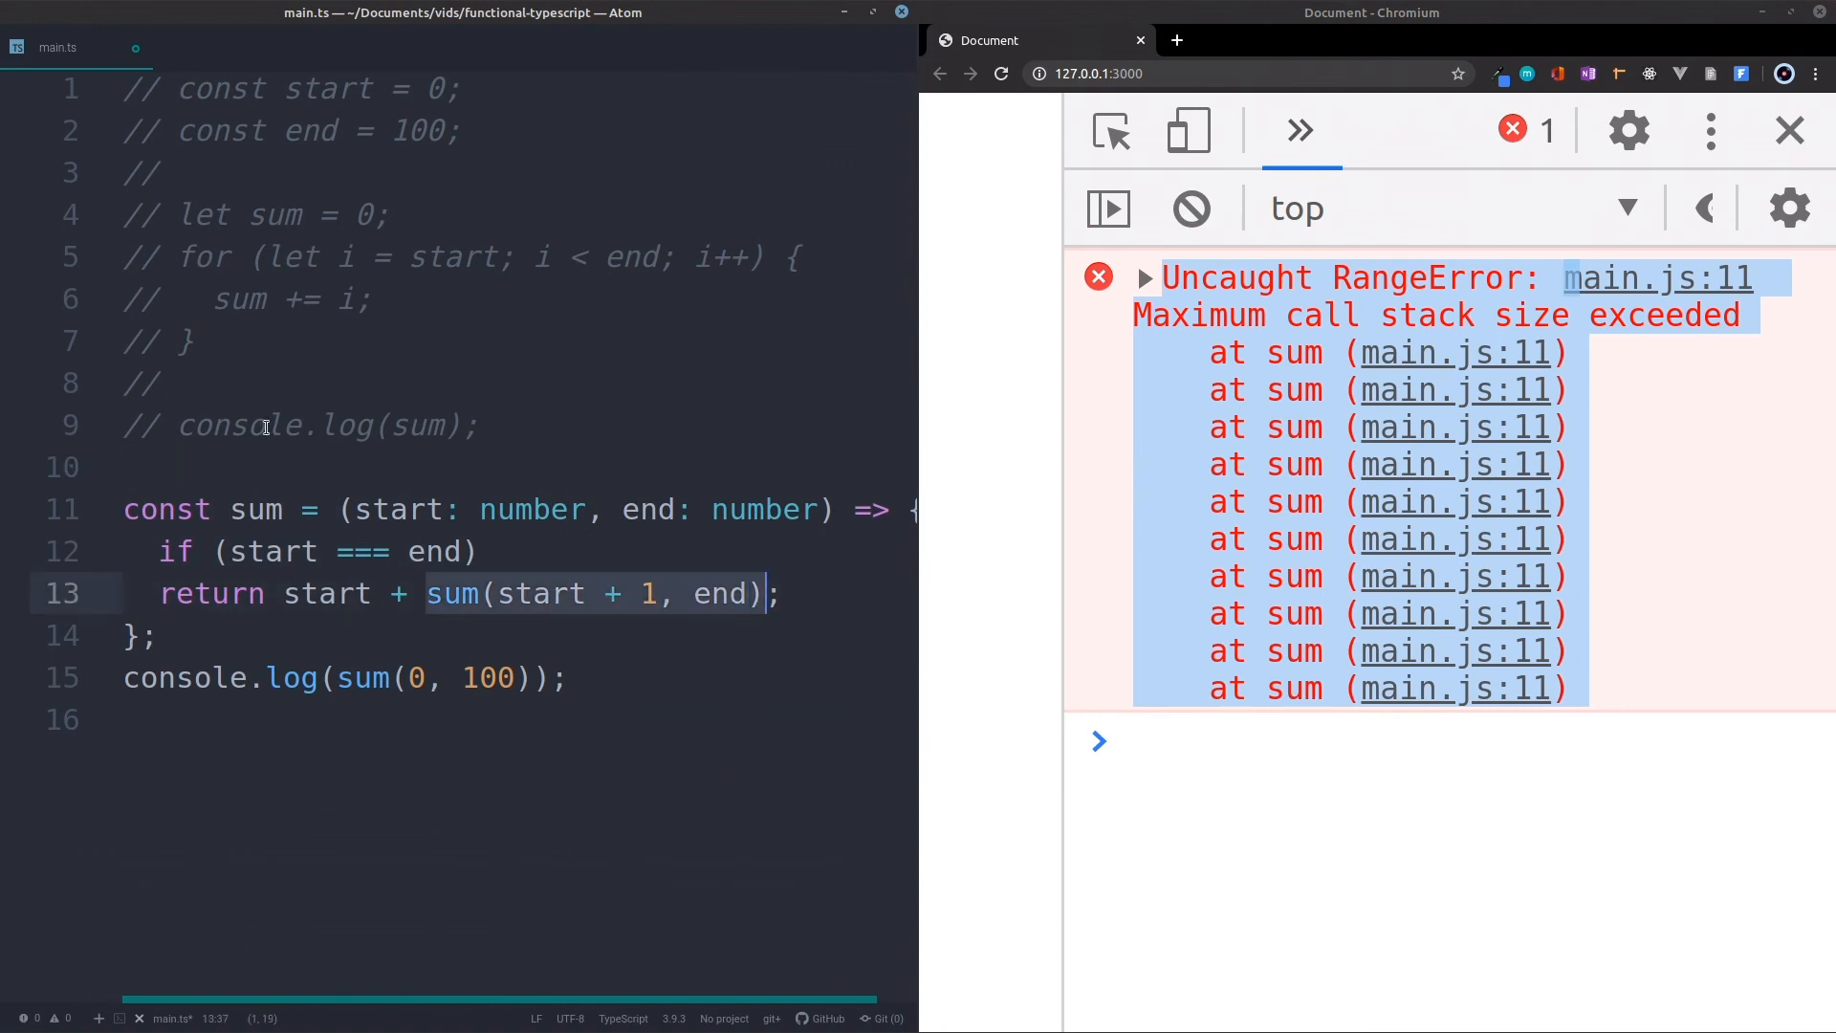
text(return 0;)
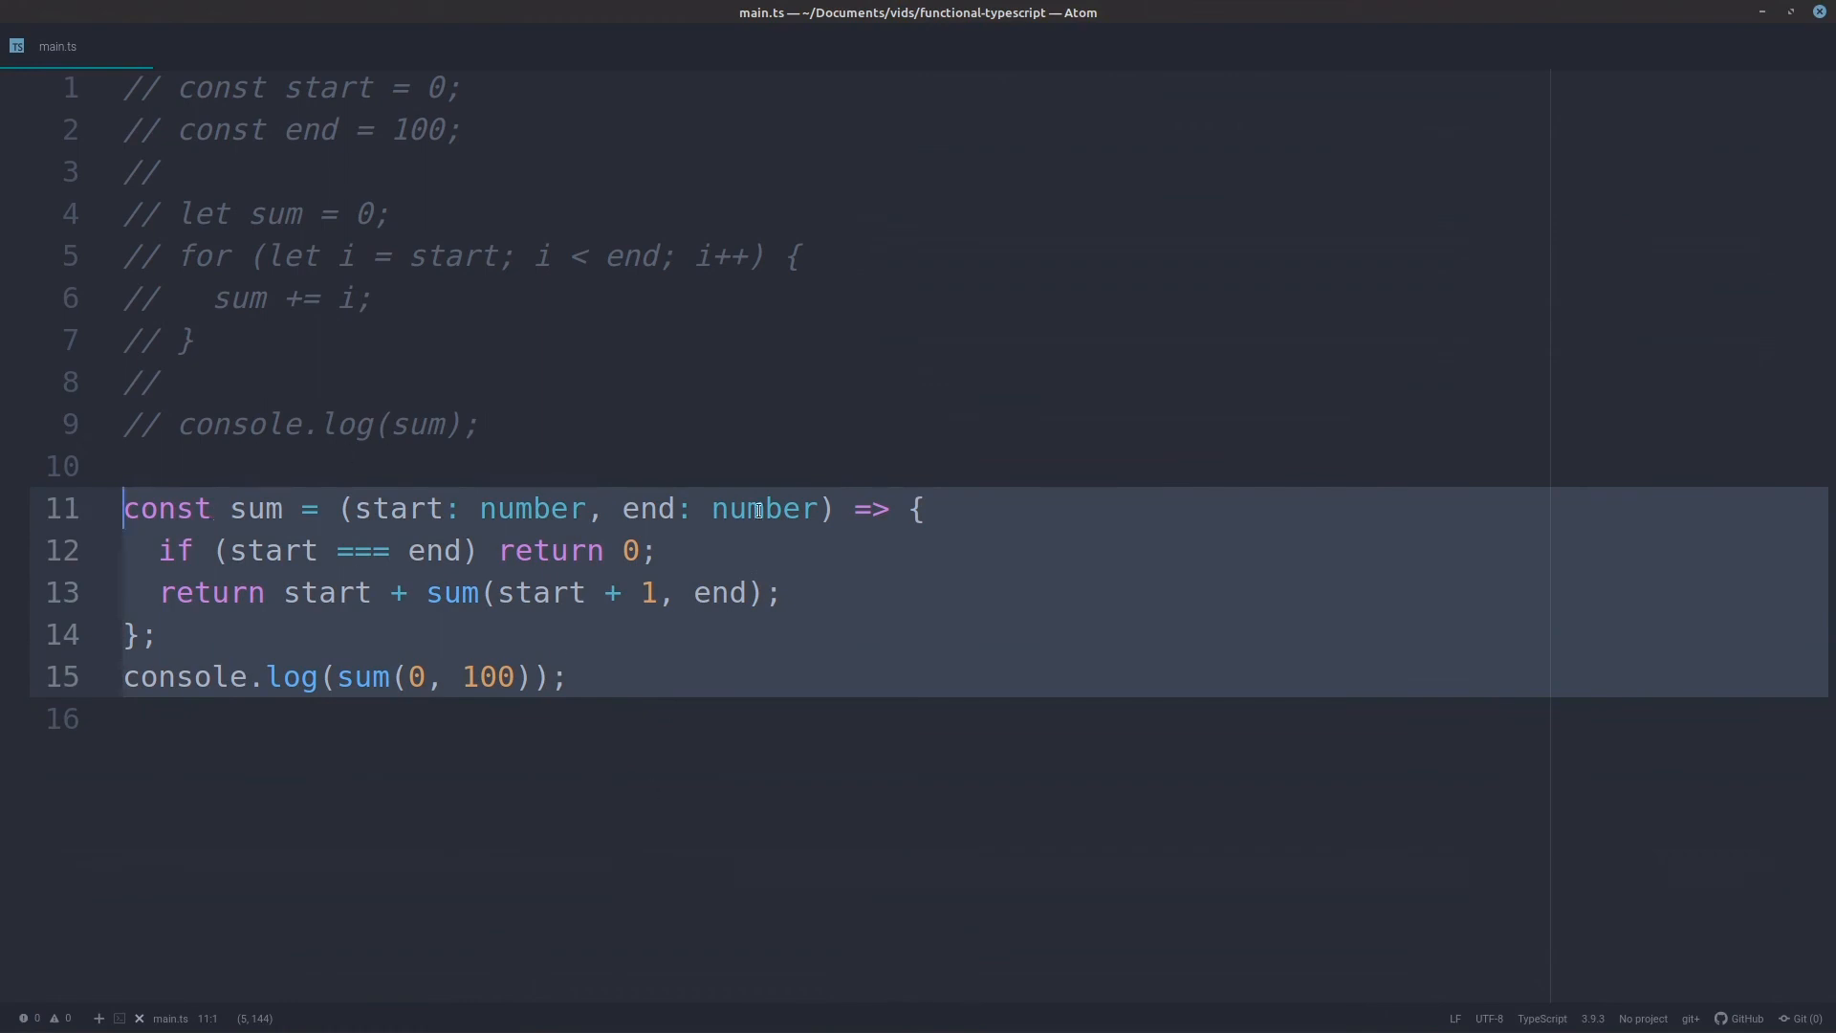
click(128, 717)
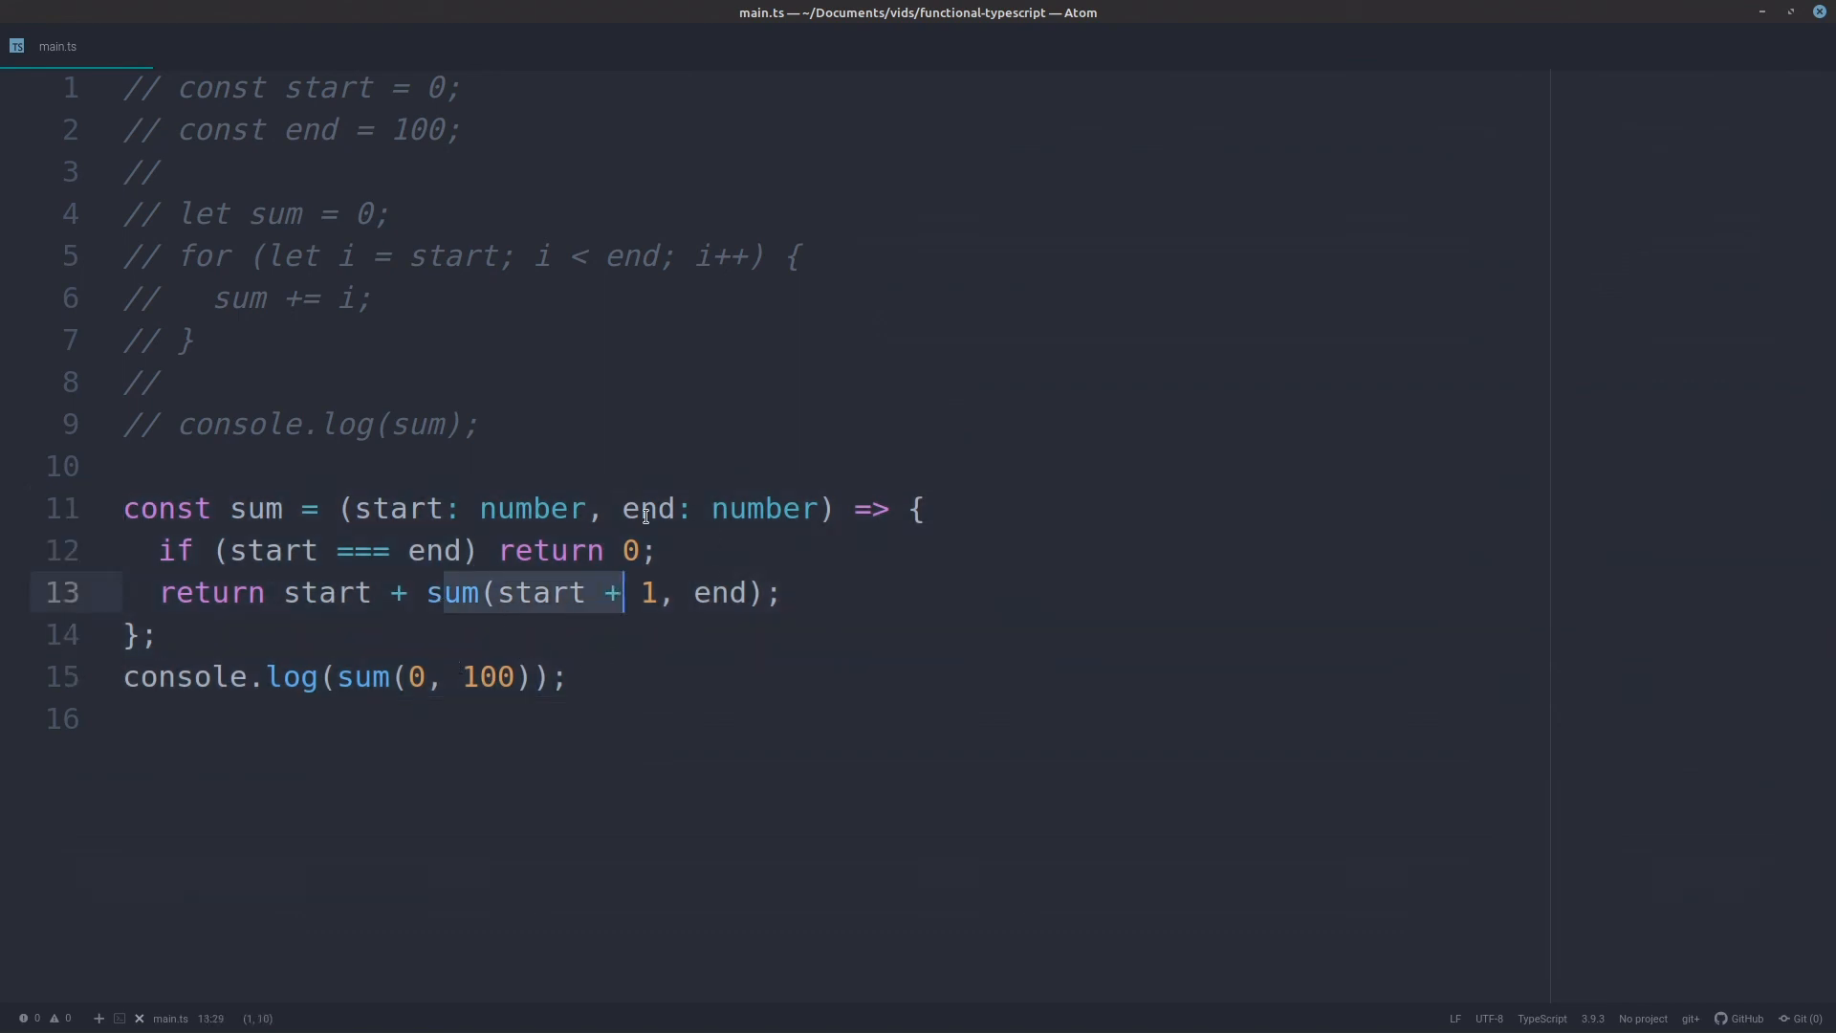
double_click(451, 591)
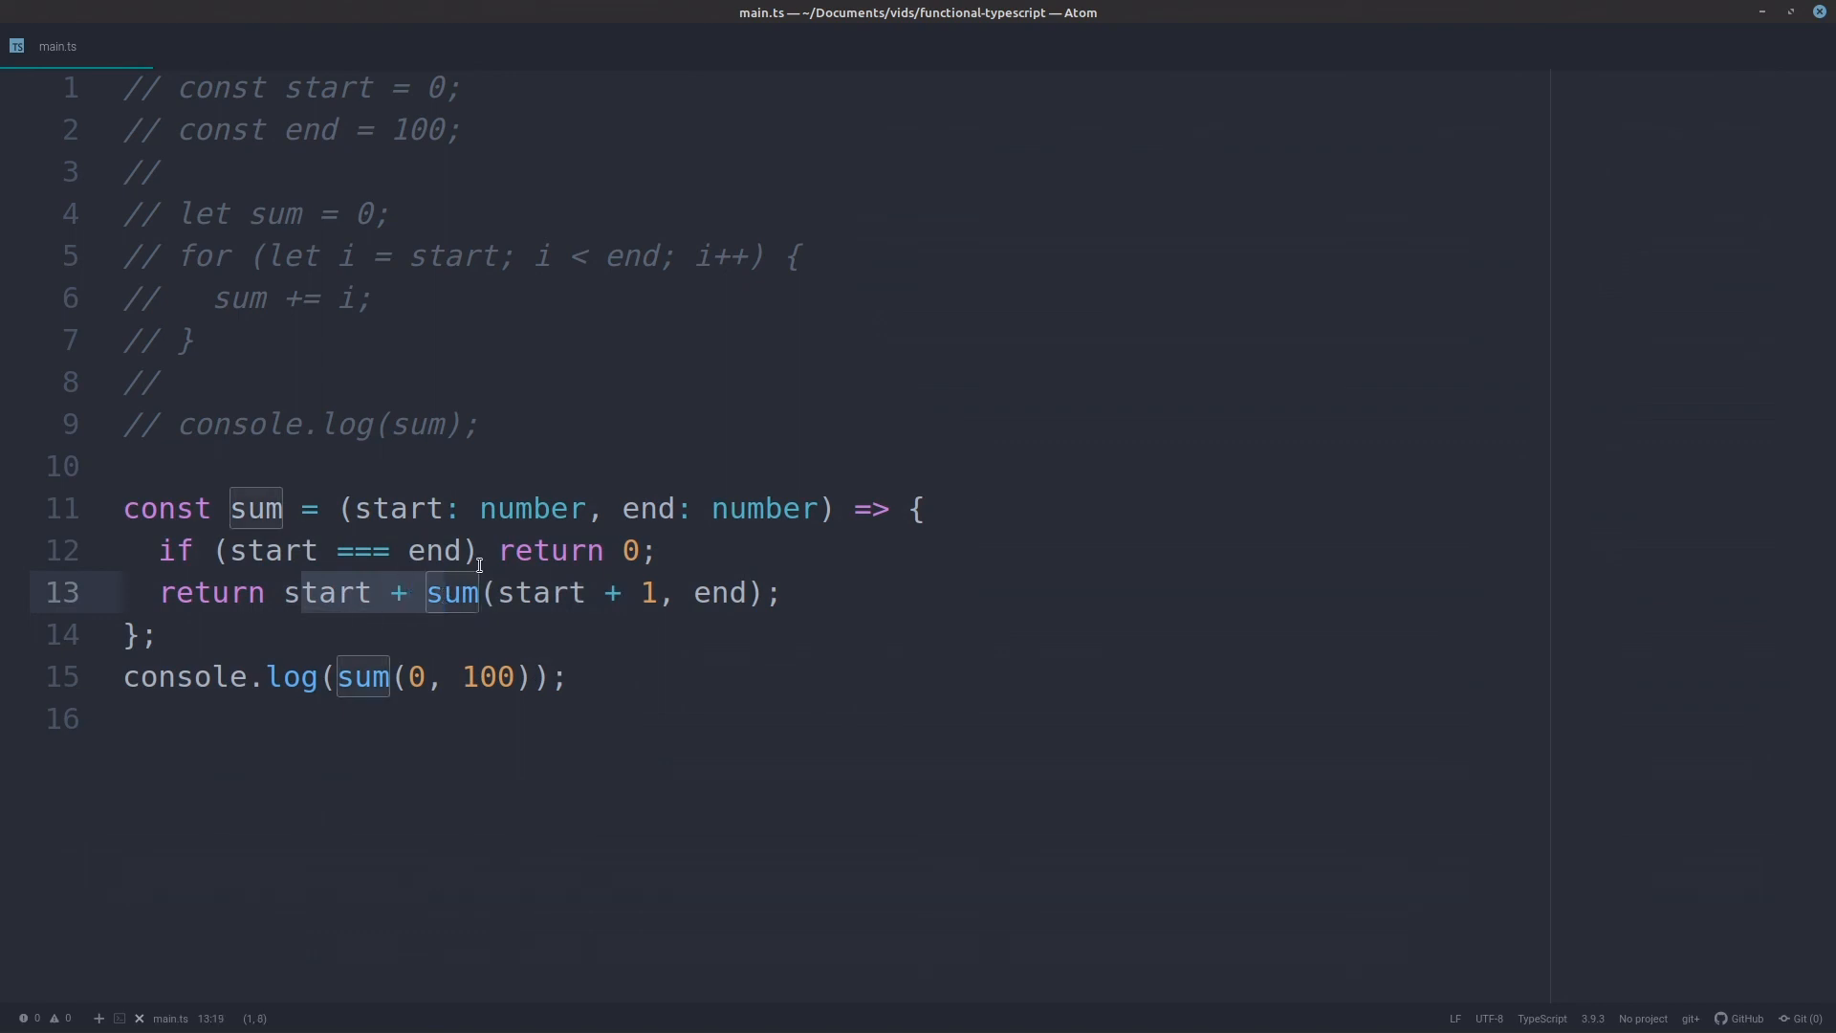